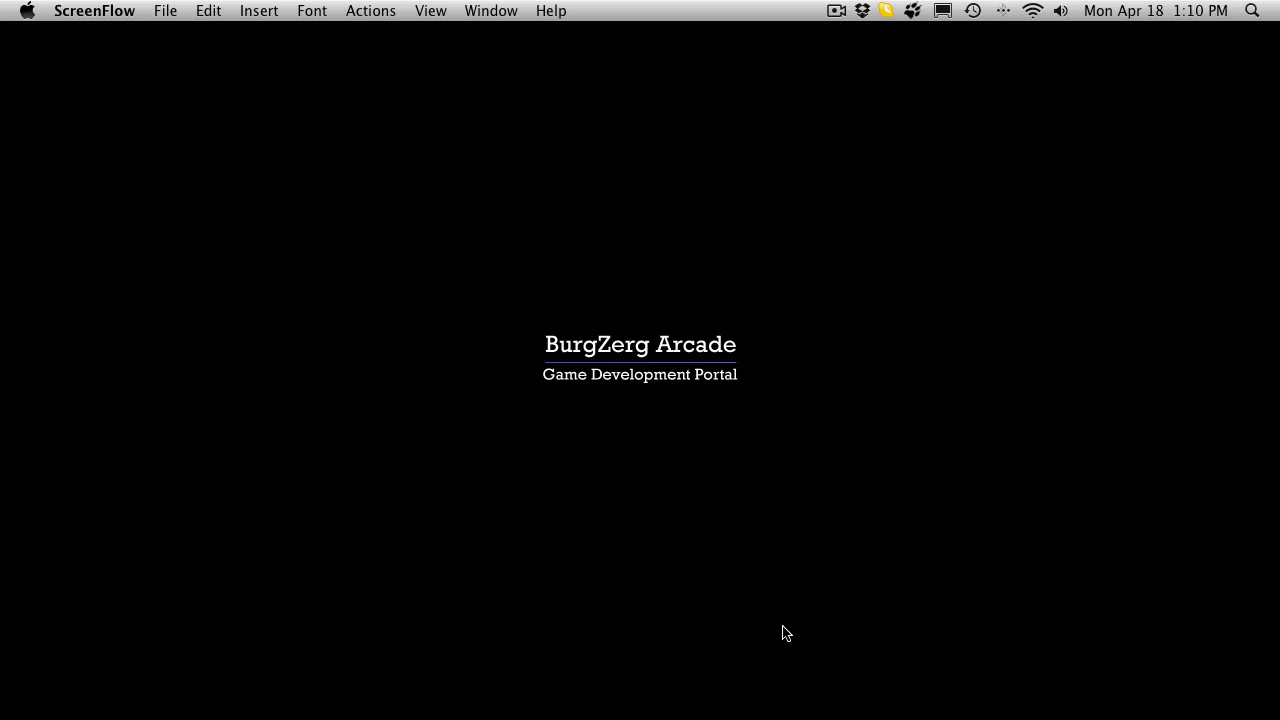
Step: Bring PC.cs up in the MonoDevelop editor showing its Instance property and Awake method
click(664, 644)
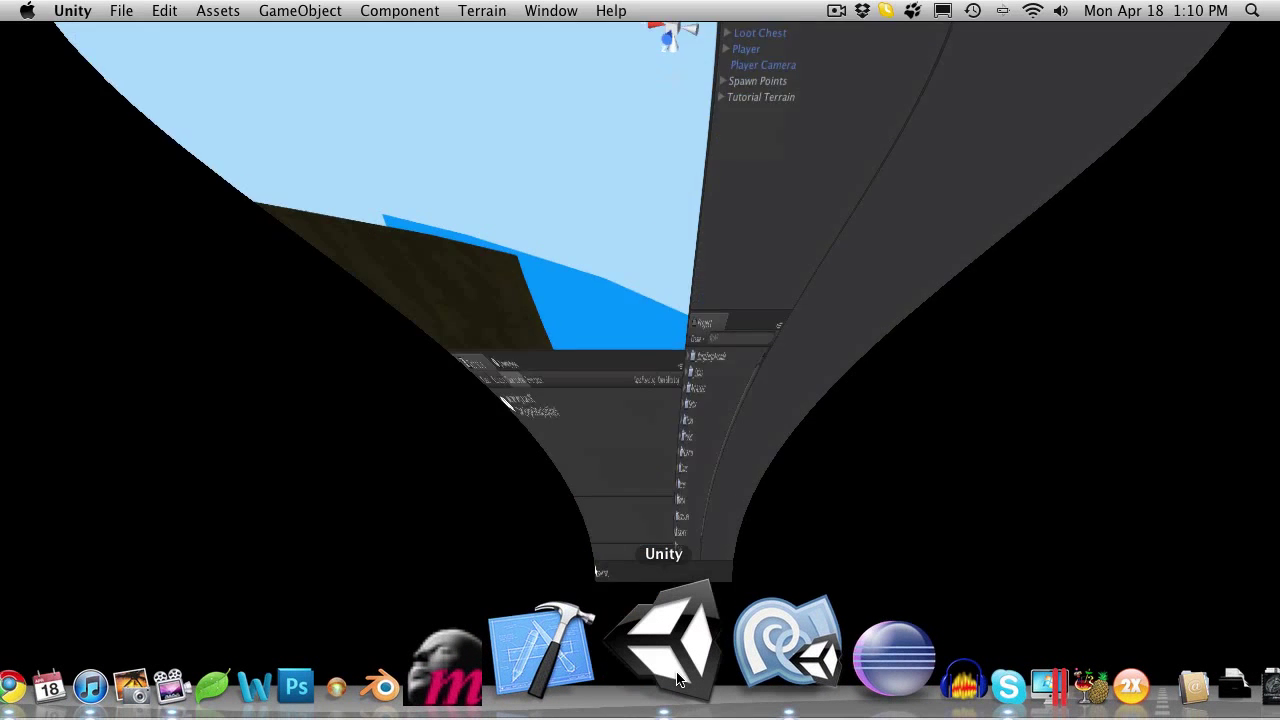
click(664, 640)
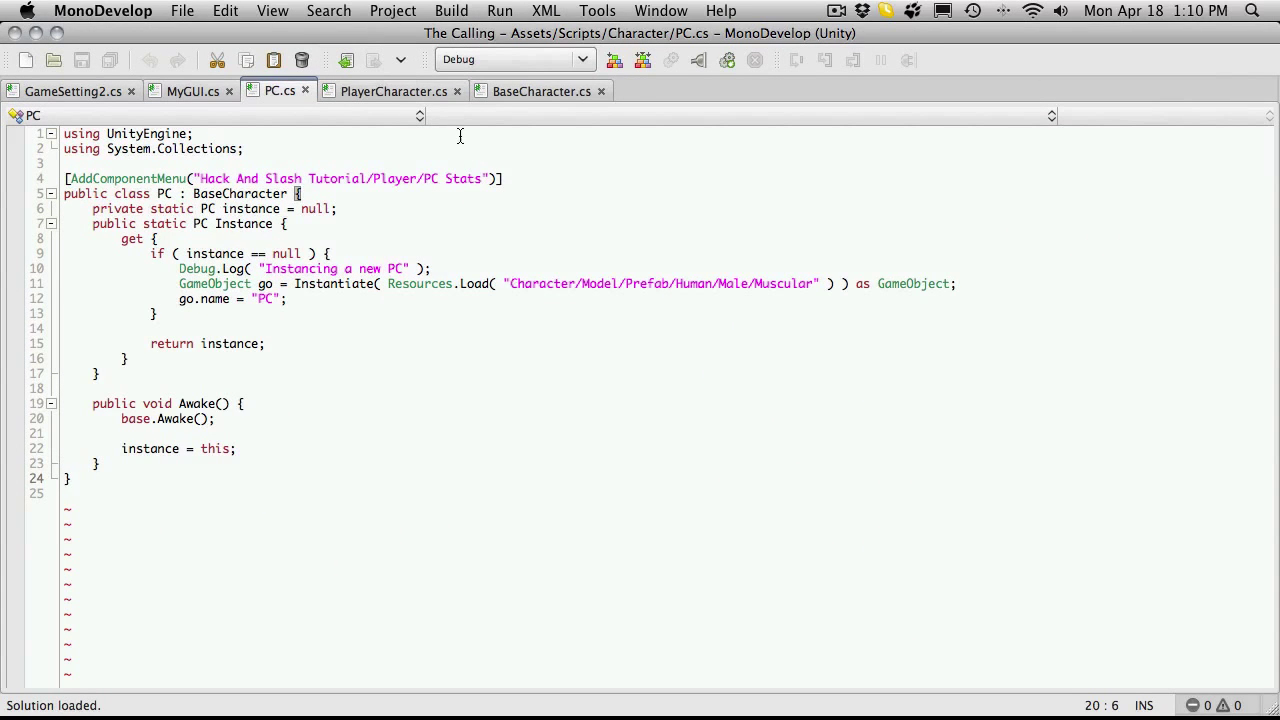
Step: Switch to PlayerCharacter.cs and scroll down through its inventory and EquipedWeapon code
click(394, 92)
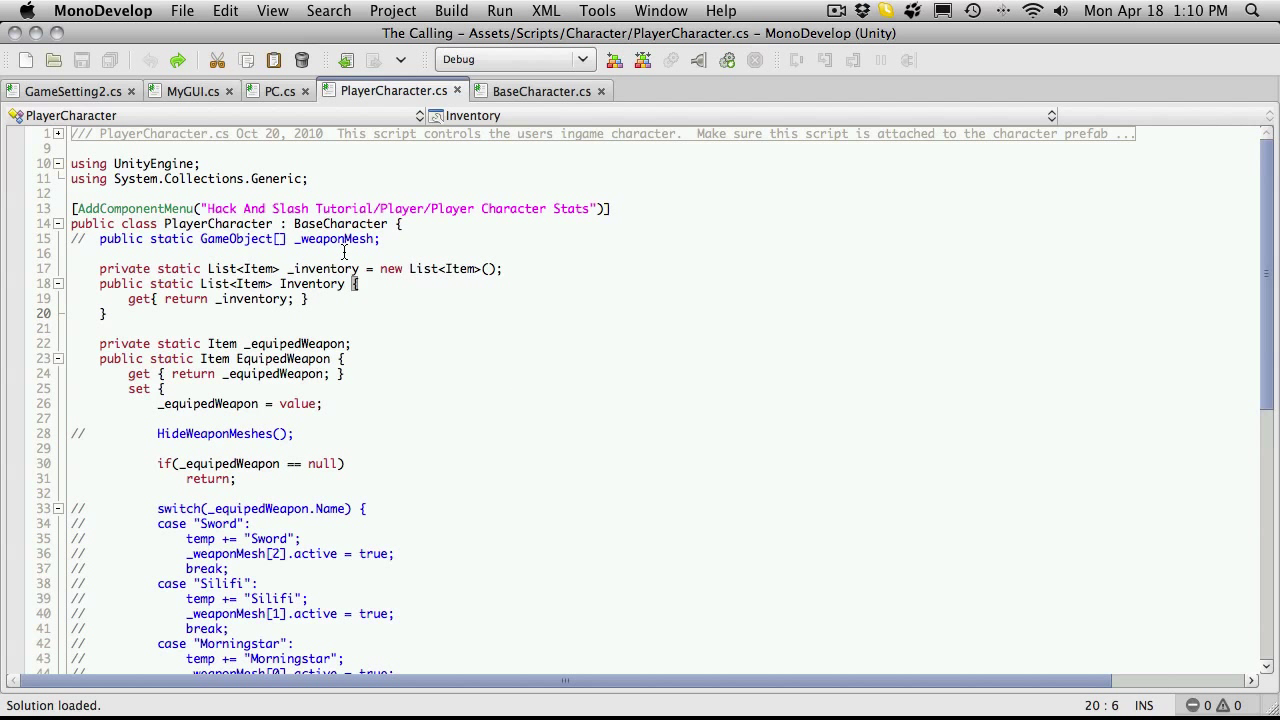
mouse_move(70, 276)
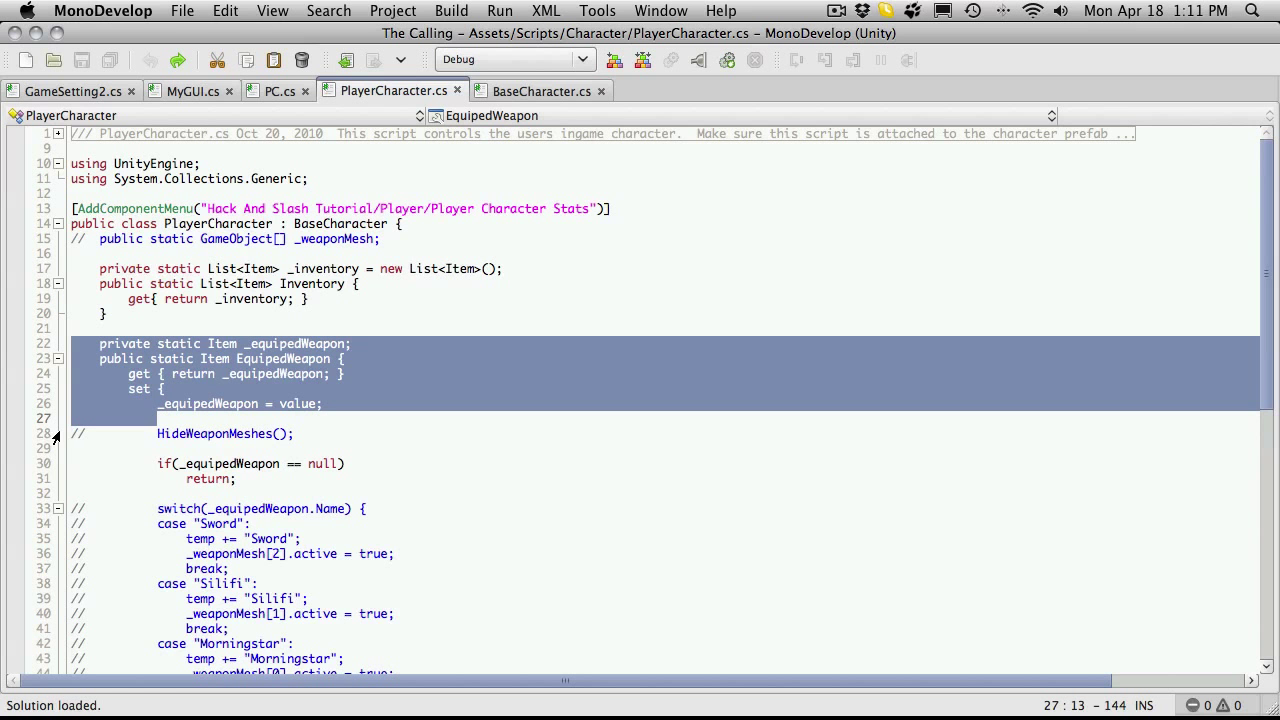
scroll(down, 3)
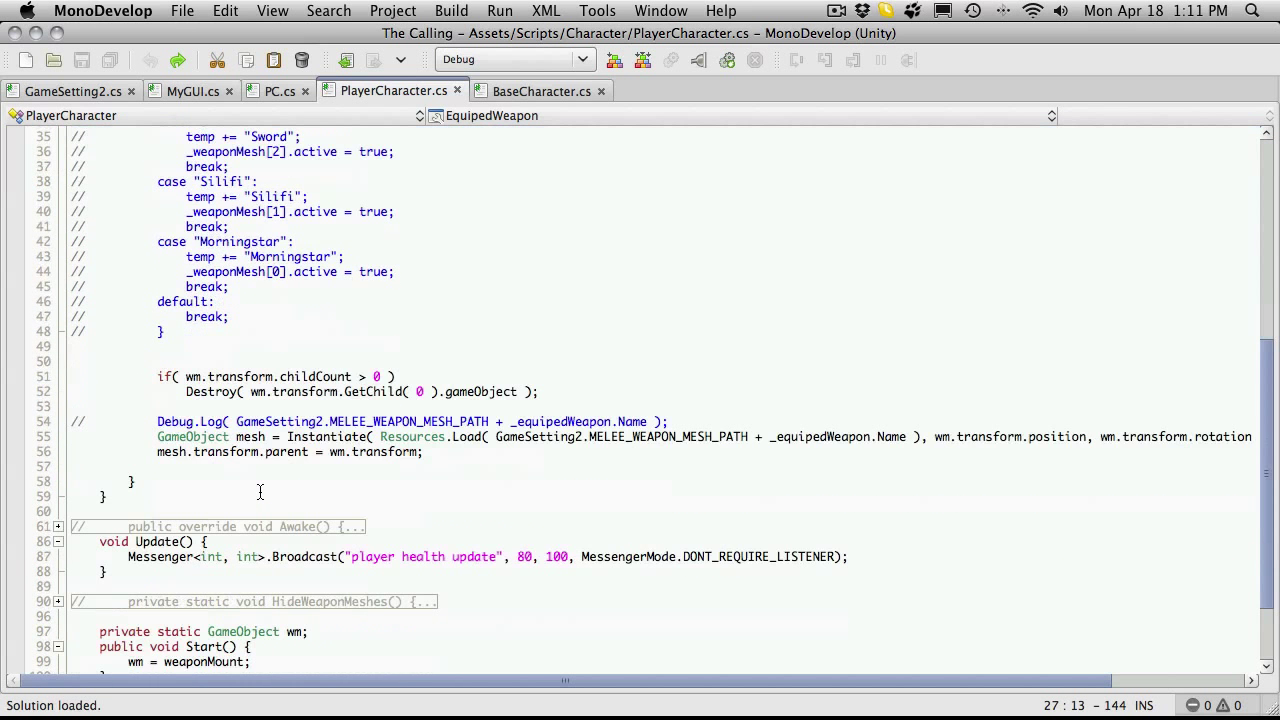
scroll(down, 3)
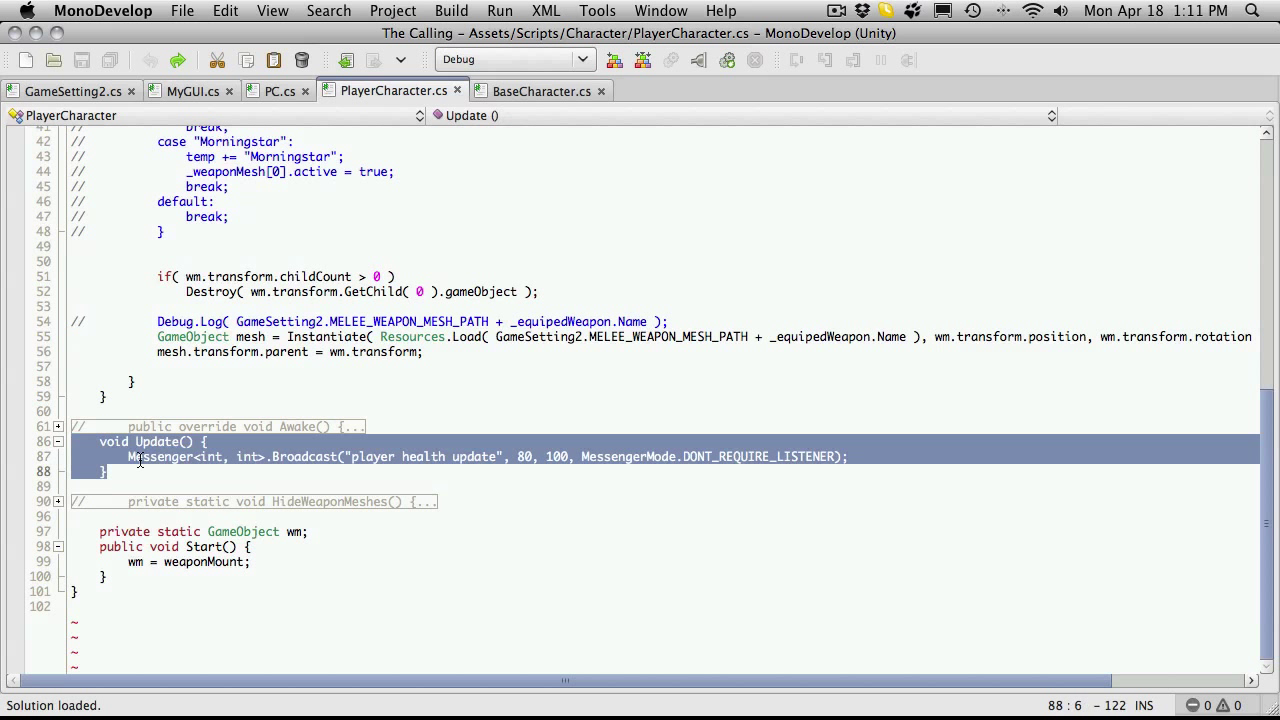
Step: Inspect the Update method and the private wm field declaration
click(600, 456)
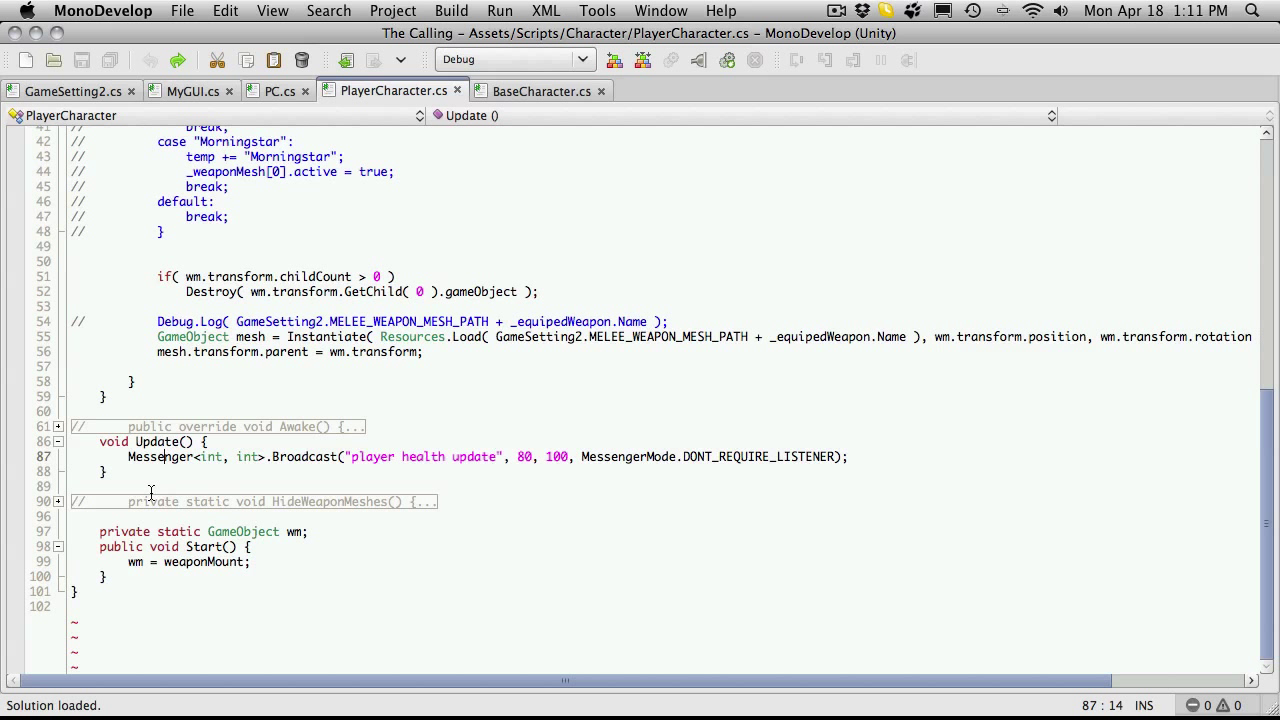
double_click(120, 532)
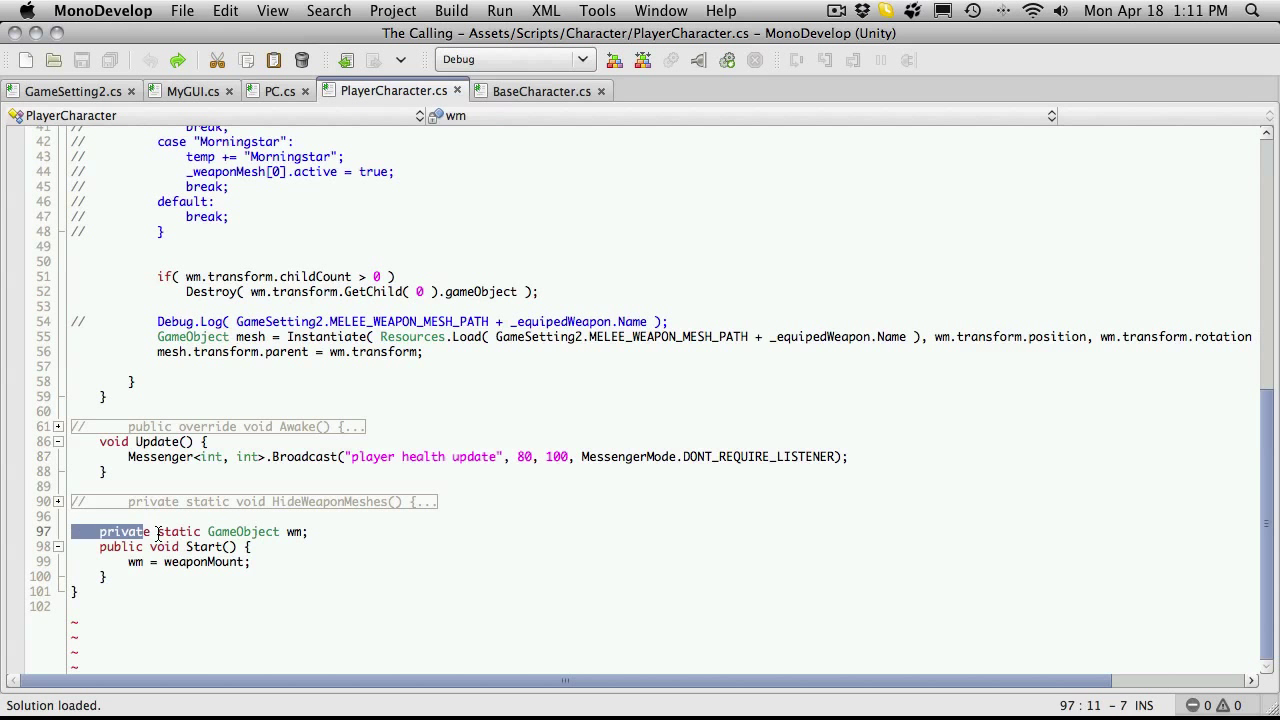
drag(98, 532, 108, 576)
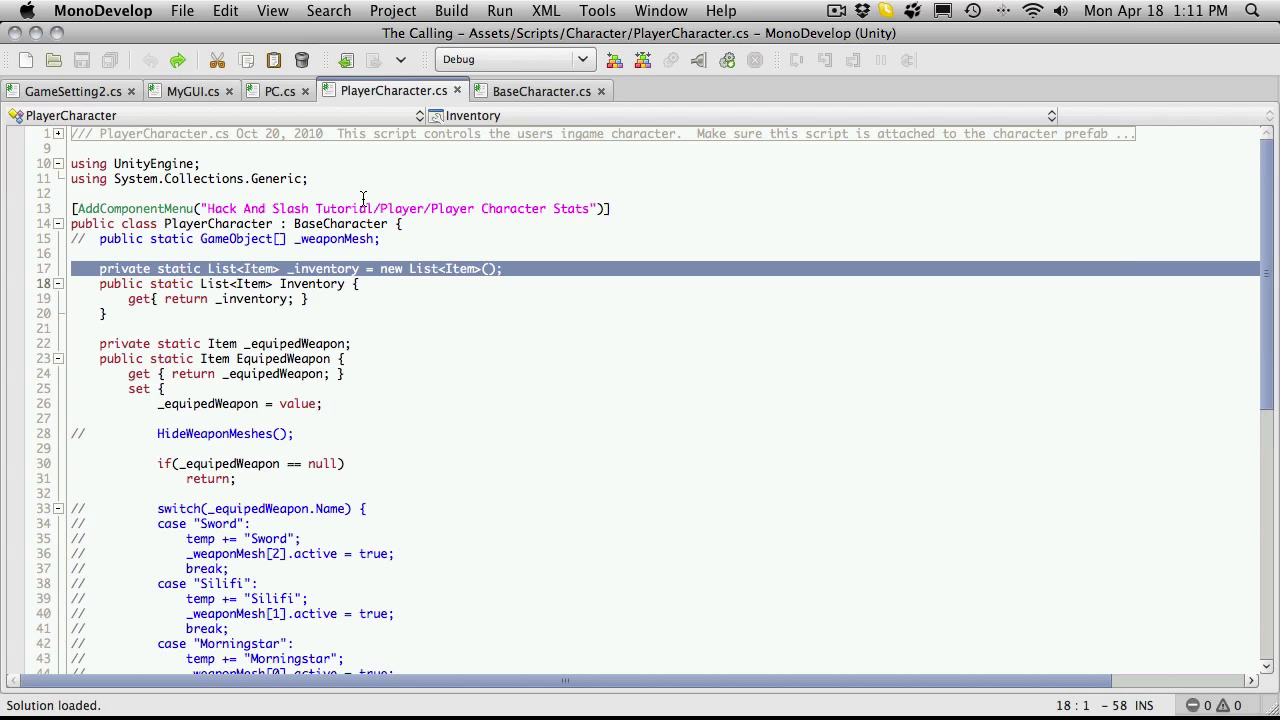
mouse_move(212, 292)
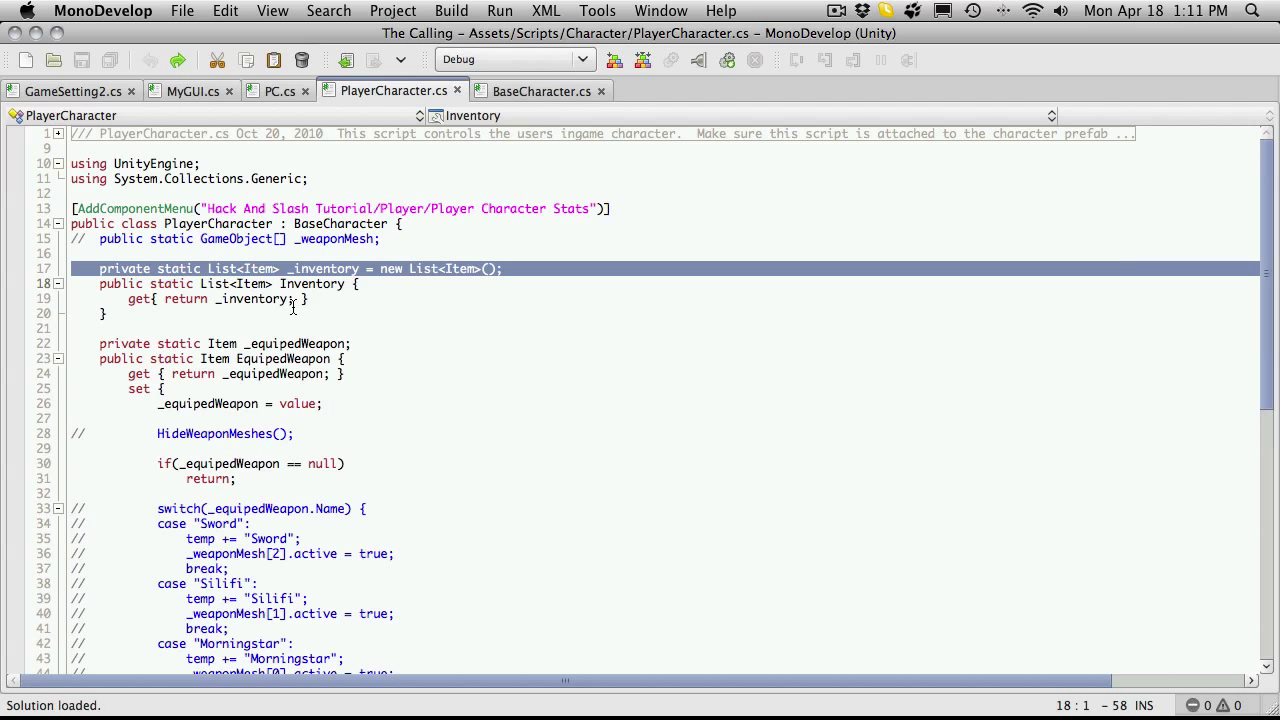
mouse_move(228, 330)
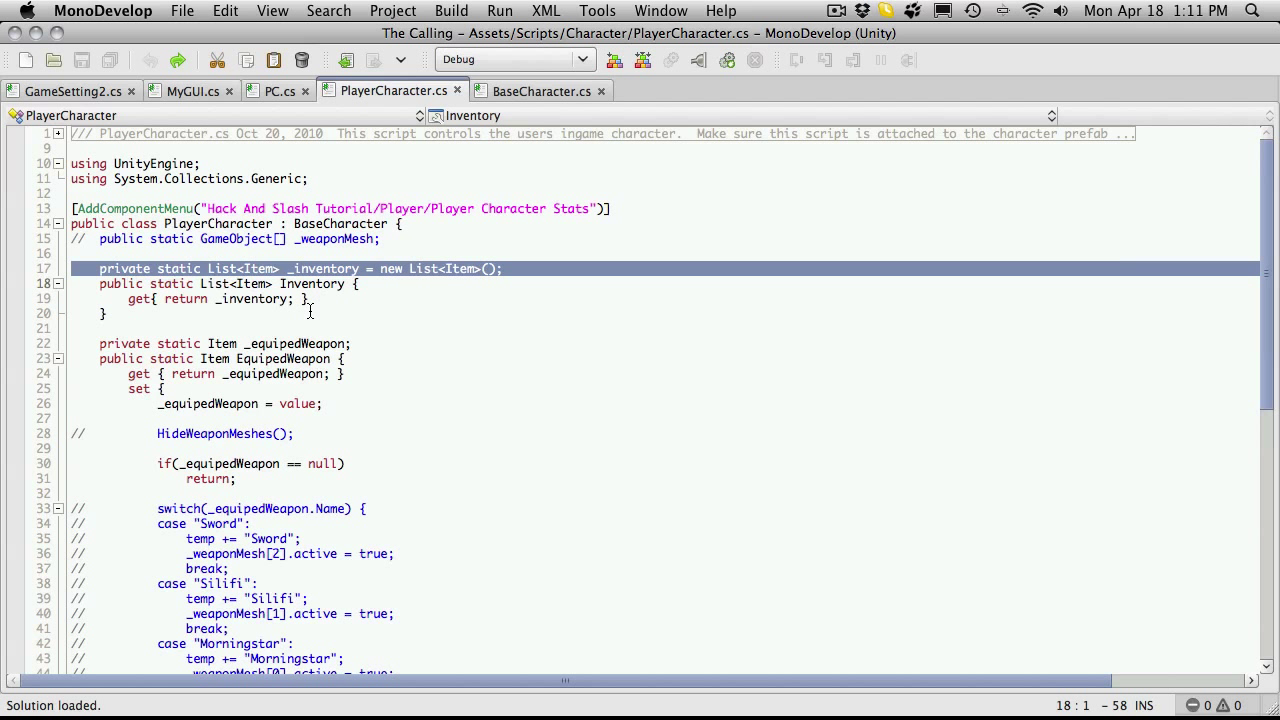
mouse_move(328, 320)
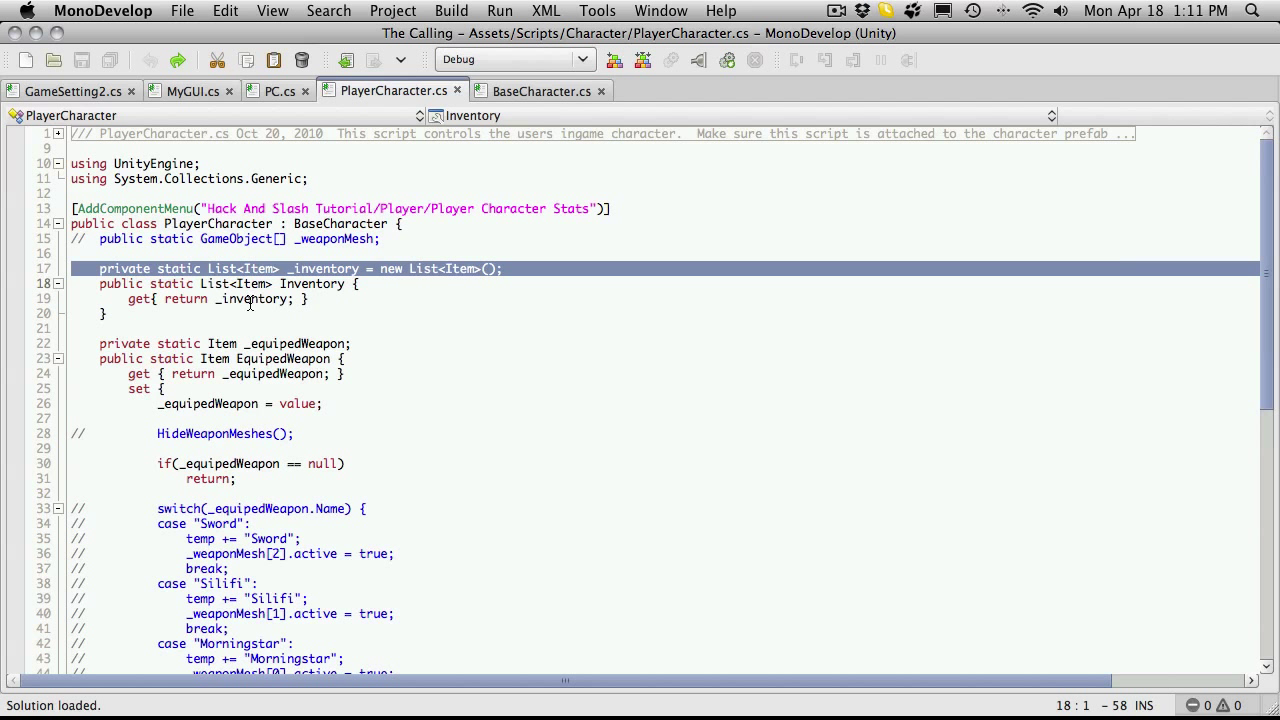
Step: Declare 'public List<Item> inventory = new List<Item>();' in PC, then return to PlayerCharacter.cs
click(280, 92)
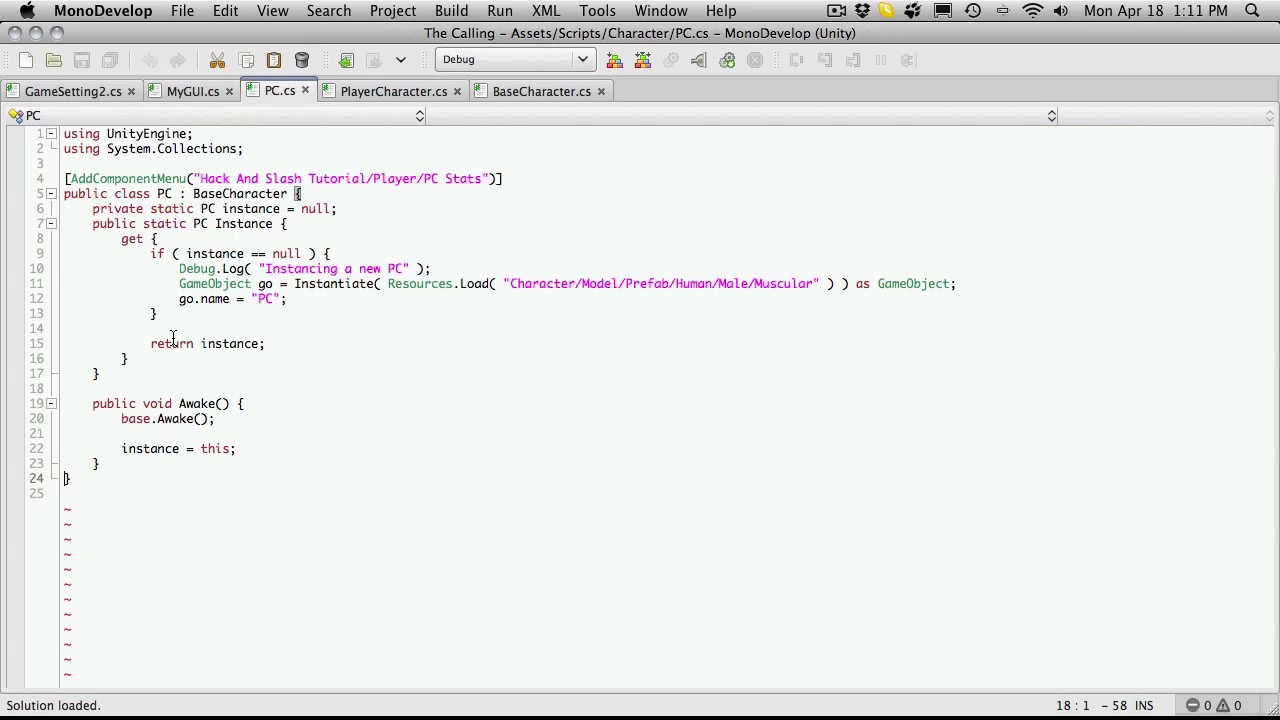
click(300, 192)
text(public List<Item> inventory = new List<Item>();)
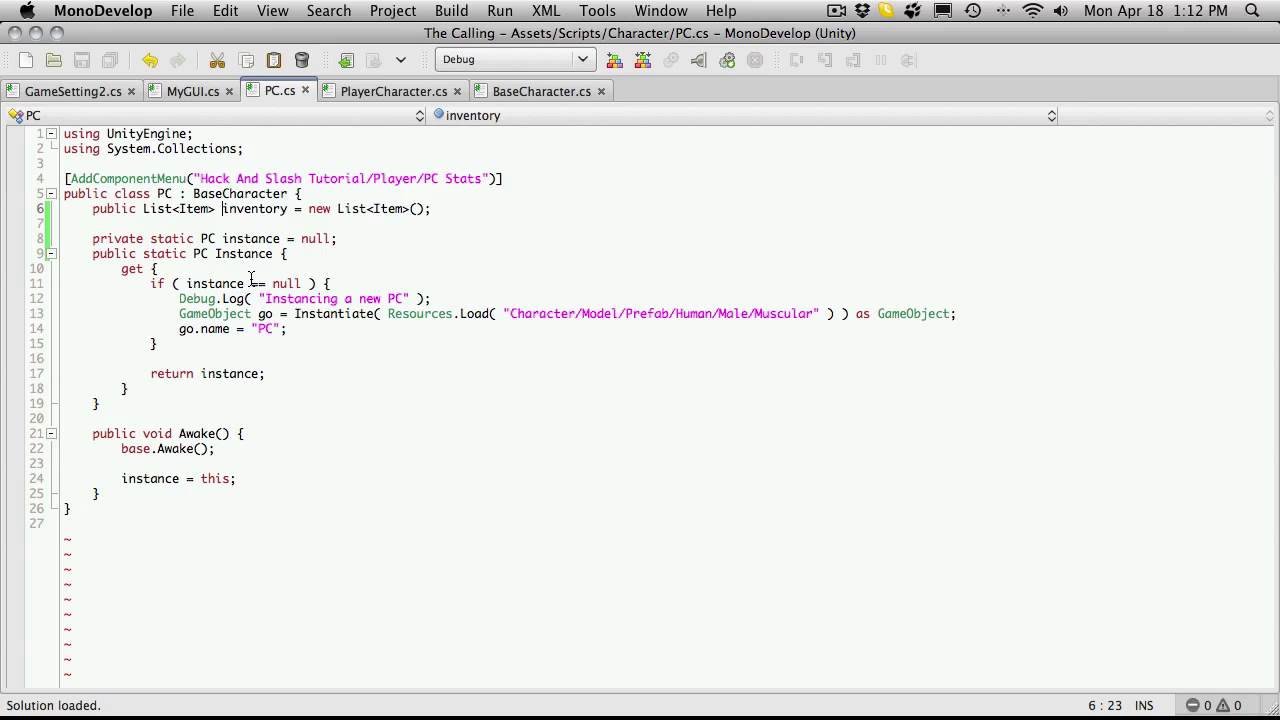
click(392, 92)
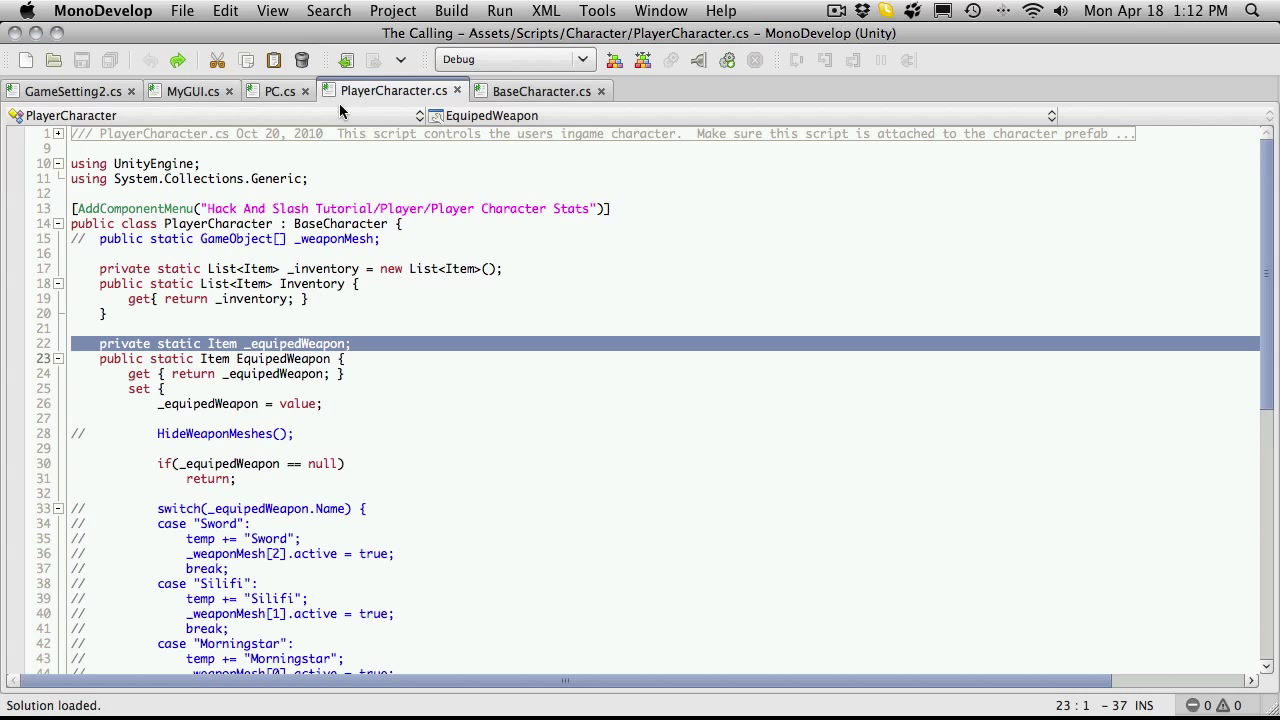
Step: Declare 'private static Item _equipedWeapon;' in the PC class
click(280, 92)
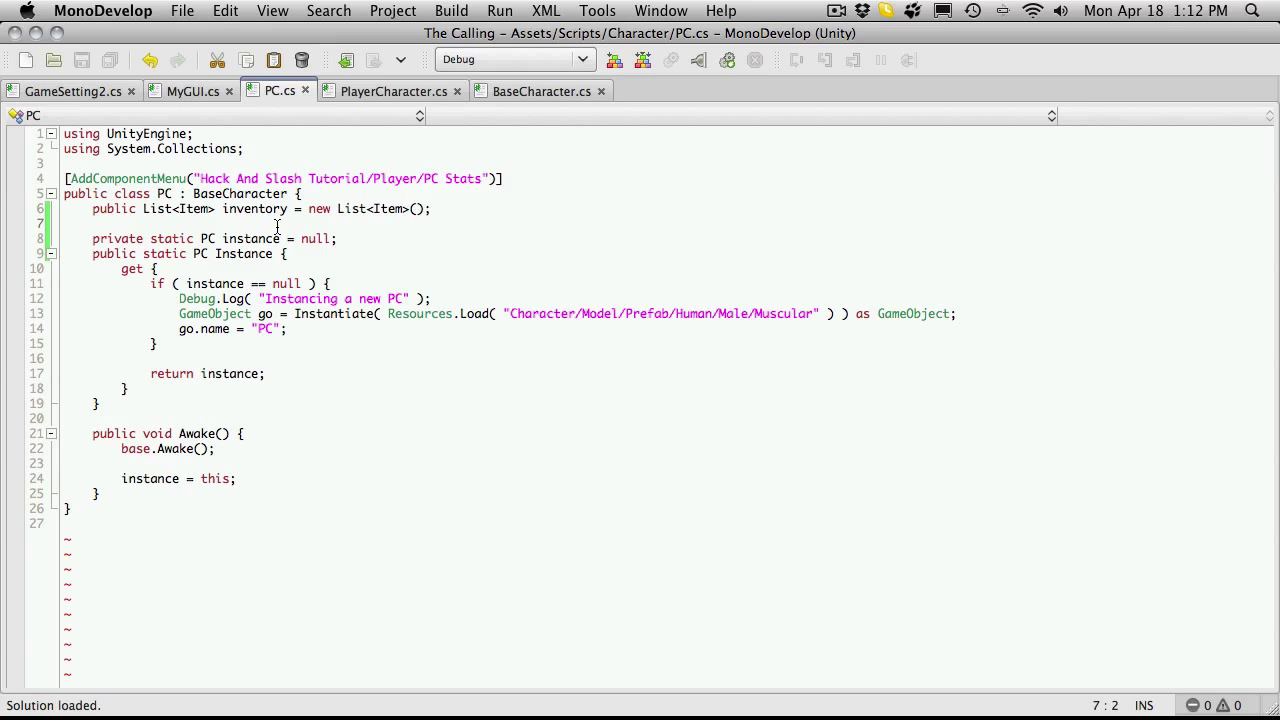
text(private static Item _equipedWeapon;)
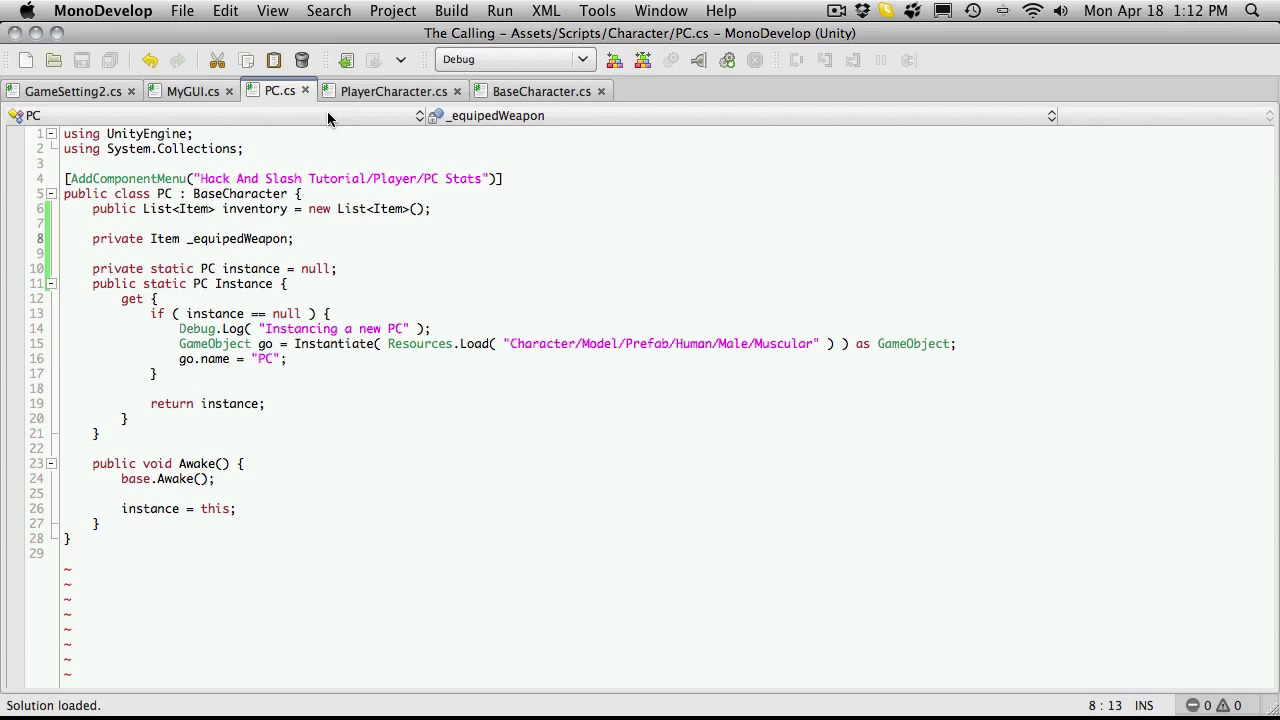
Step: Locate PlayerCharacter's EquipedWeapon property block for copying
click(394, 92)
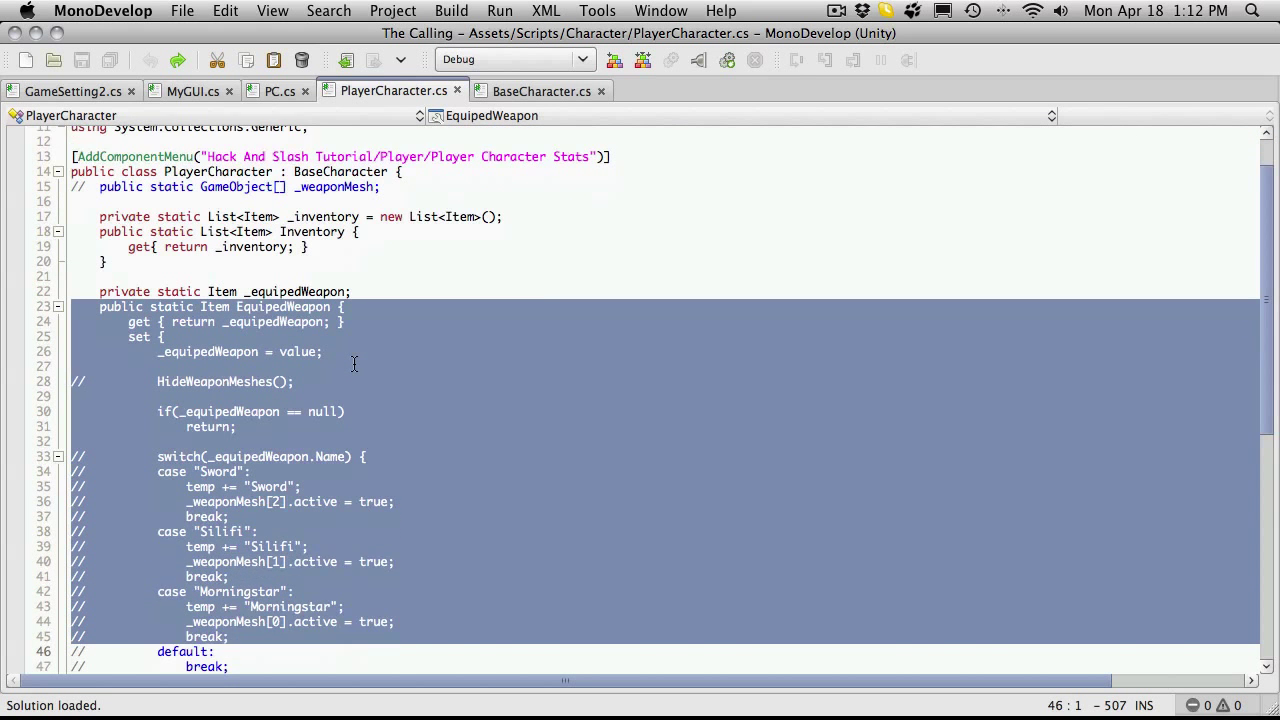
scroll(down, 3)
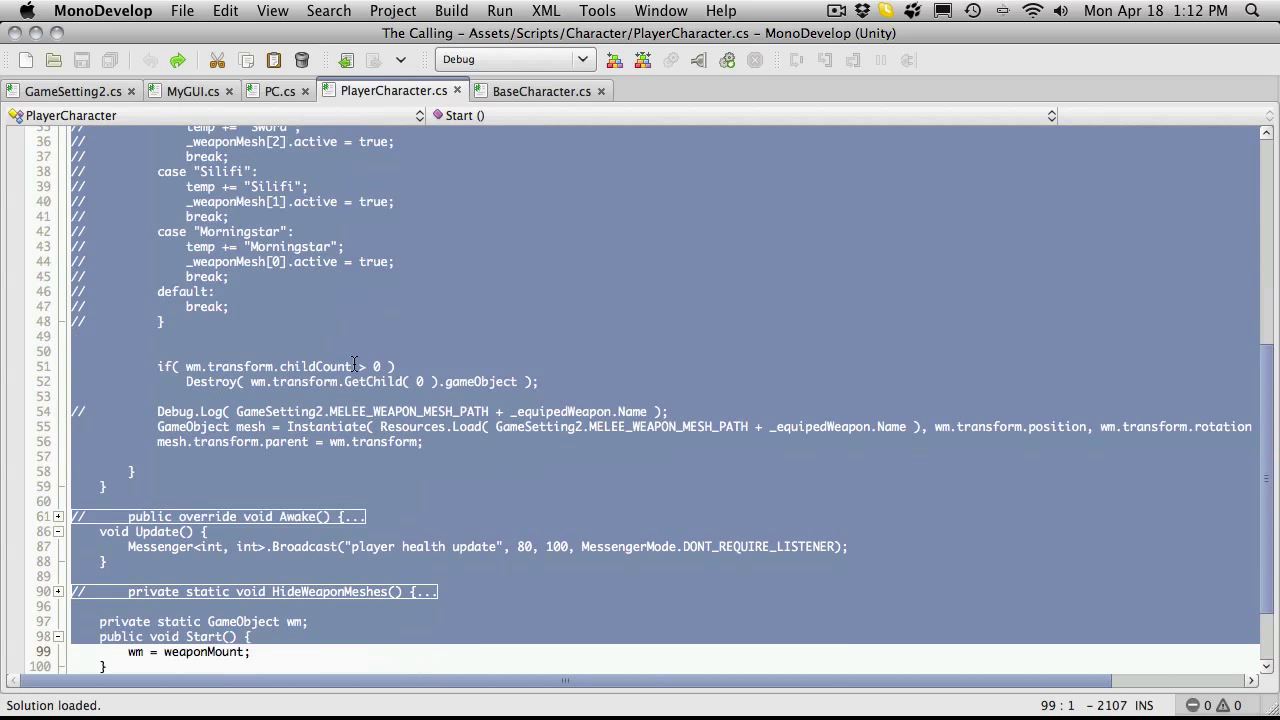
scroll(down, 3)
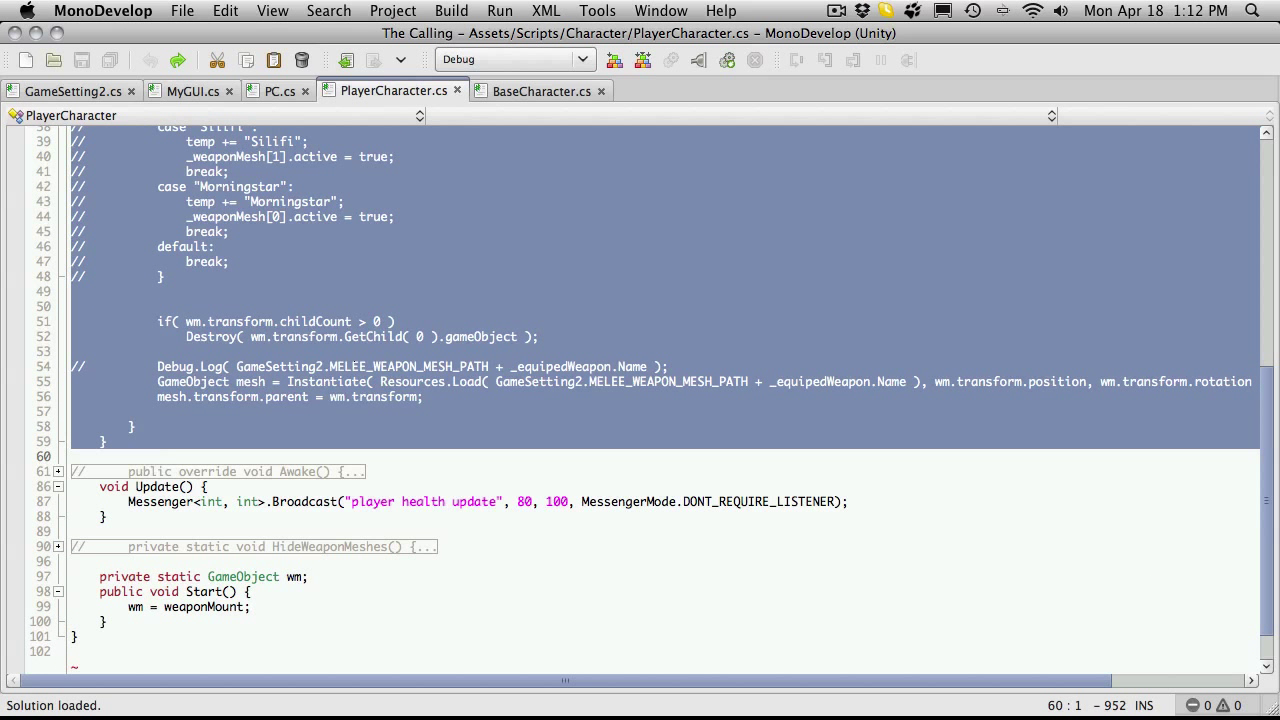
Step: Paste the EquipedWeapon property into PC.cs and delete its commented-out weapon switch
click(280, 92)
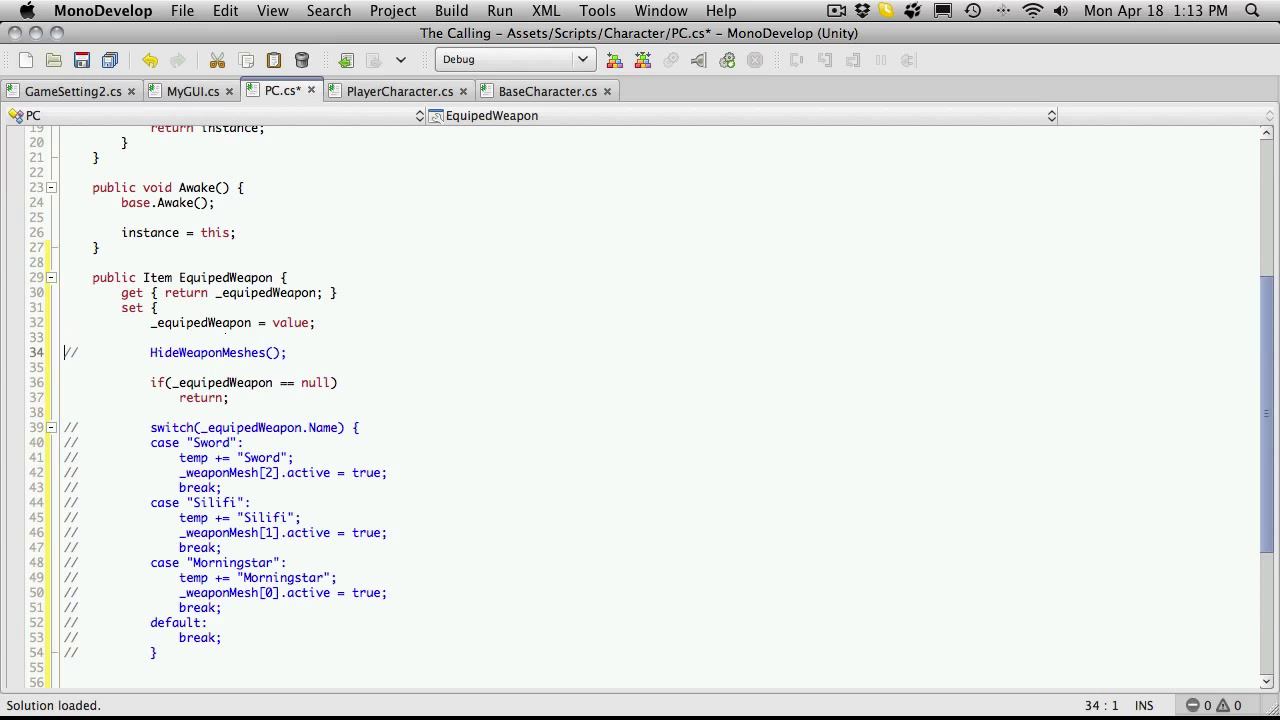
key(Delete)
text(if(_equipedWeapon == )
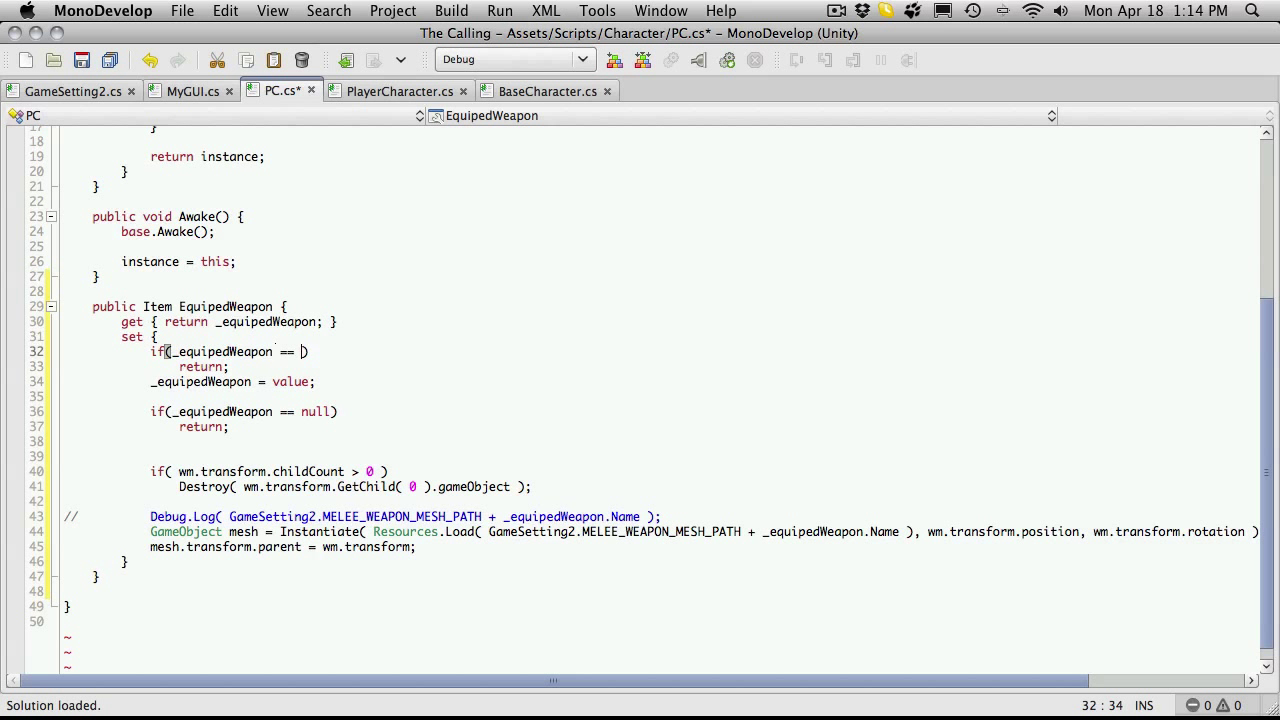
Step: Finish 'if(_equipedWeapon == value) return;', drop the null check and save PC.cs
text(value)
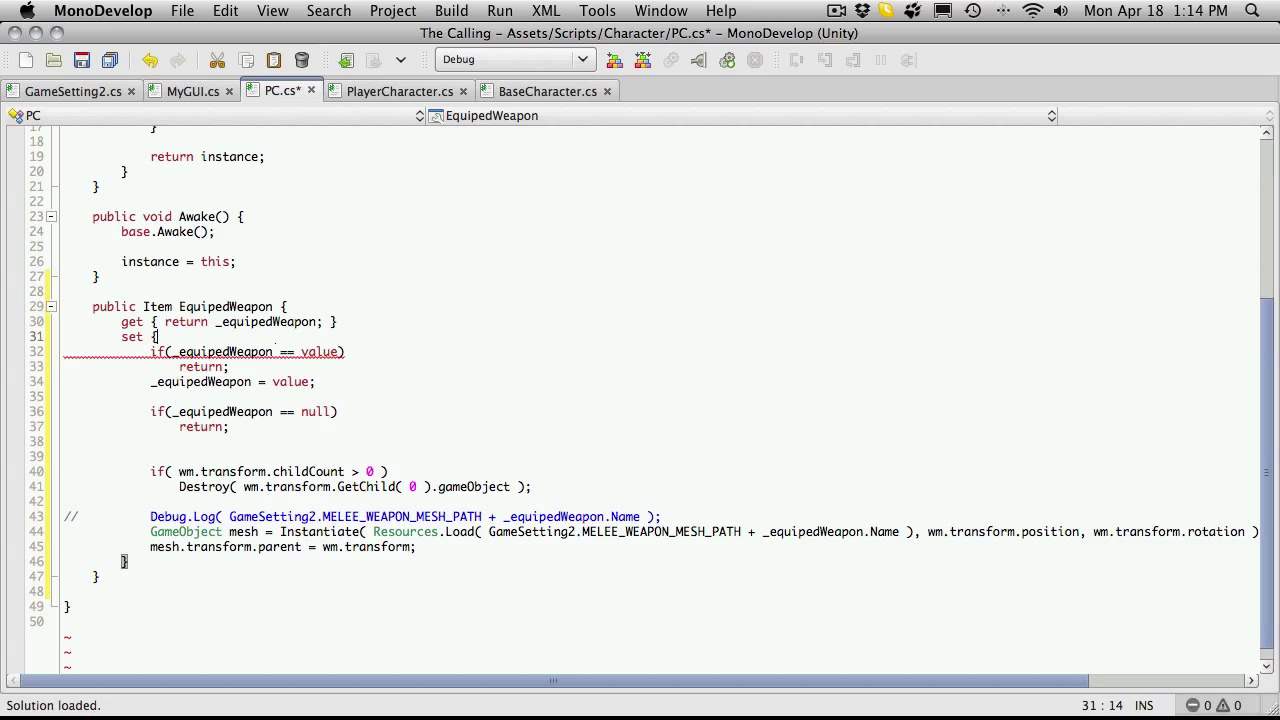
click(340, 352)
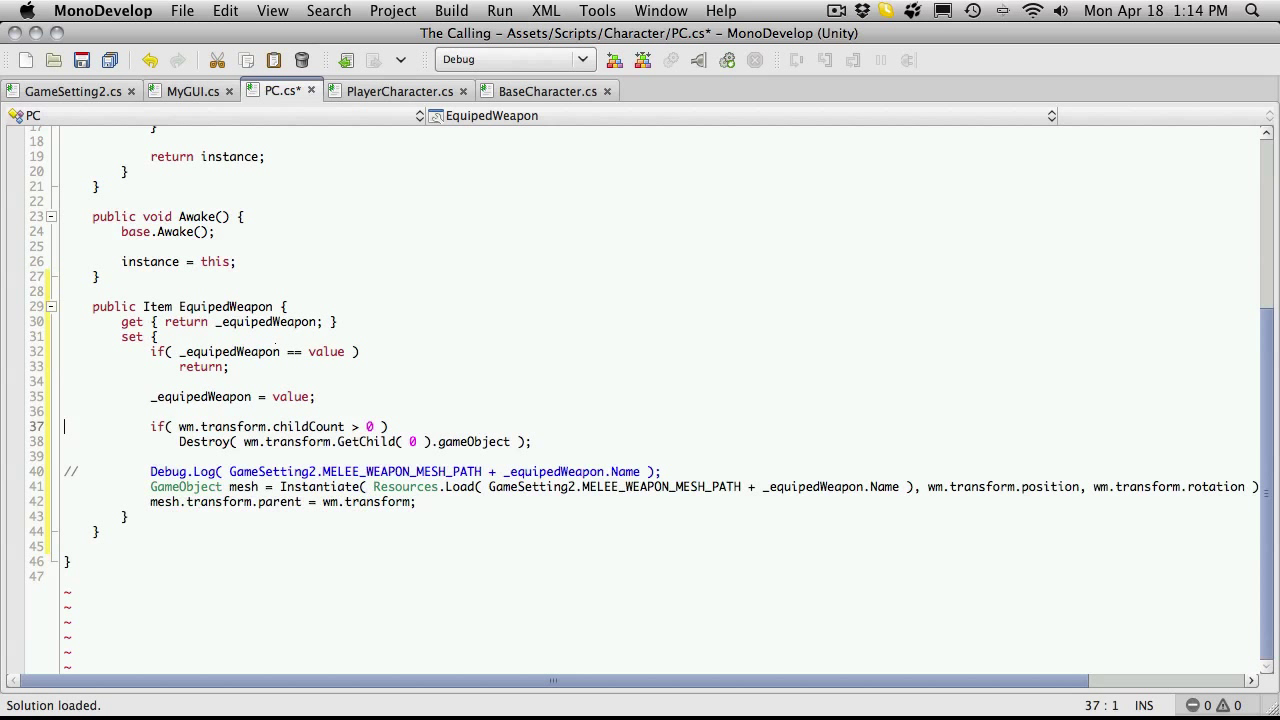
key(cmd+s)
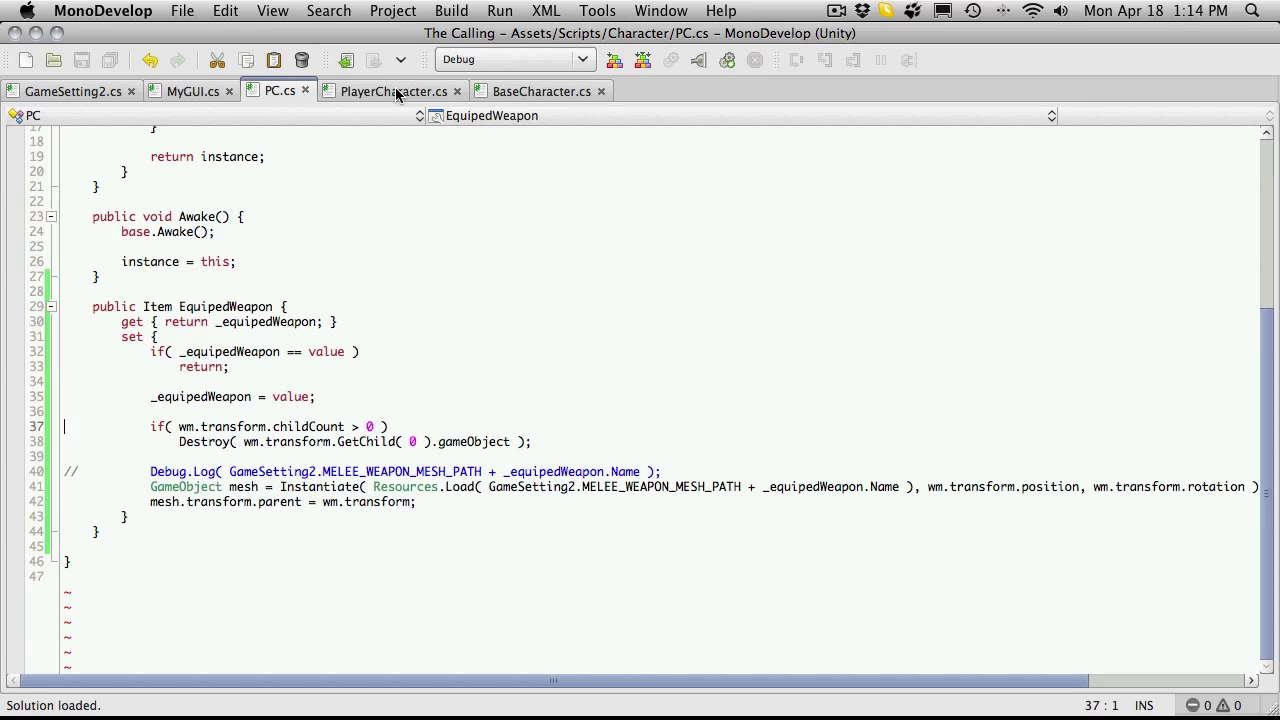
Step: Copy Awake and Update from PlayerCharacter into PC.cs and collapse the commented Awake block
click(394, 92)
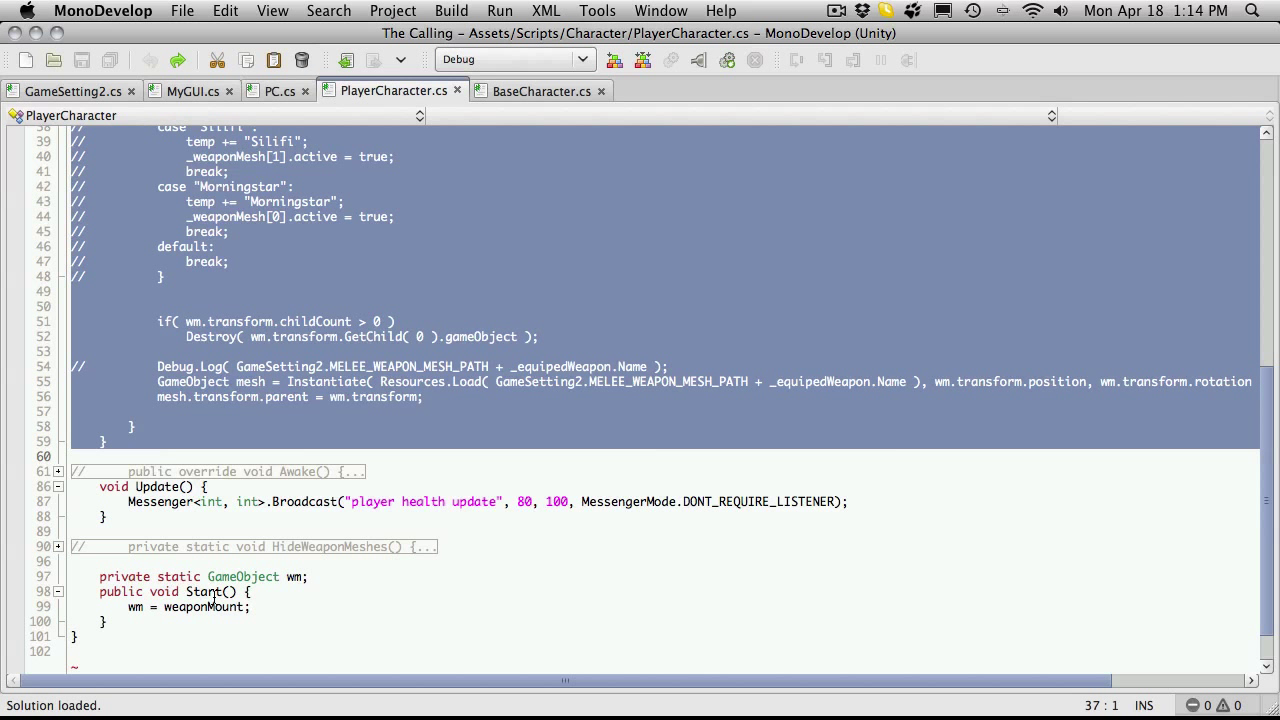
mouse_move(308, 492)
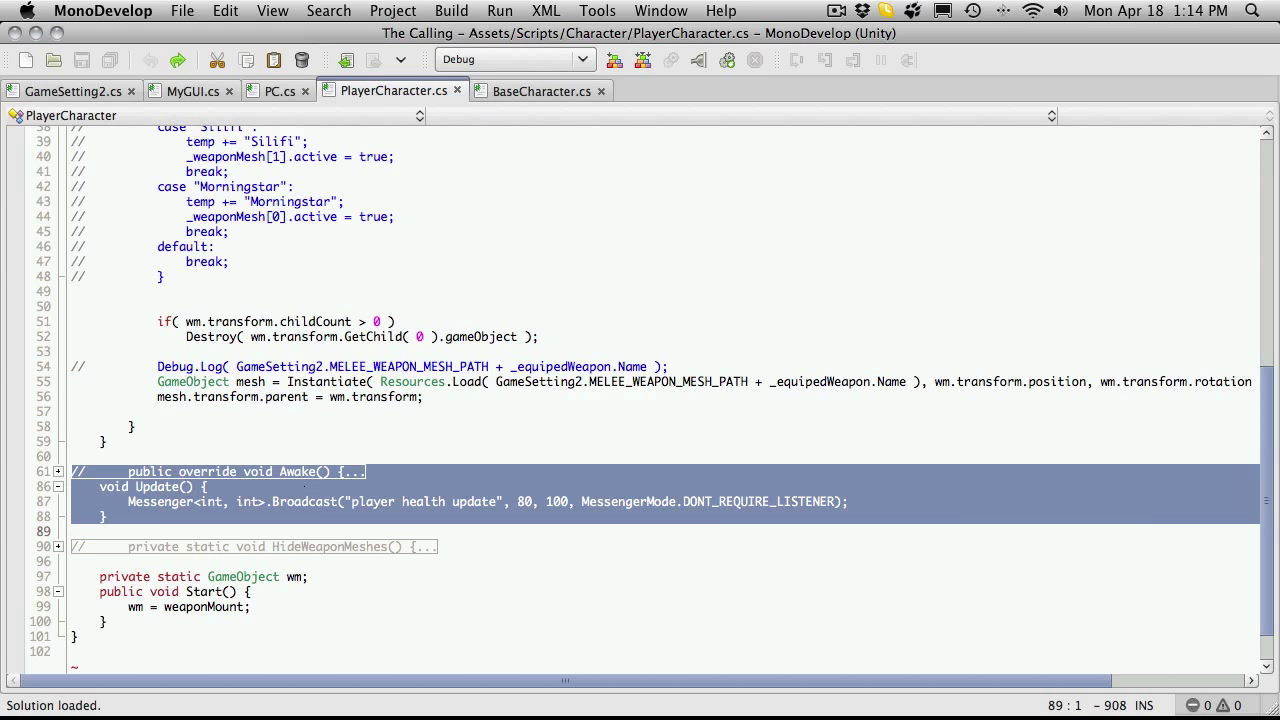
click(280, 92)
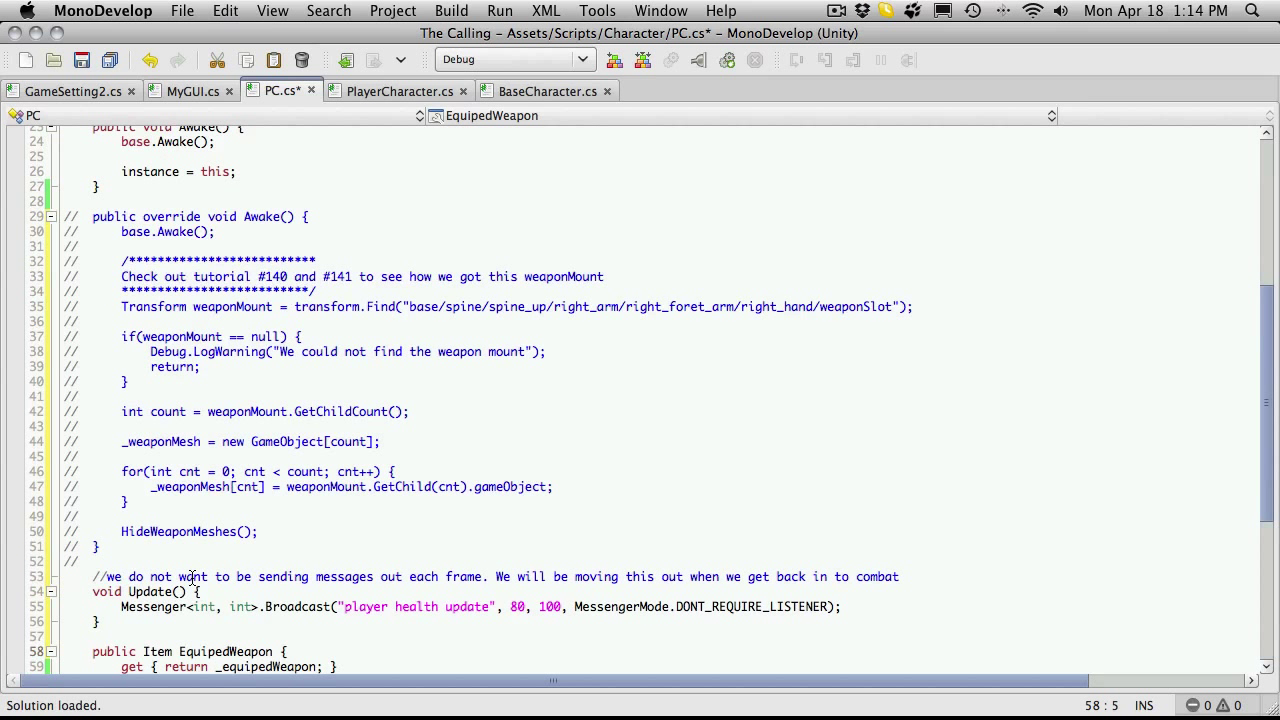
click(52, 216)
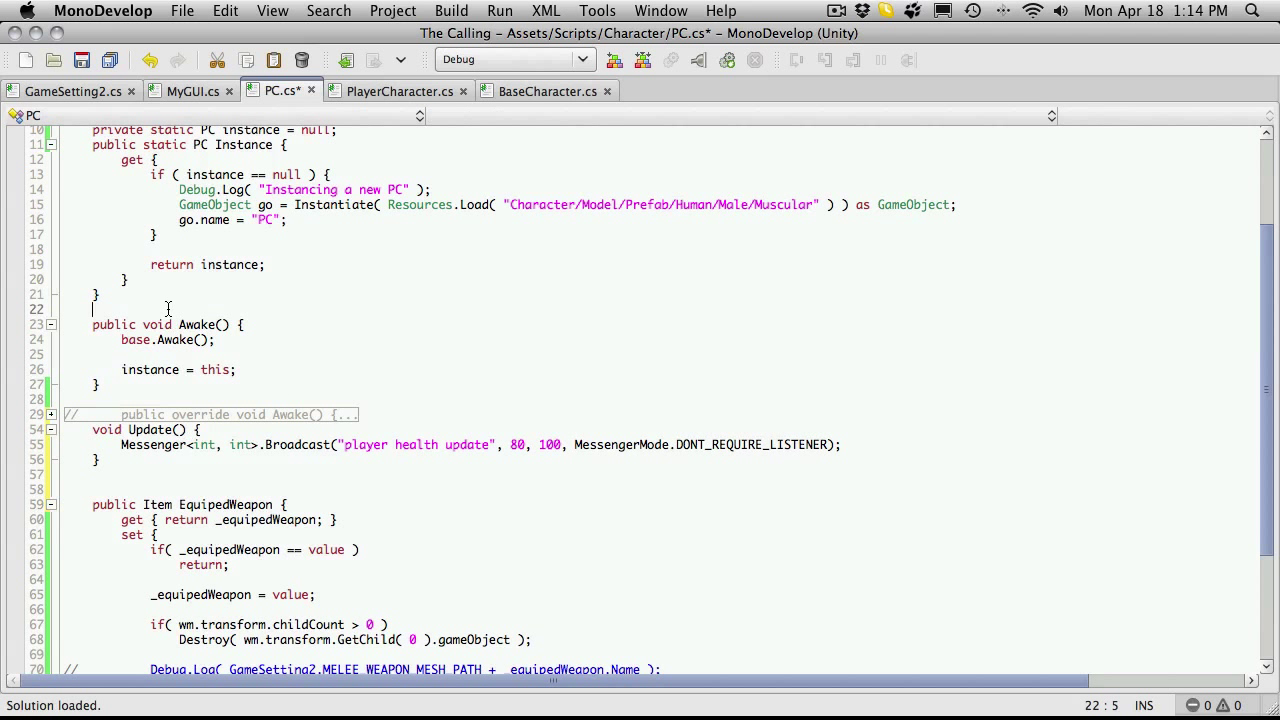
Step: Wrap Awake and Update in a '#region Unity functions' block and fold it
text(#)
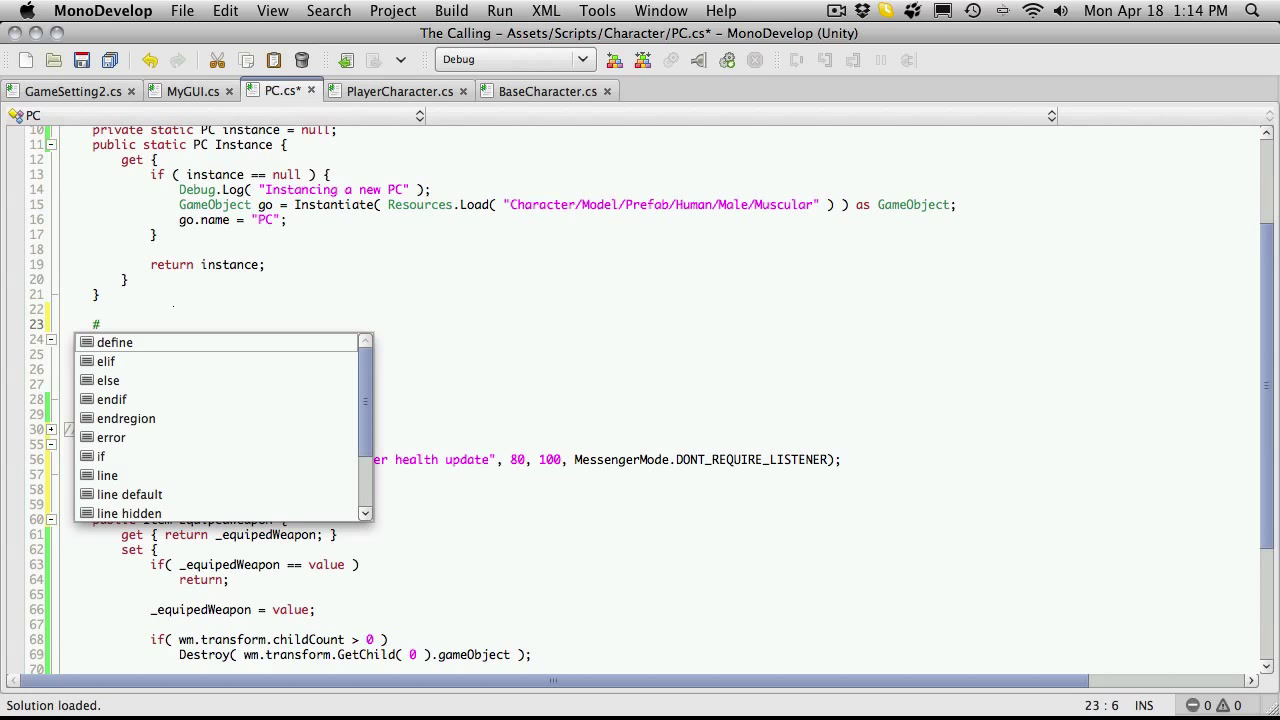
text(region)
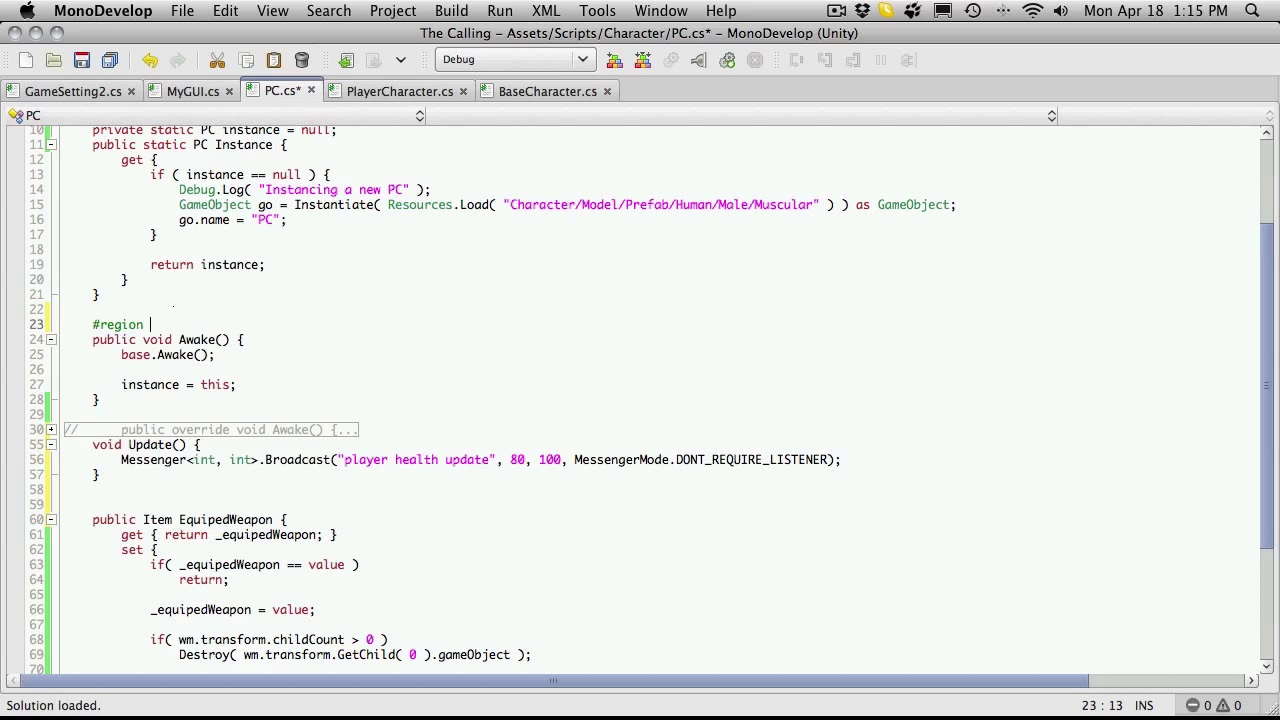
text(Unity functions)
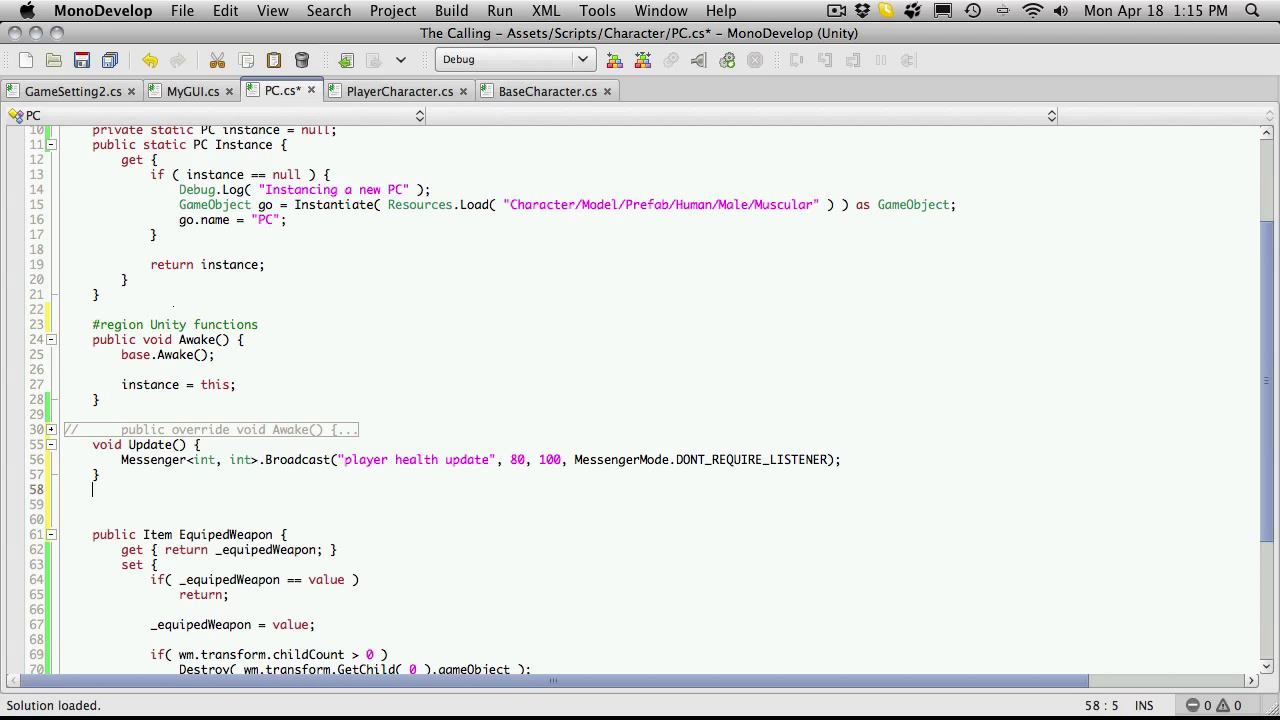
text(#endregion)
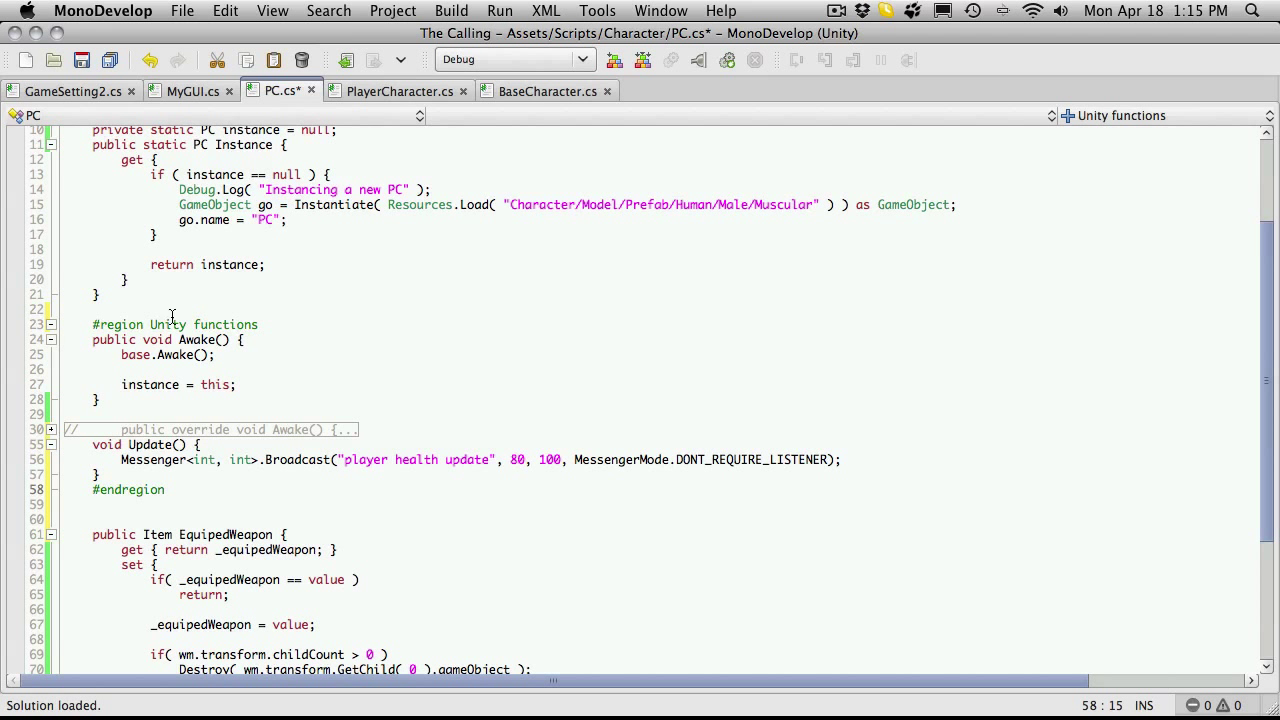
mouse_move(302, 508)
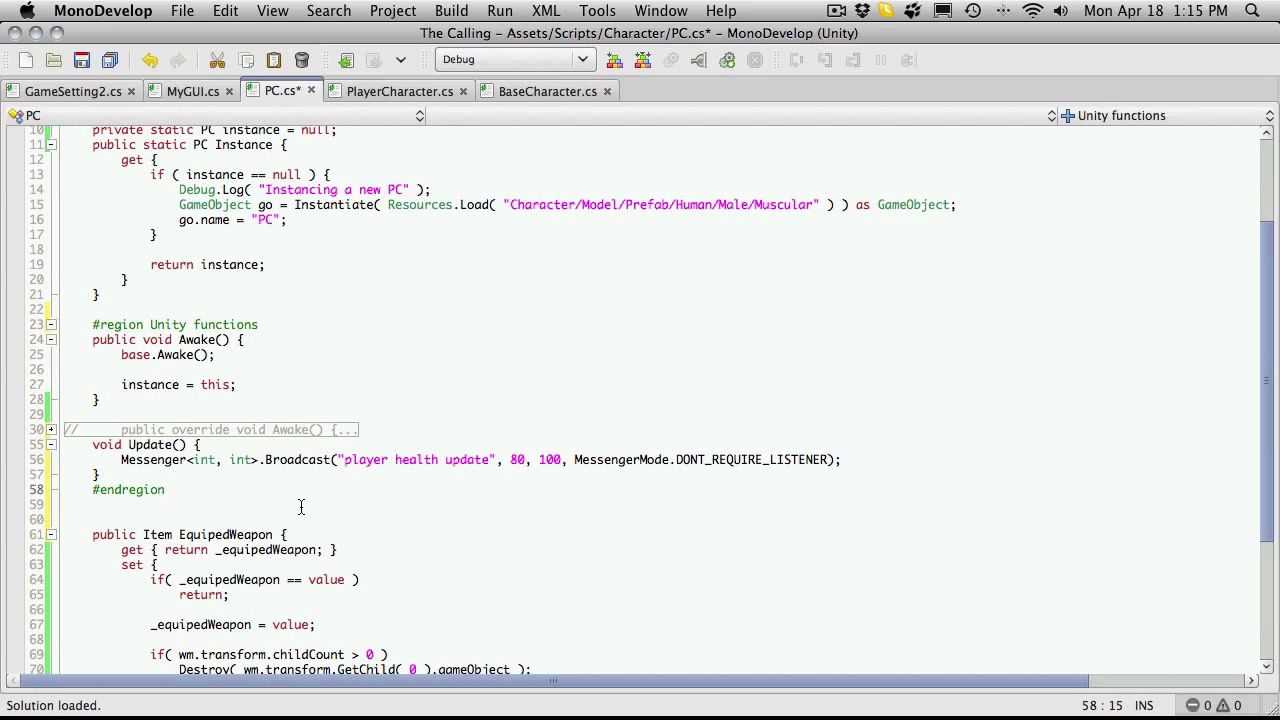
click(52, 324)
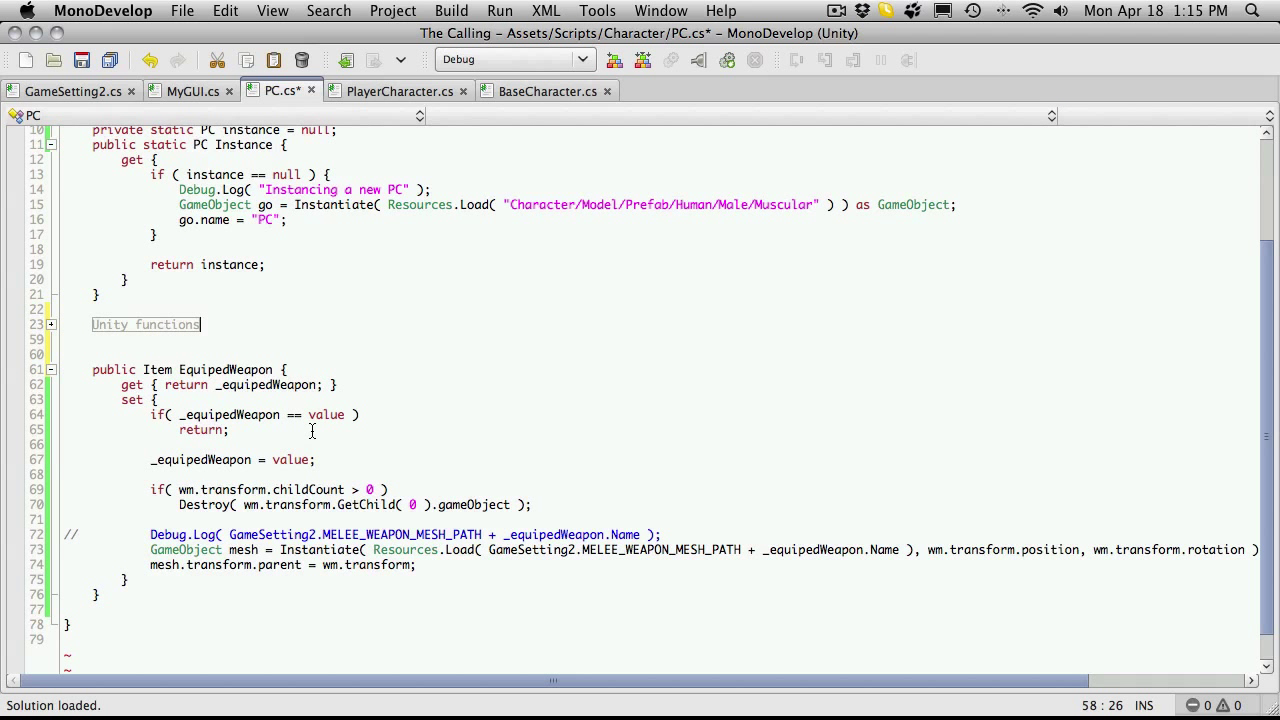
mouse_move(716, 672)
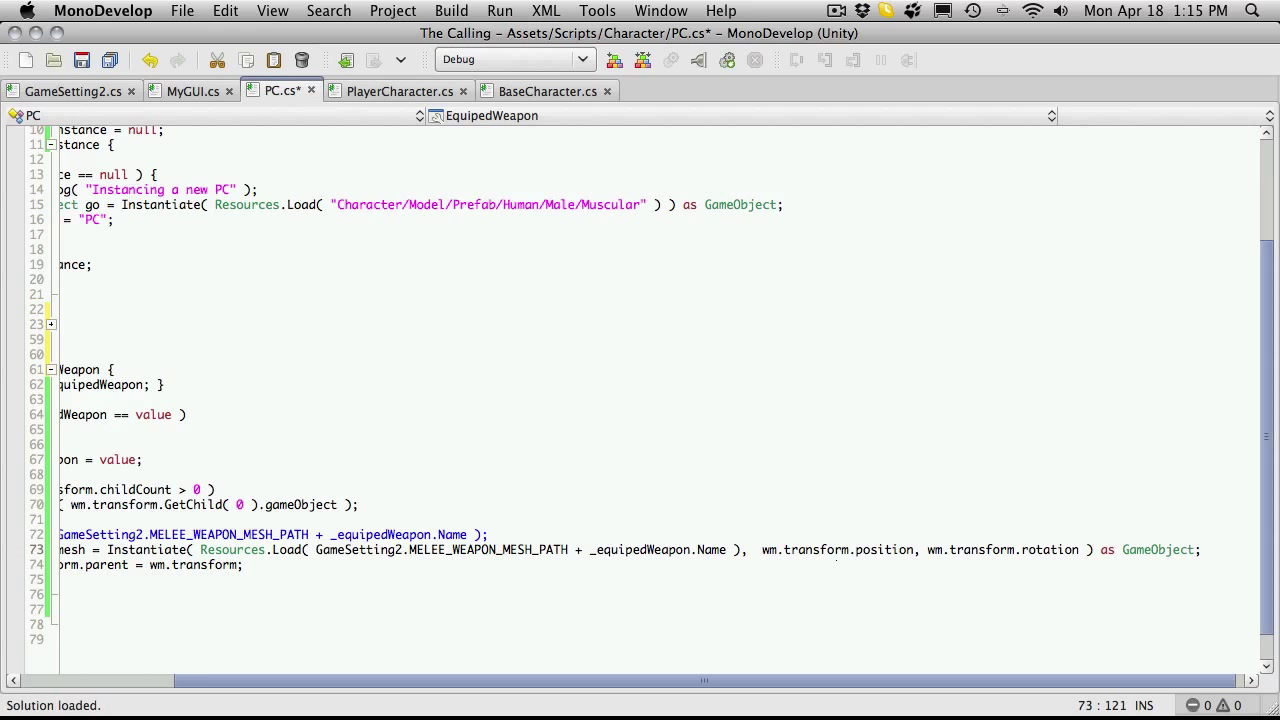
Step: Make the weapon Instantiate position, rotation and parent use instance.weaponMount
text(instance.weaponMount)
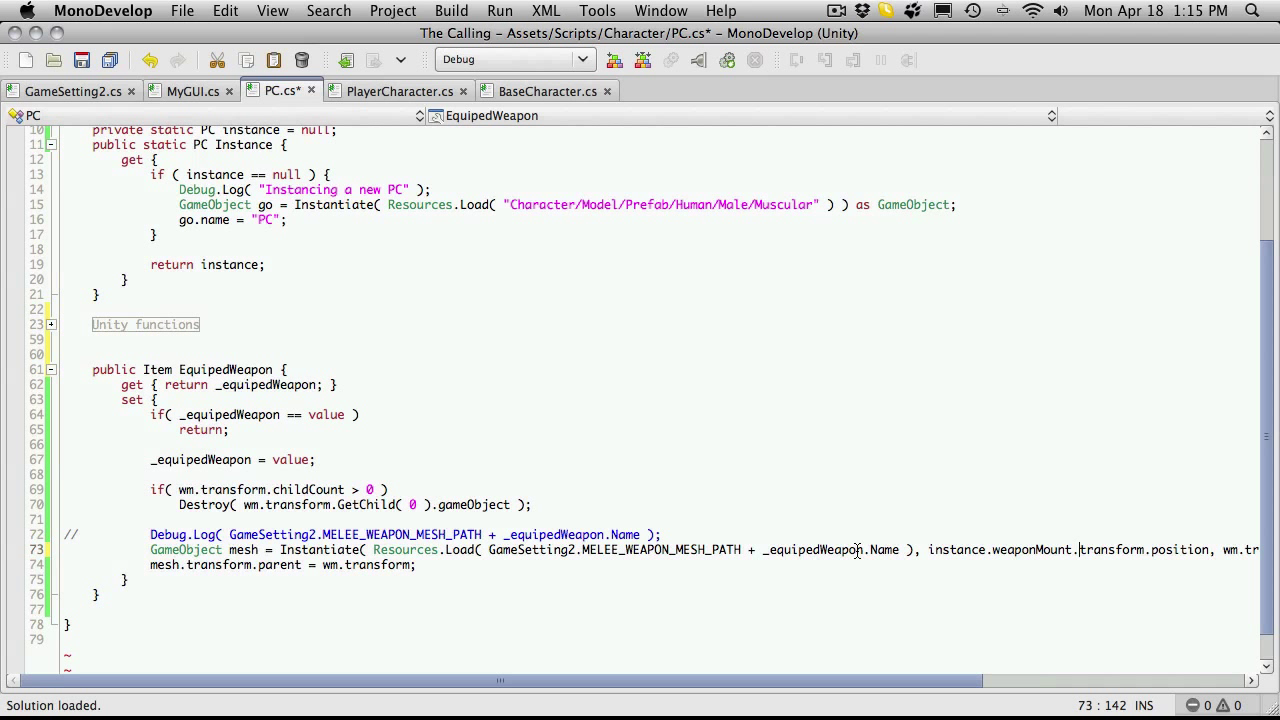
double_click(938, 548)
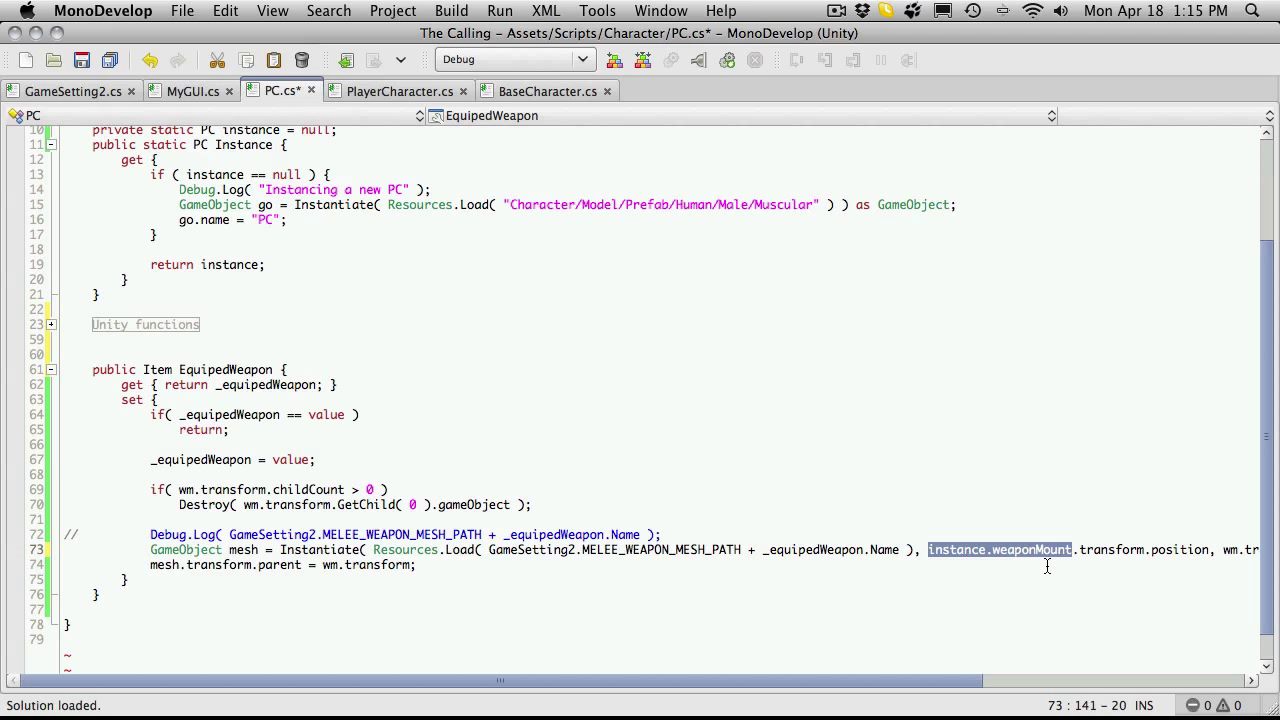
scroll(right, 3)
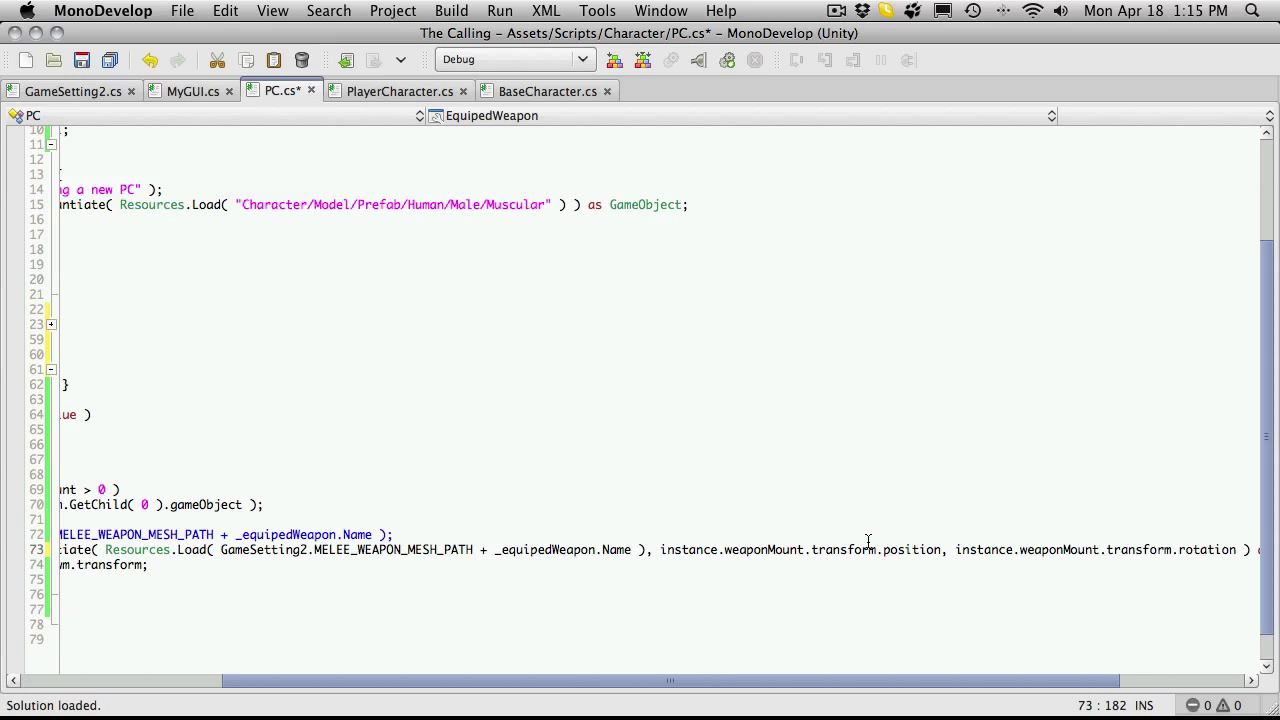
scroll(left, 3)
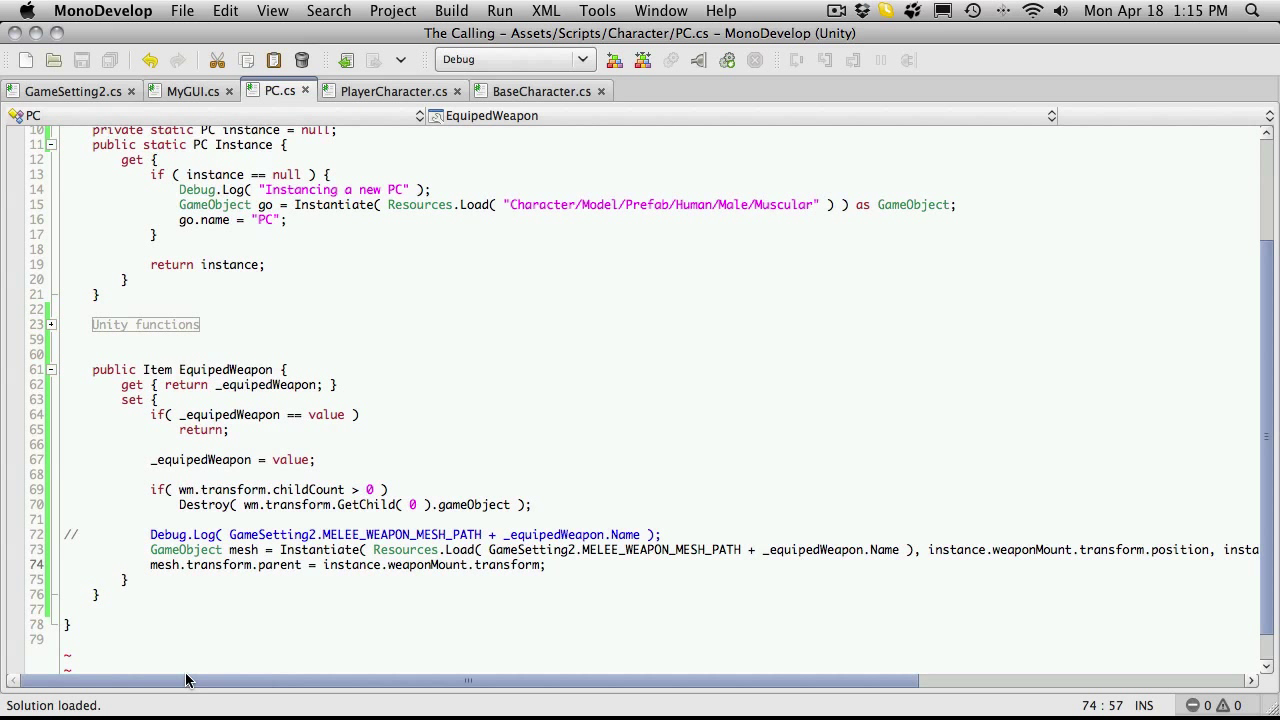
Step: Replace wm with instance.weaponMount in the Destroy call for the mount's existing child
click(248, 504)
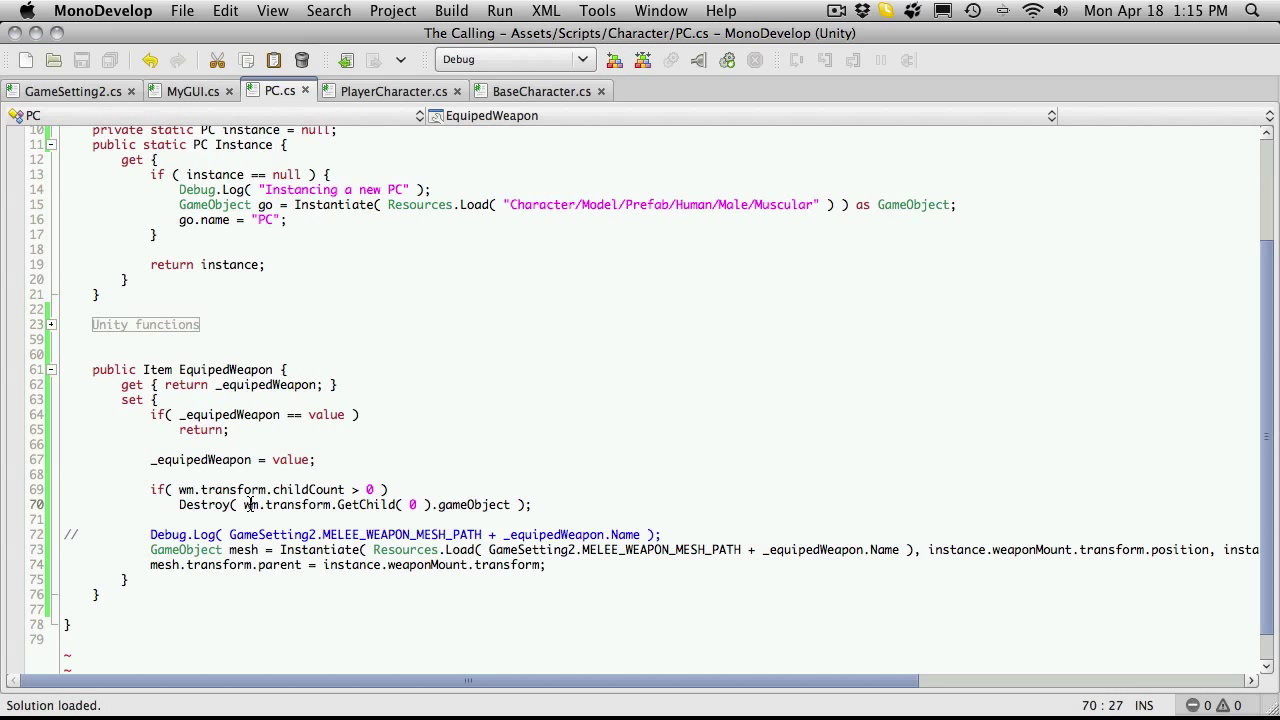
text(instance.weaponMount)
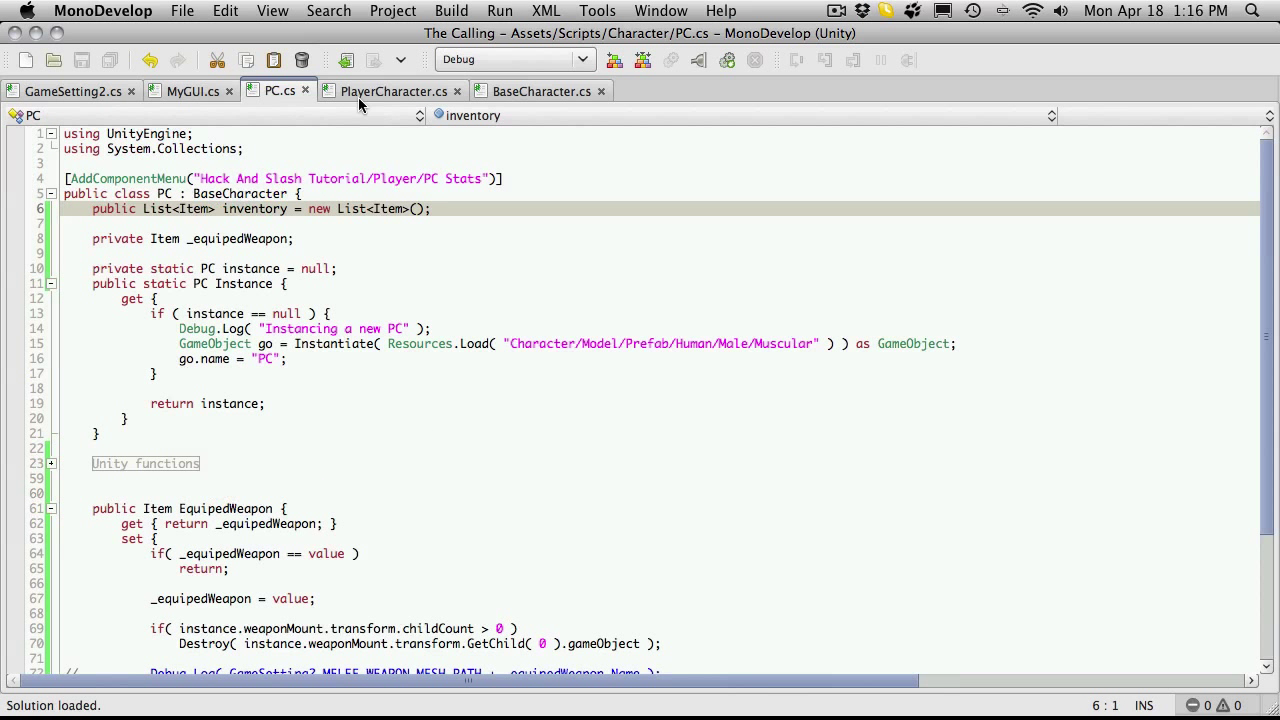
Step: Copy 'using System.Collections.Generic;' from PlayerCharacter.cs into PC.cs and save
click(392, 92)
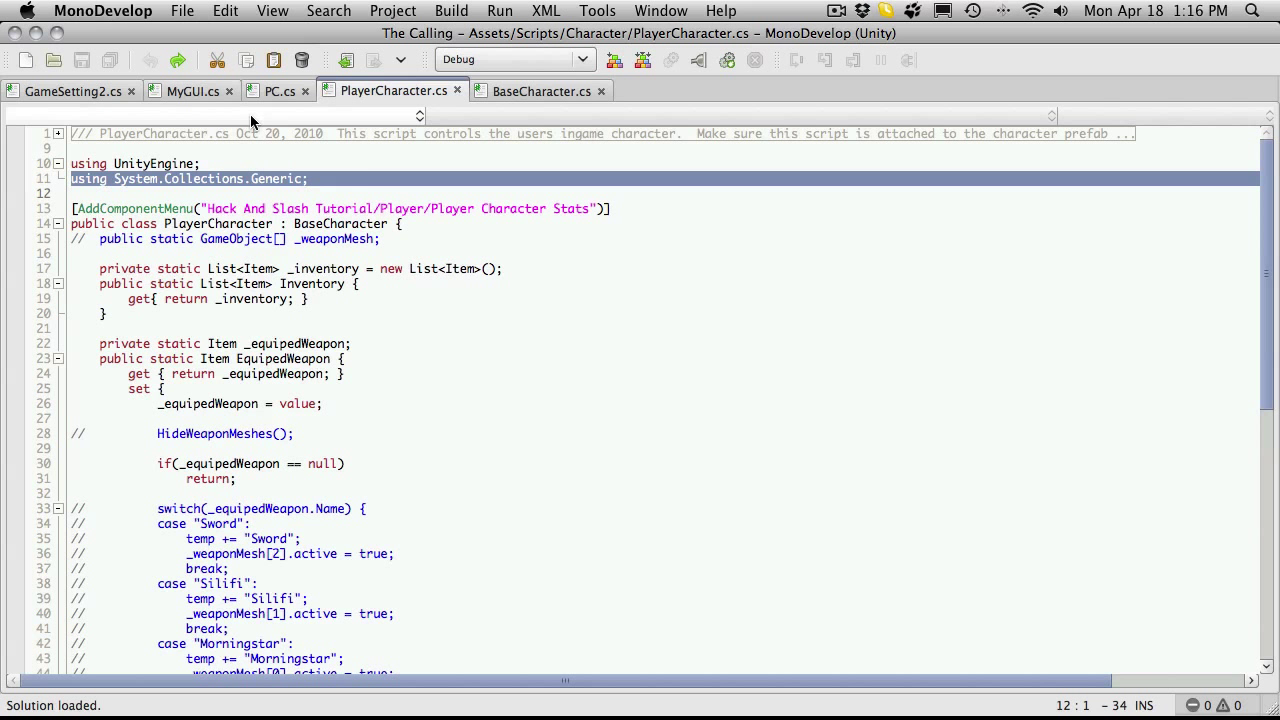
click(280, 92)
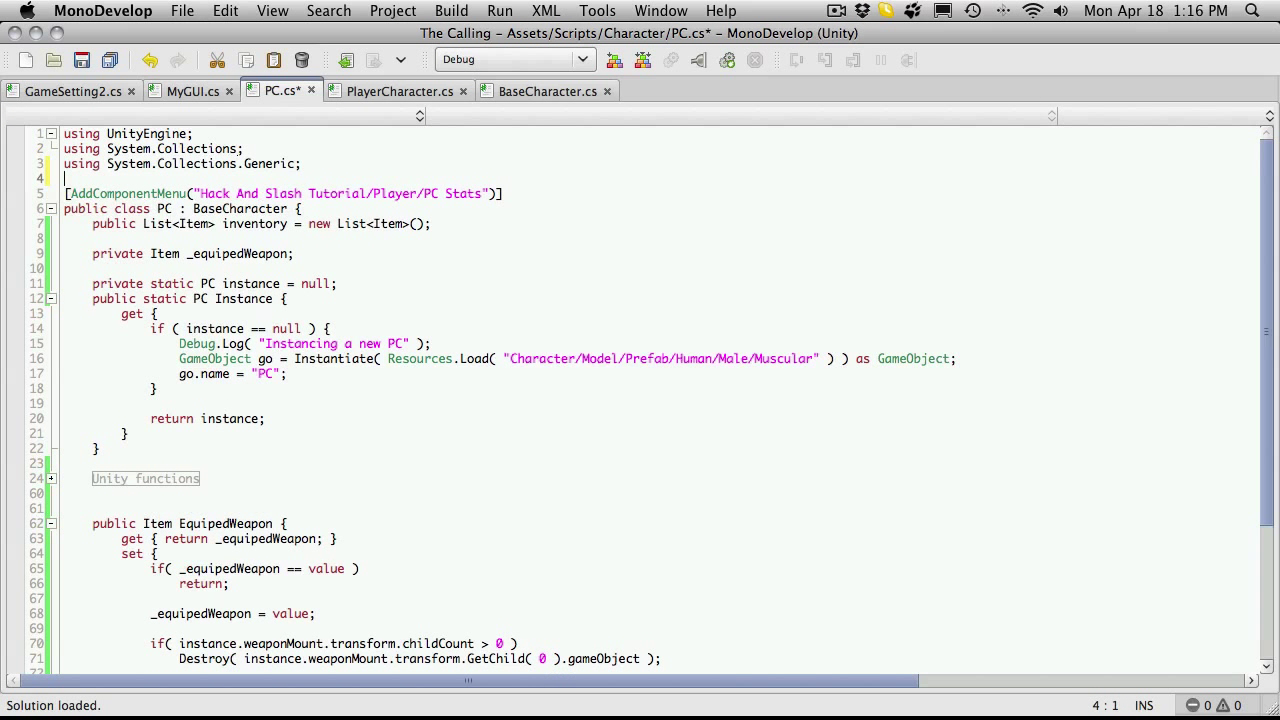
key(cmd+s)
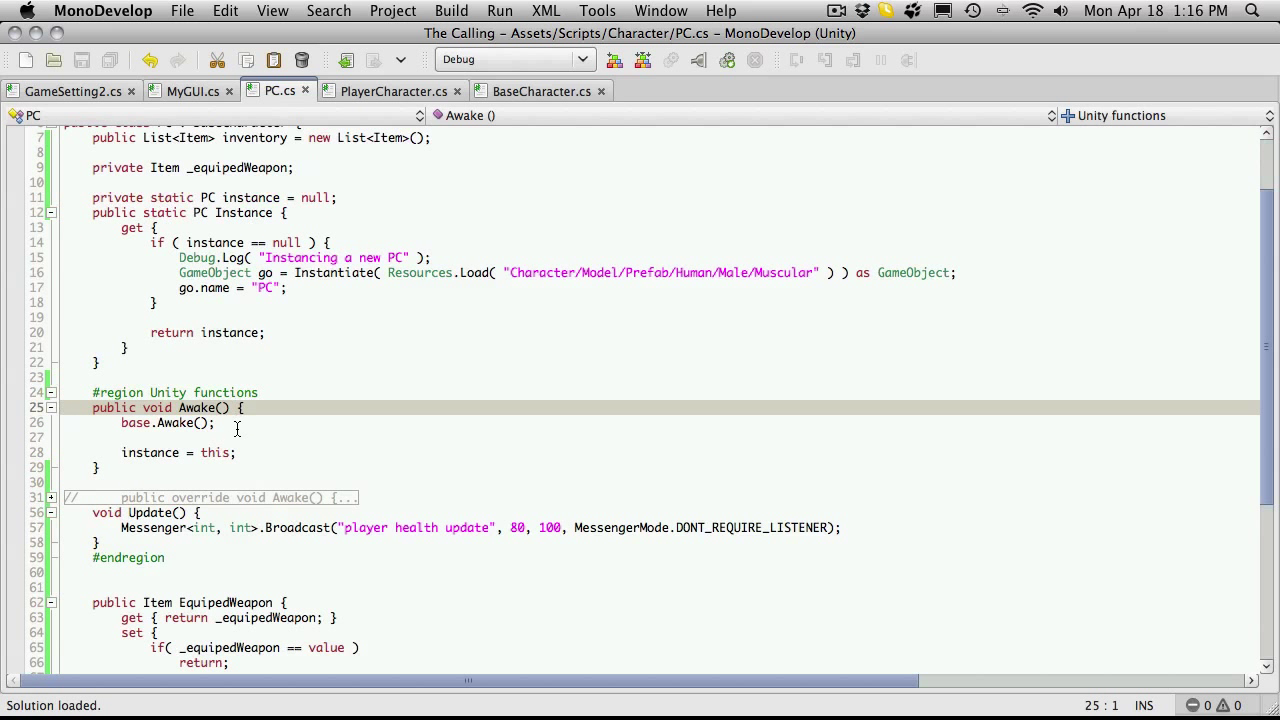
click(140, 408)
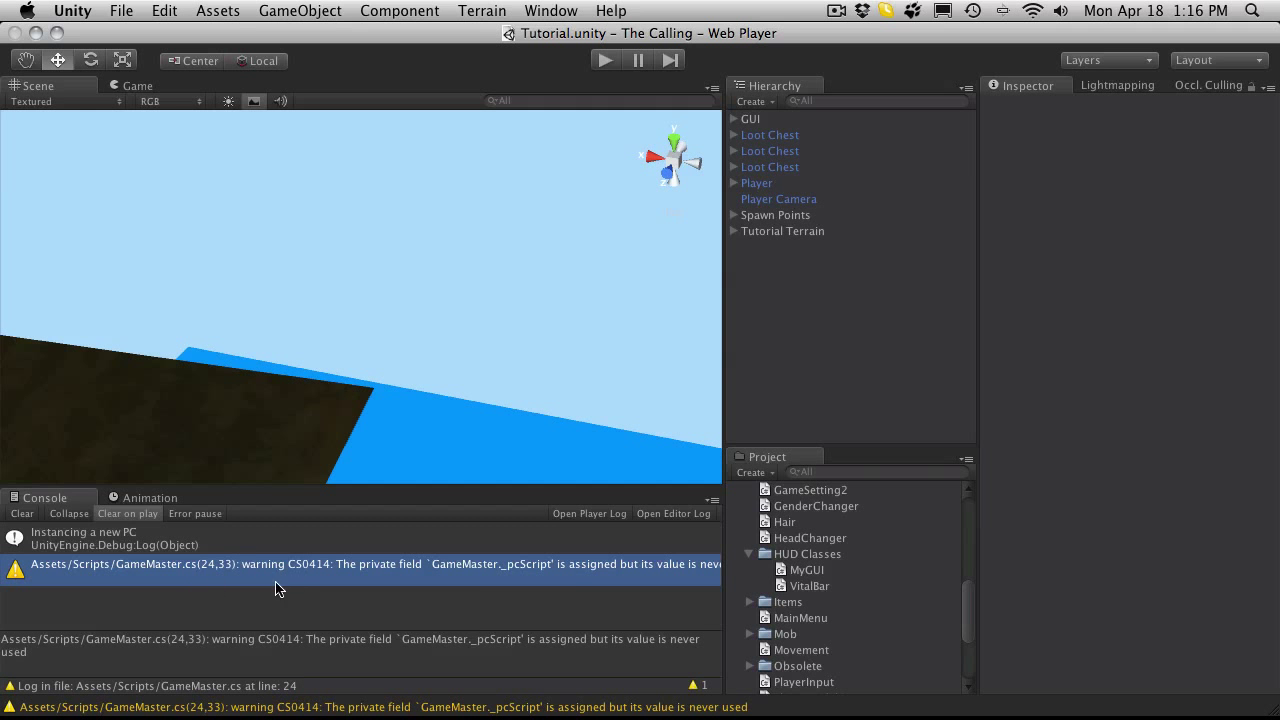
mouse_move(528, 578)
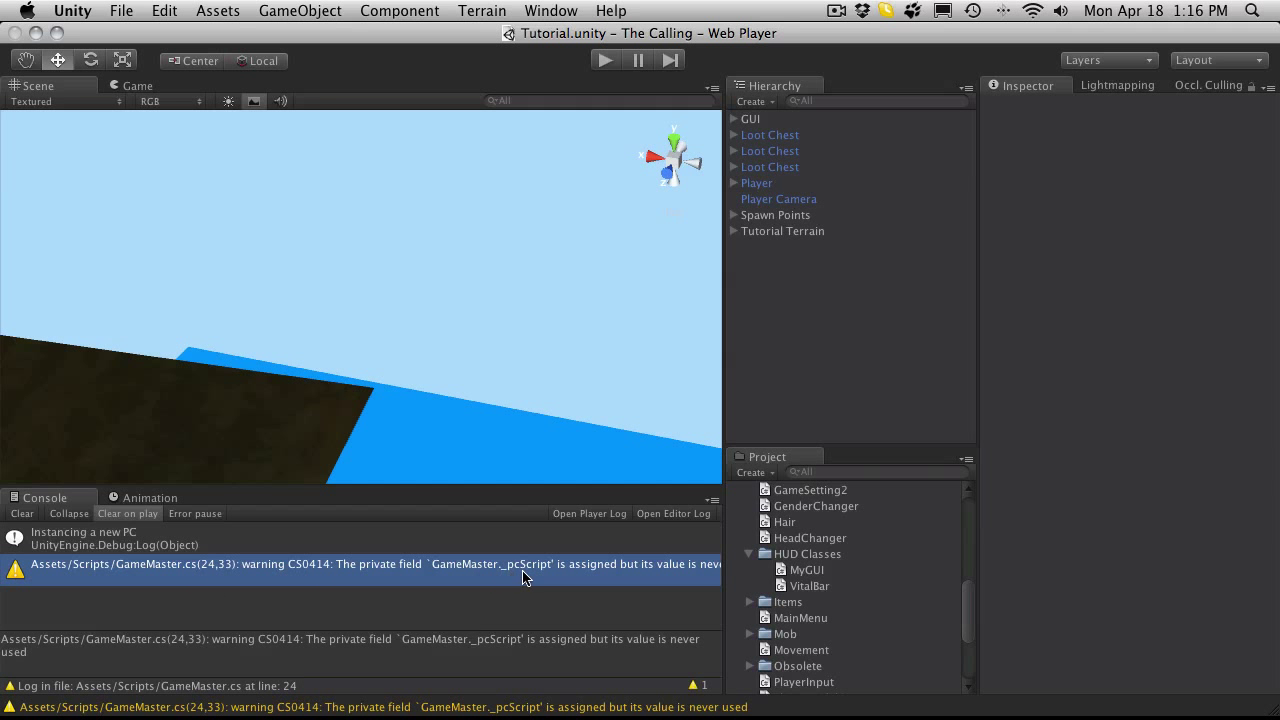
Step: Jump from the console warning to the unused _pcScript field in GameMaster.cs
double_click(380, 564)
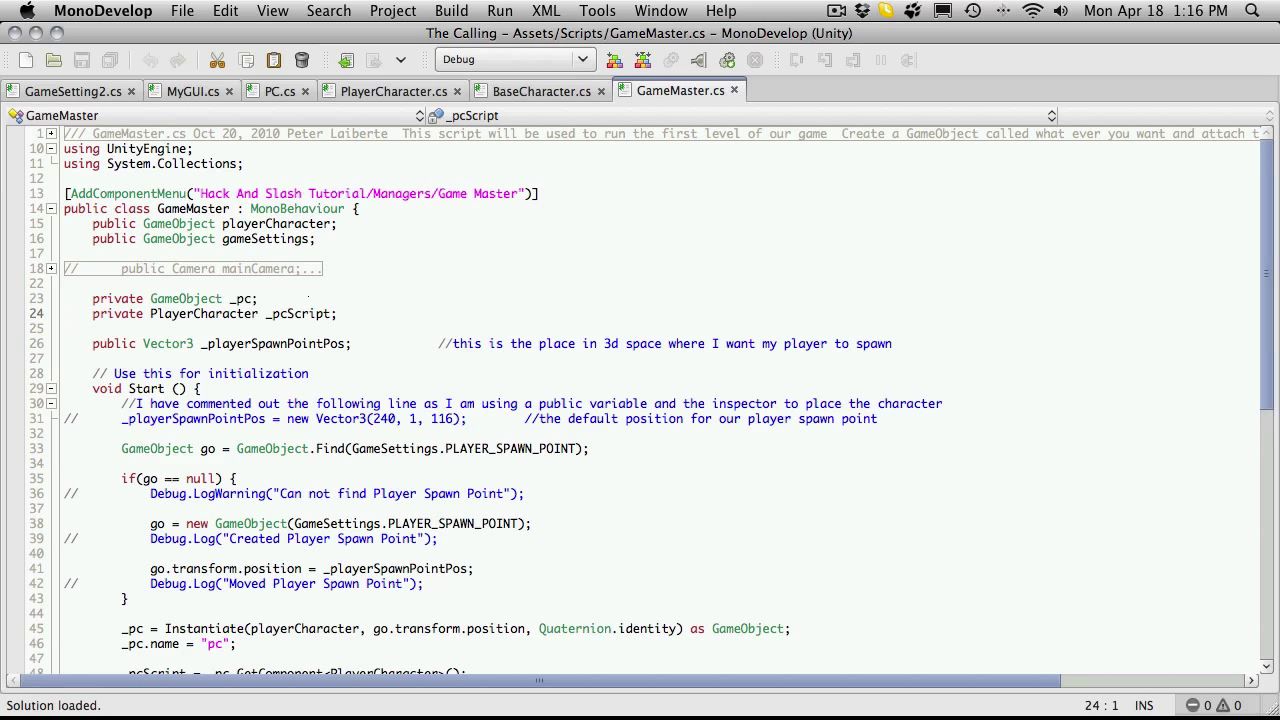
Step: Comment out the _pcScript declaration and its GetComponent<PlayerCharacter> assignment with //
text(//)
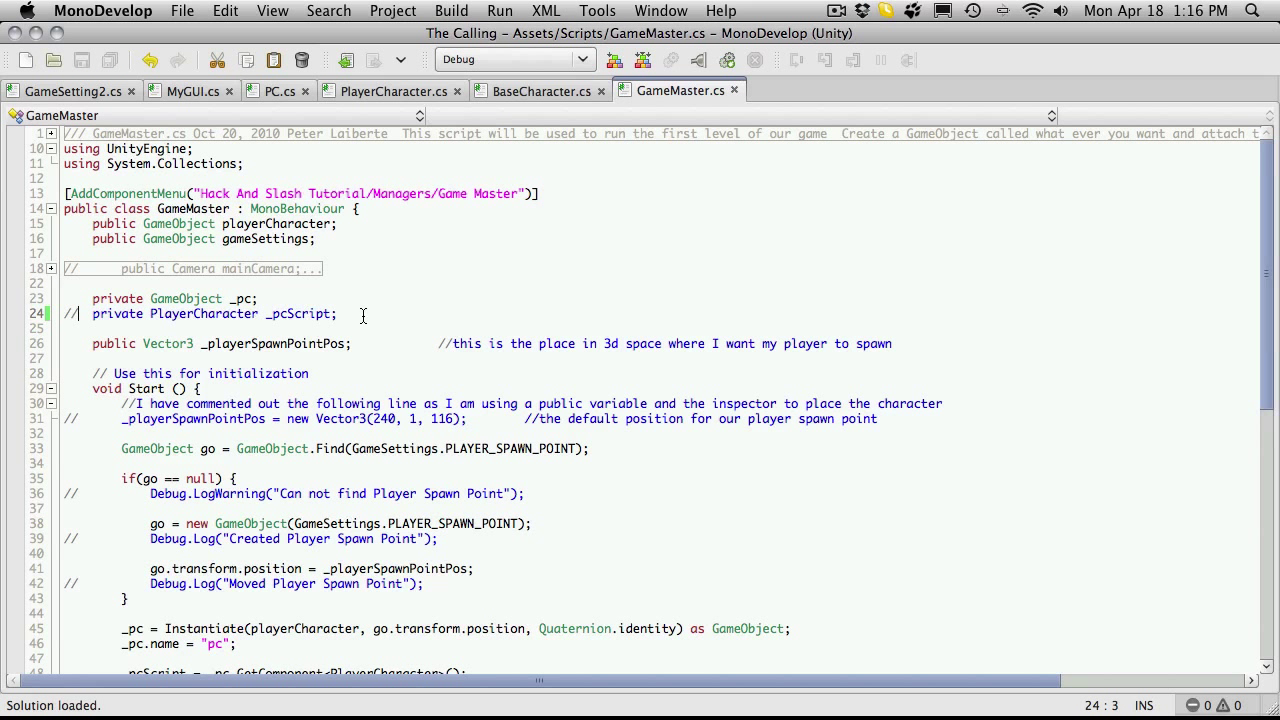
mouse_move(390, 296)
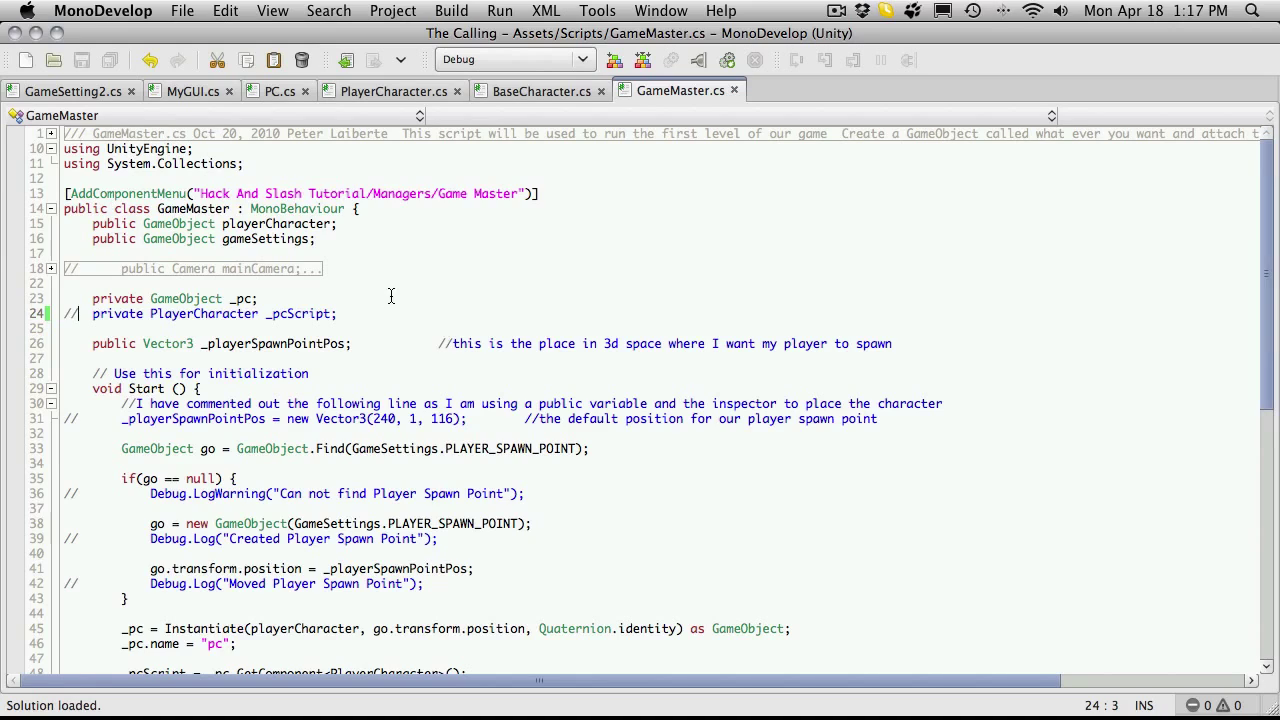
scroll(down, 3)
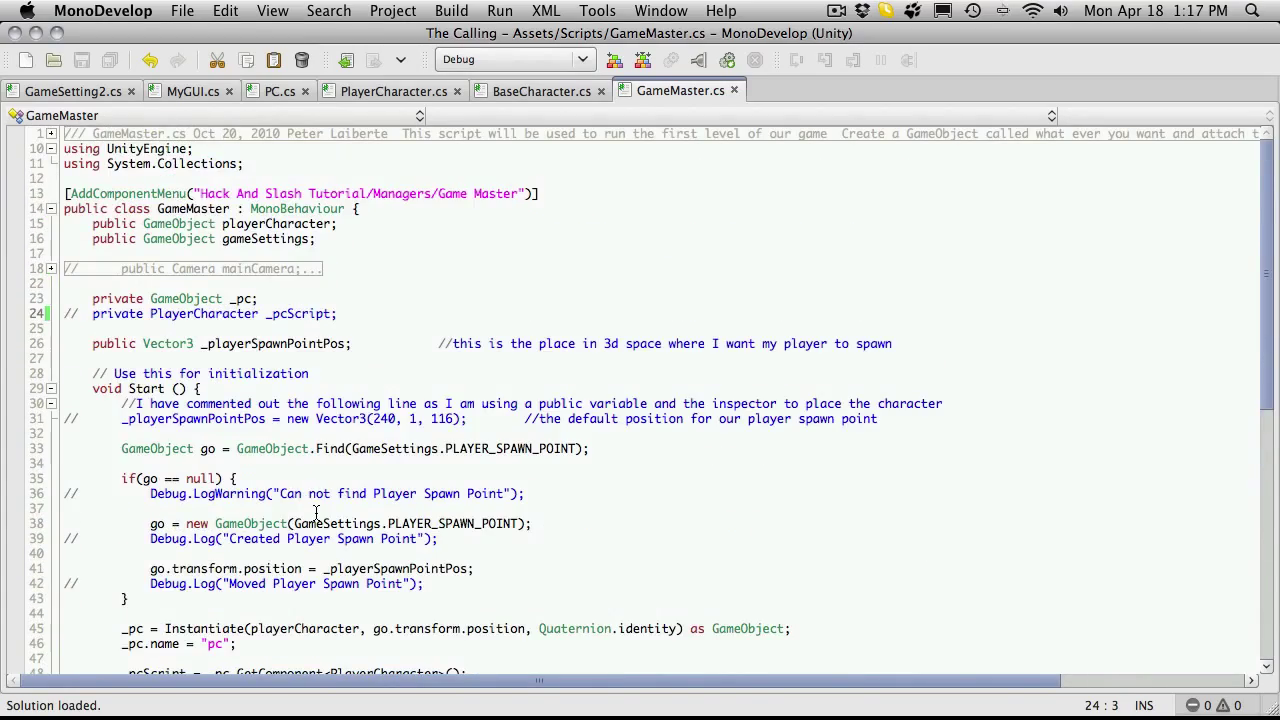
scroll(down, 3)
text(//      )
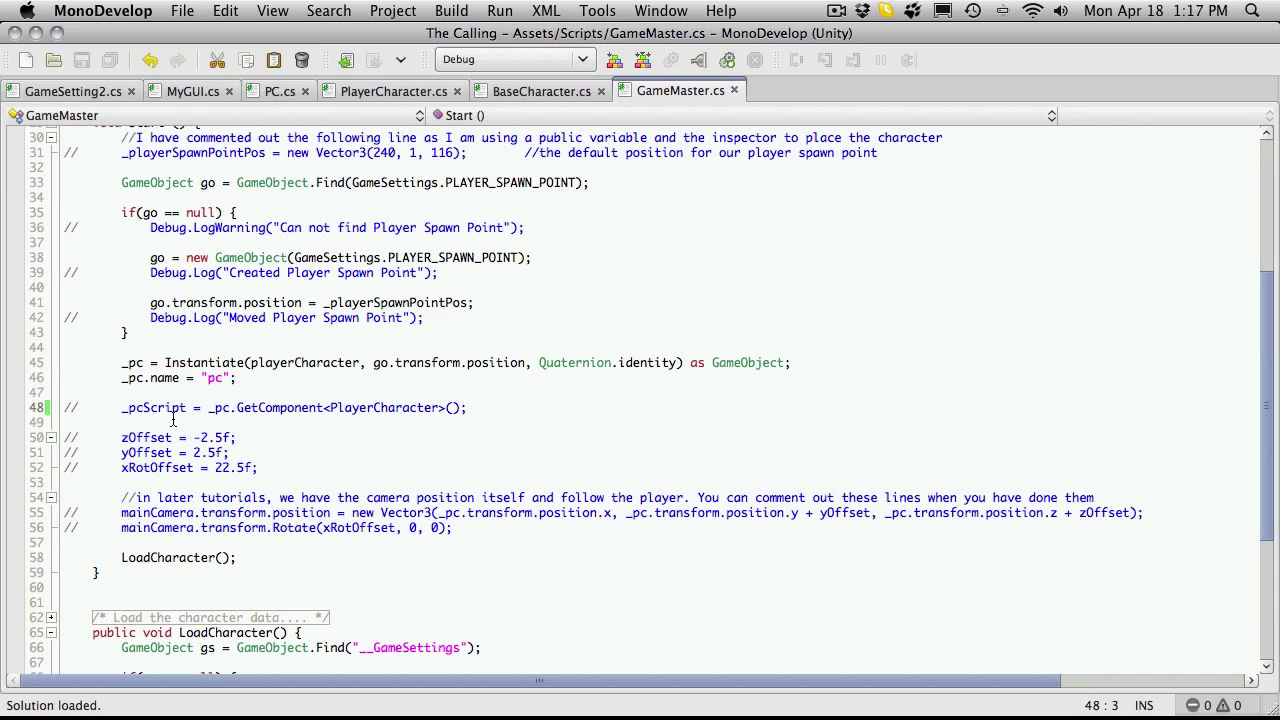
scroll(down, 3)
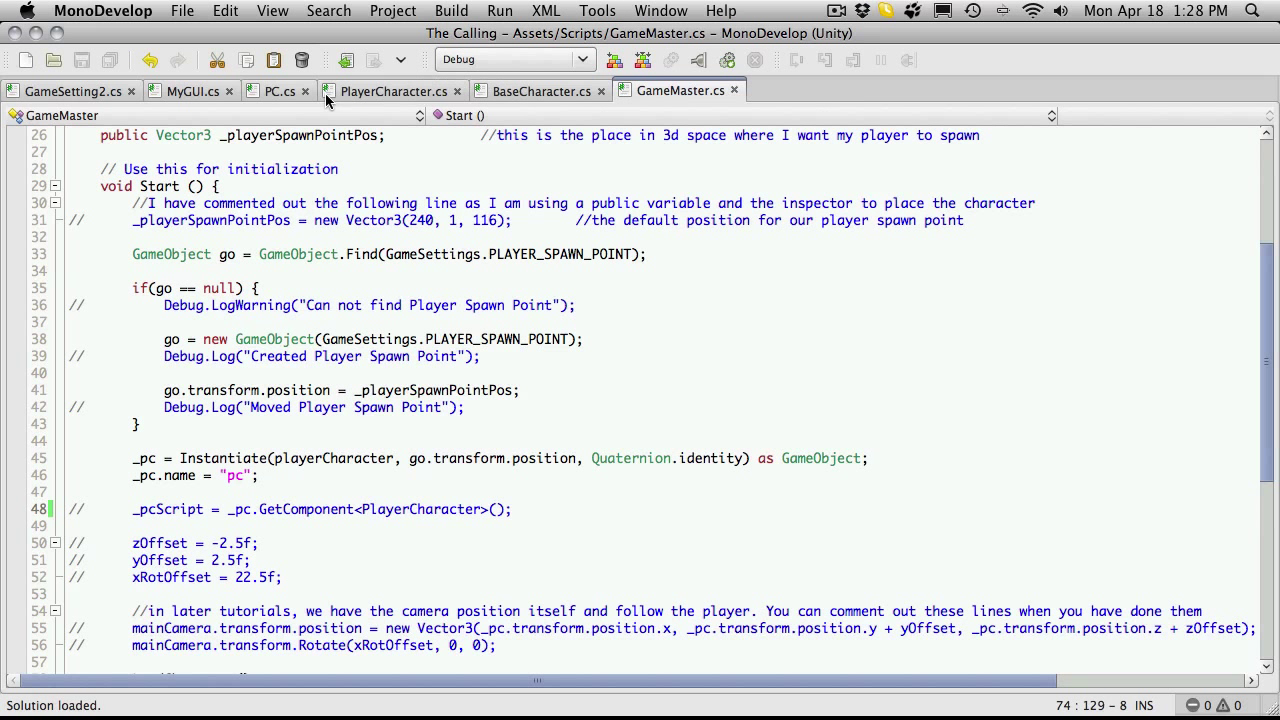
Step: In PC.cs, change the EquipedWeapon setter's early-return check to value == null
click(280, 92)
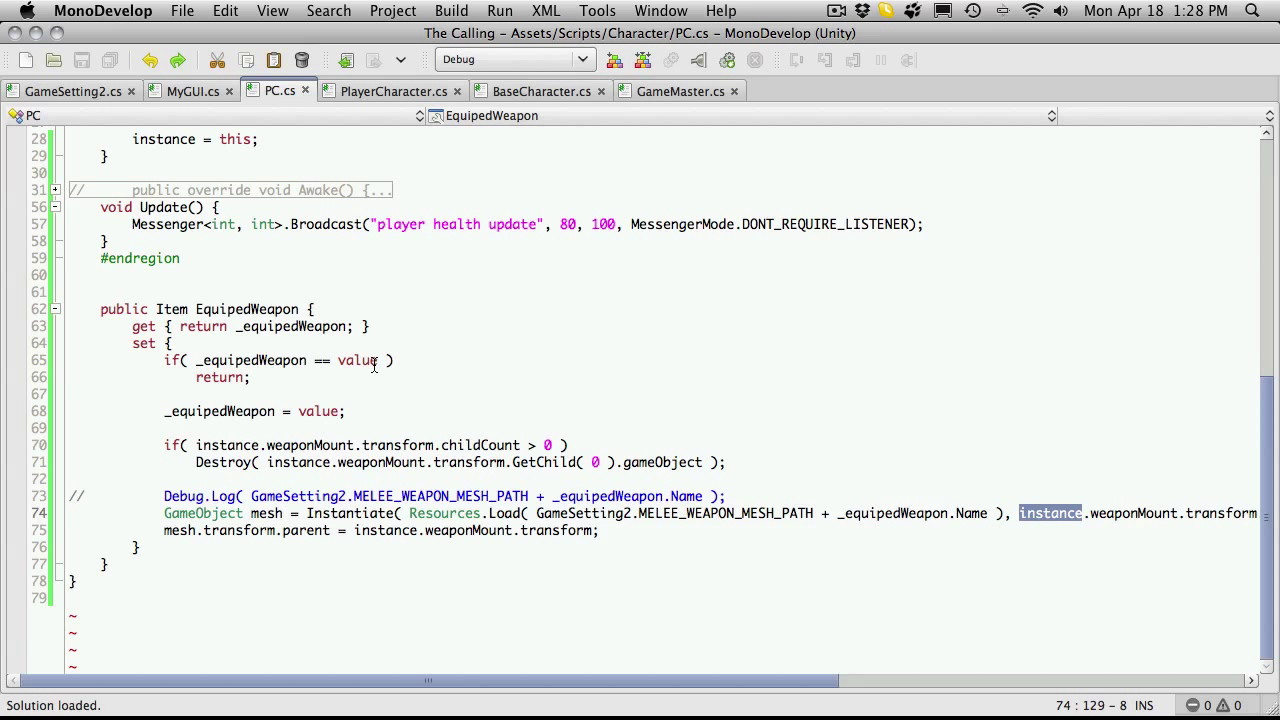
double_click(252, 360)
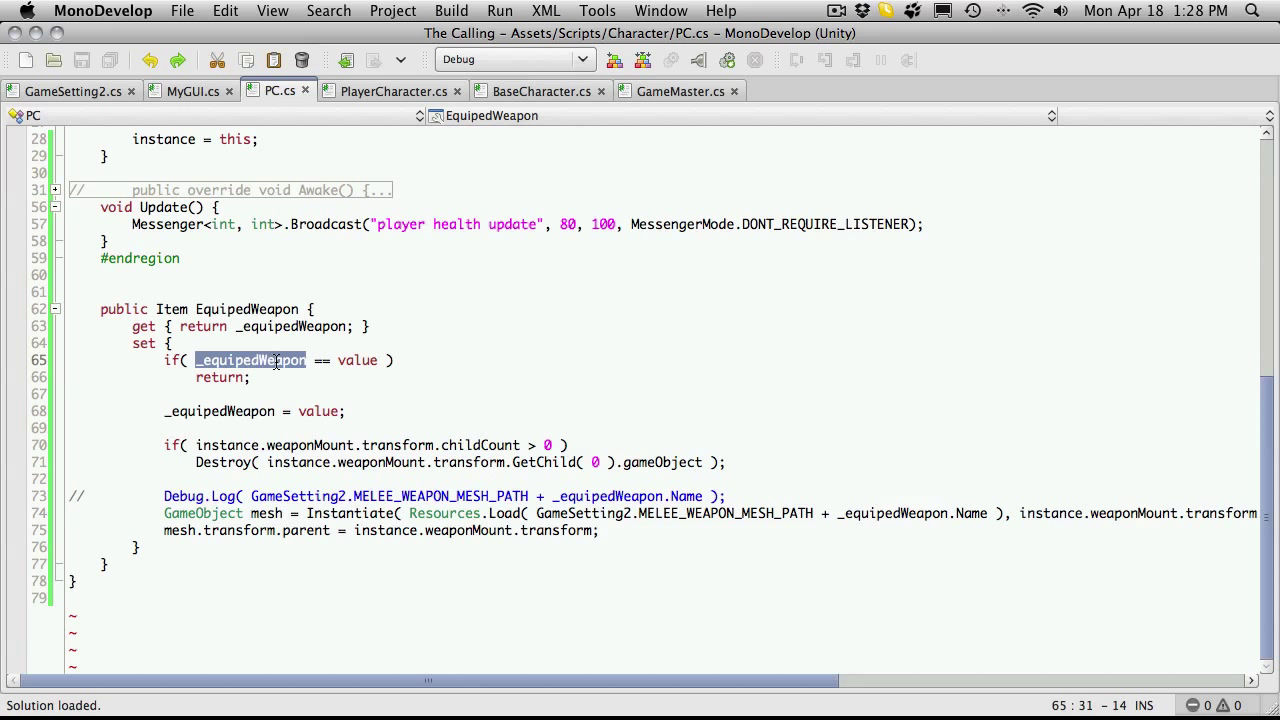
text(value)
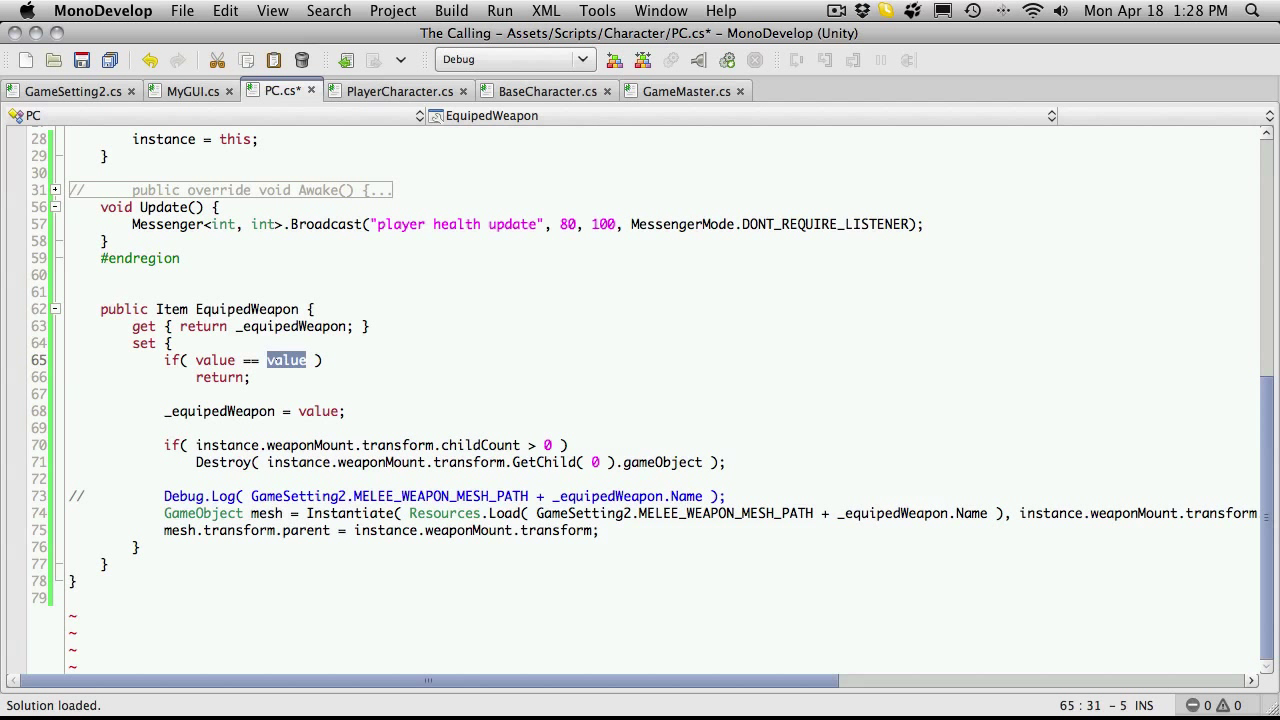
text(null)
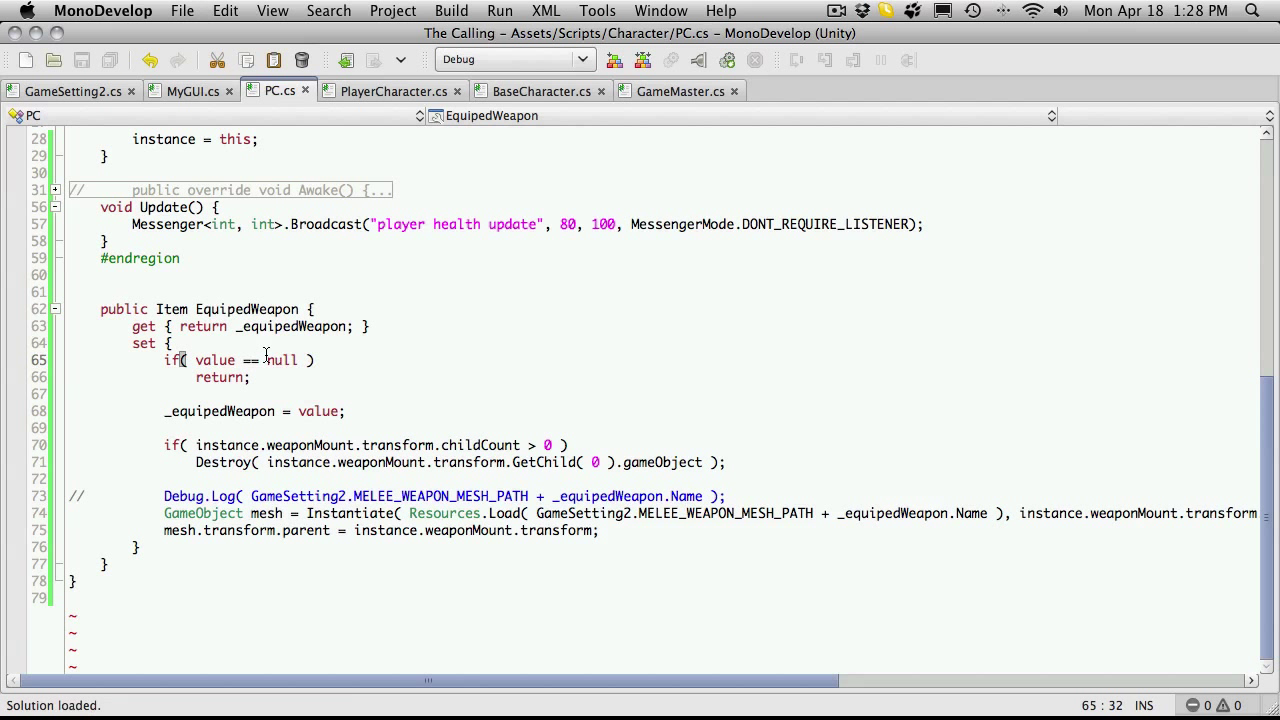
mouse_move(400, 428)
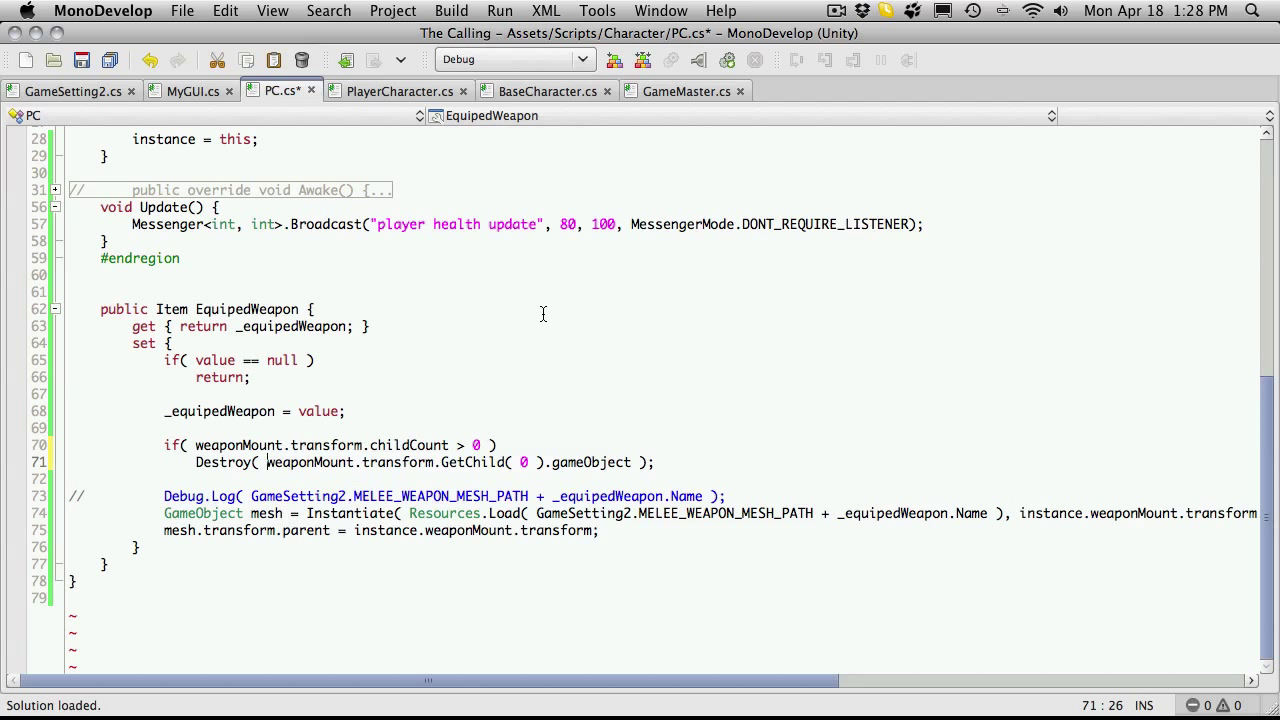
mouse_move(456, 632)
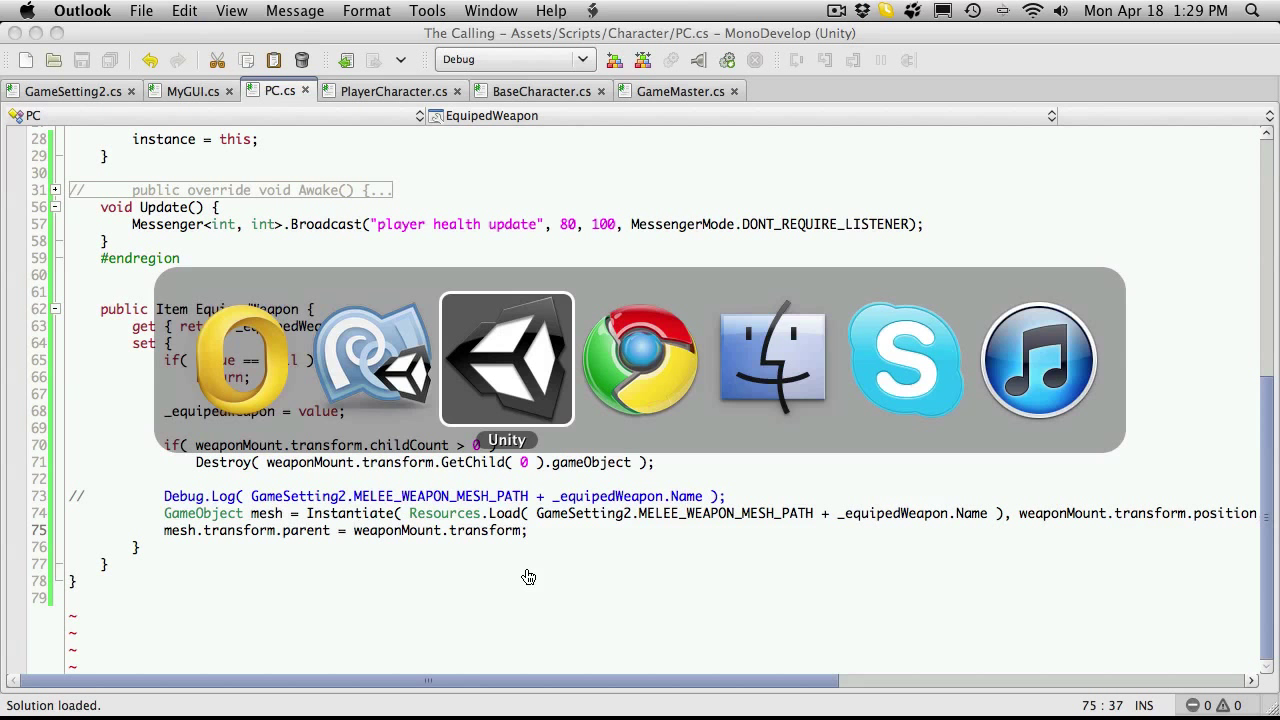
Step: Bring the Unity editor forward to confirm the console logs only 'Instancing a new PC'
click(508, 358)
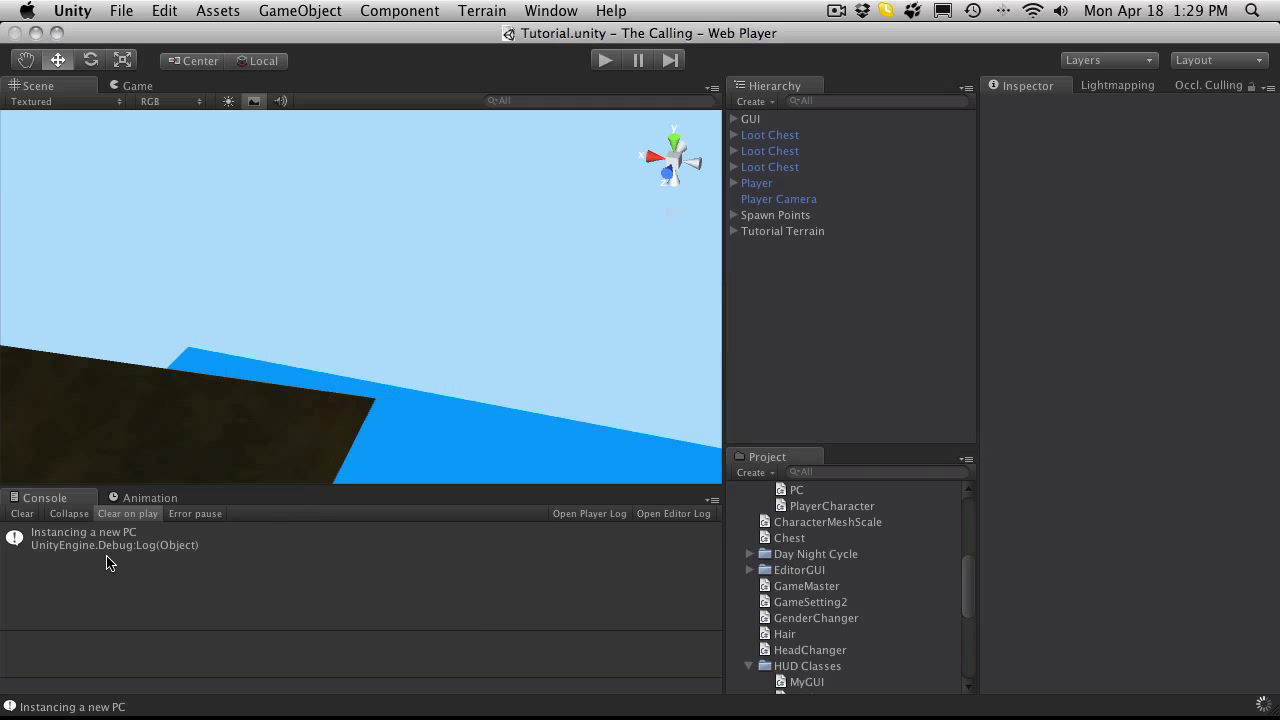
mouse_move(168, 578)
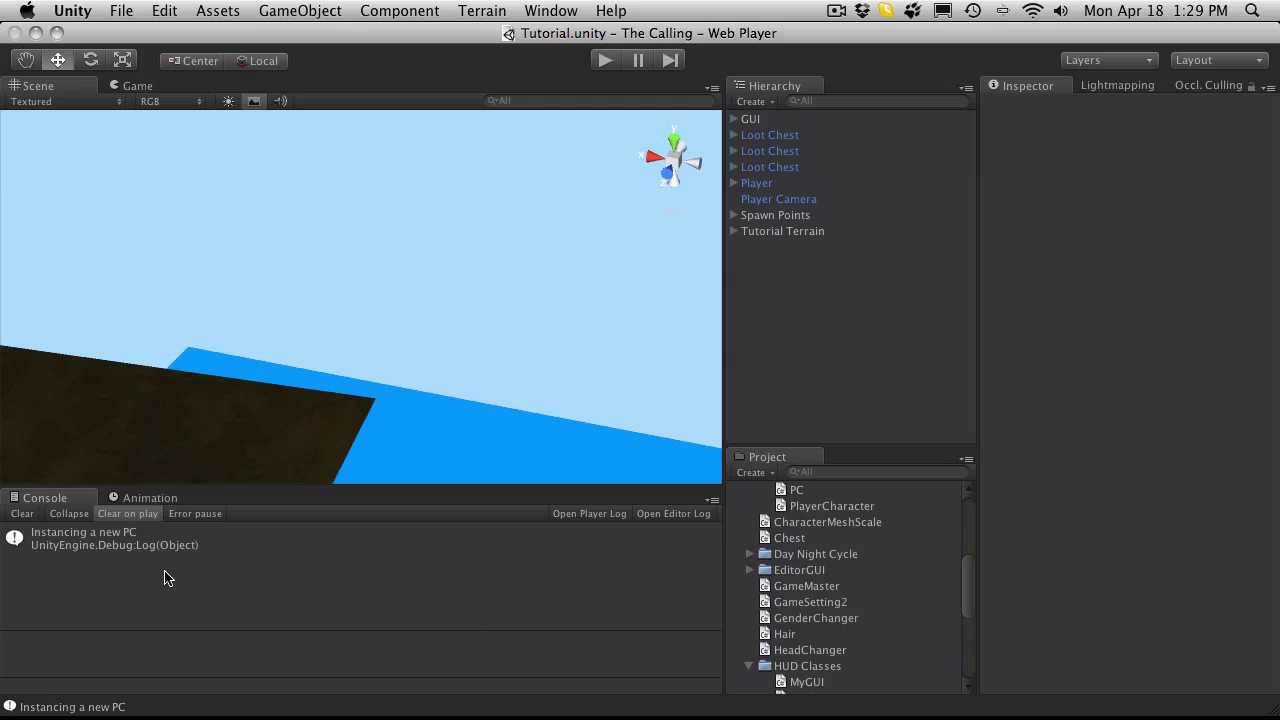
mouse_move(820, 364)
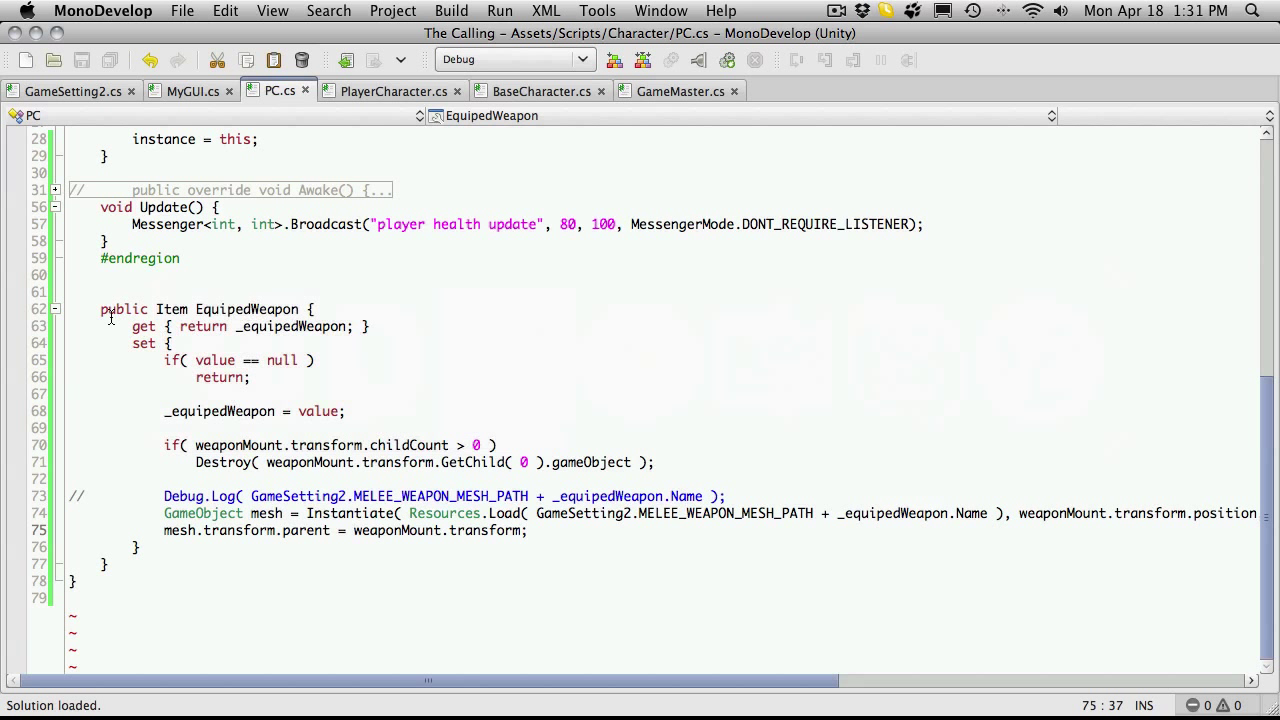
Step: Fold EquipedWeapon and add an empty public void LoadCharacter() method
click(56, 308)
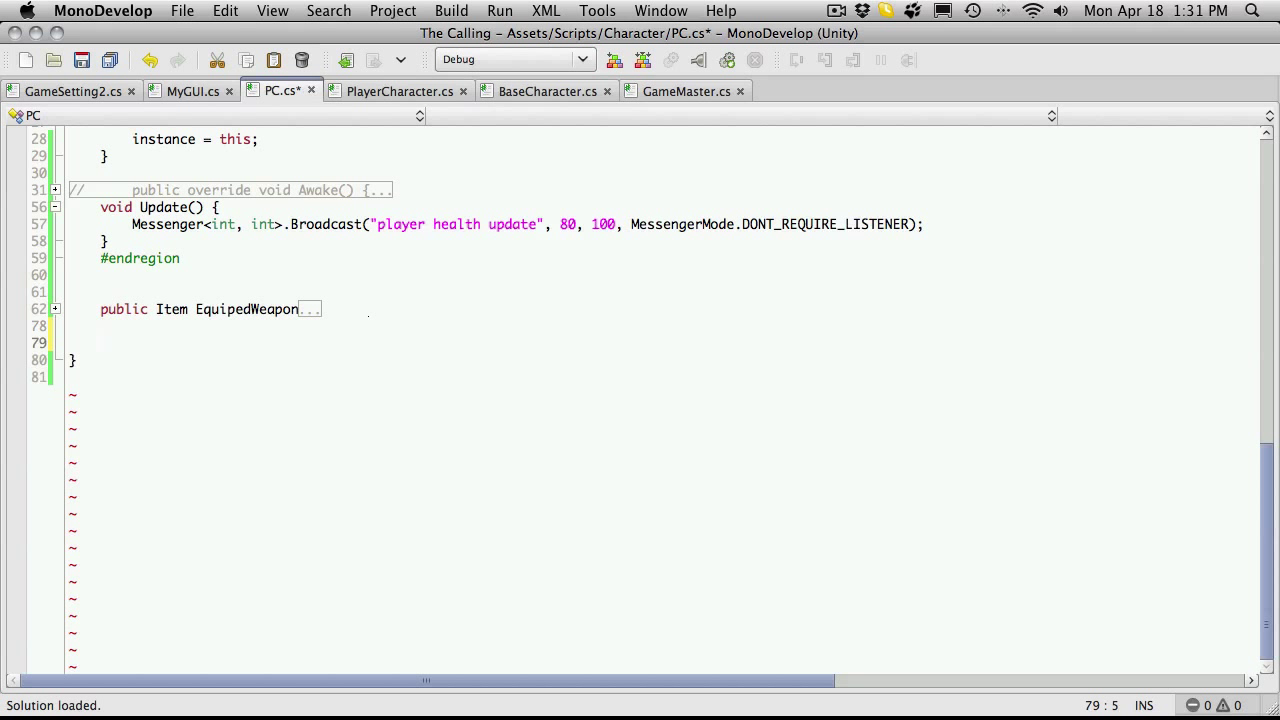
text(publ)
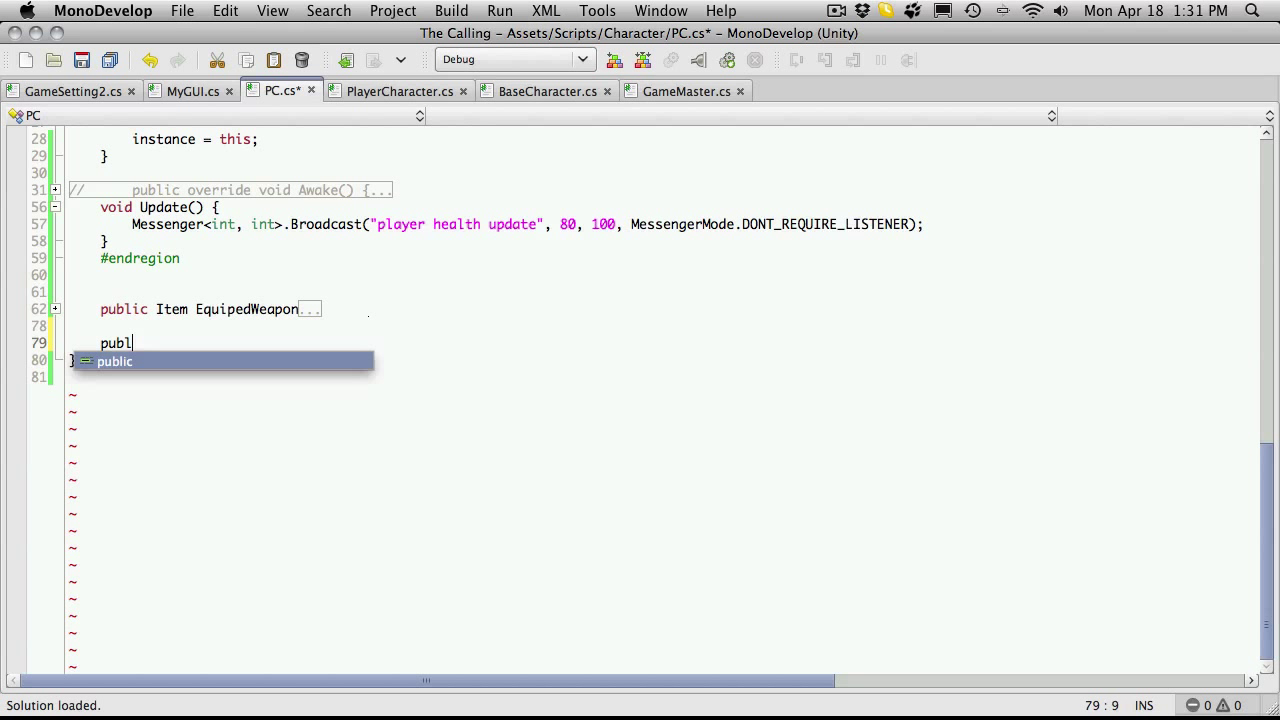
text(ic void)
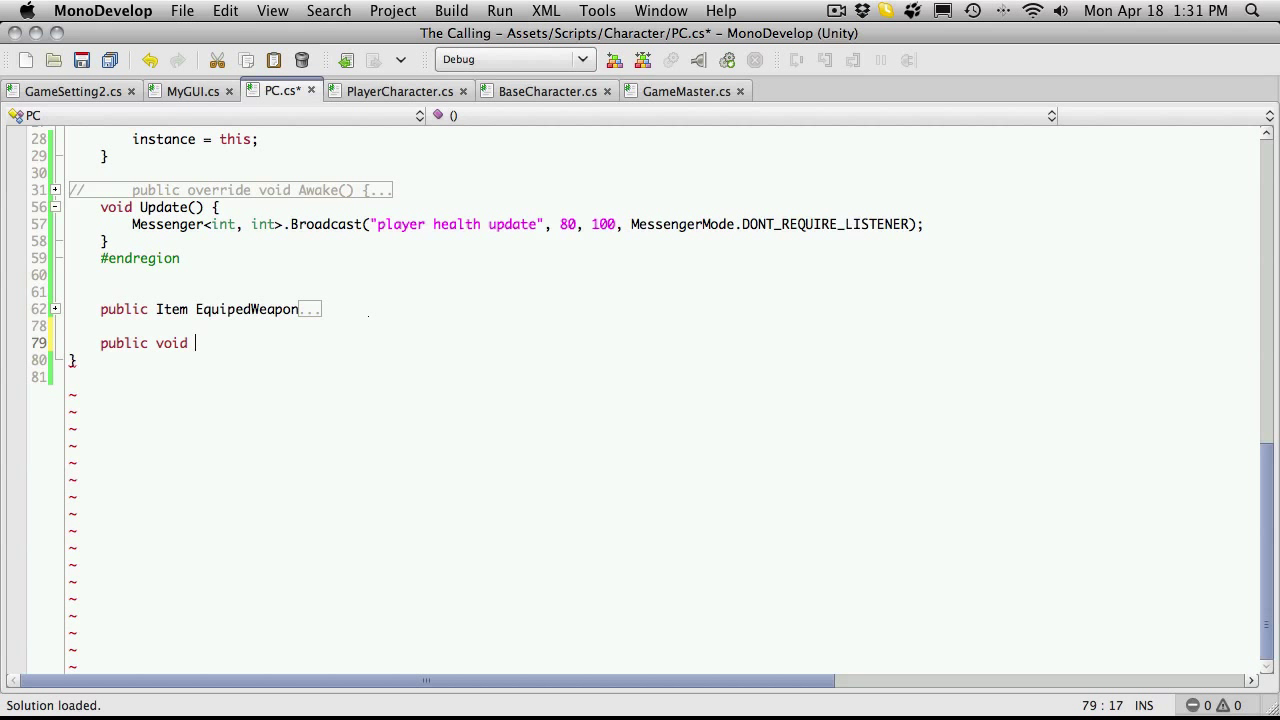
text(Load)
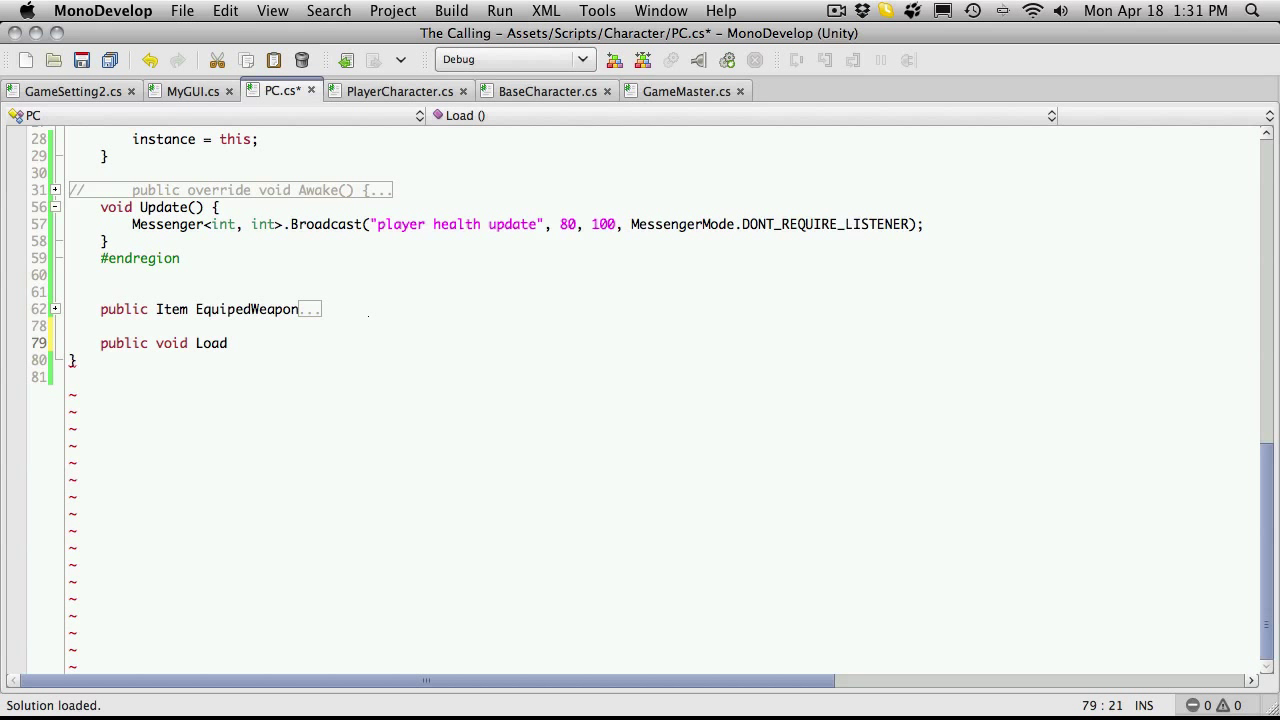
text(Char)
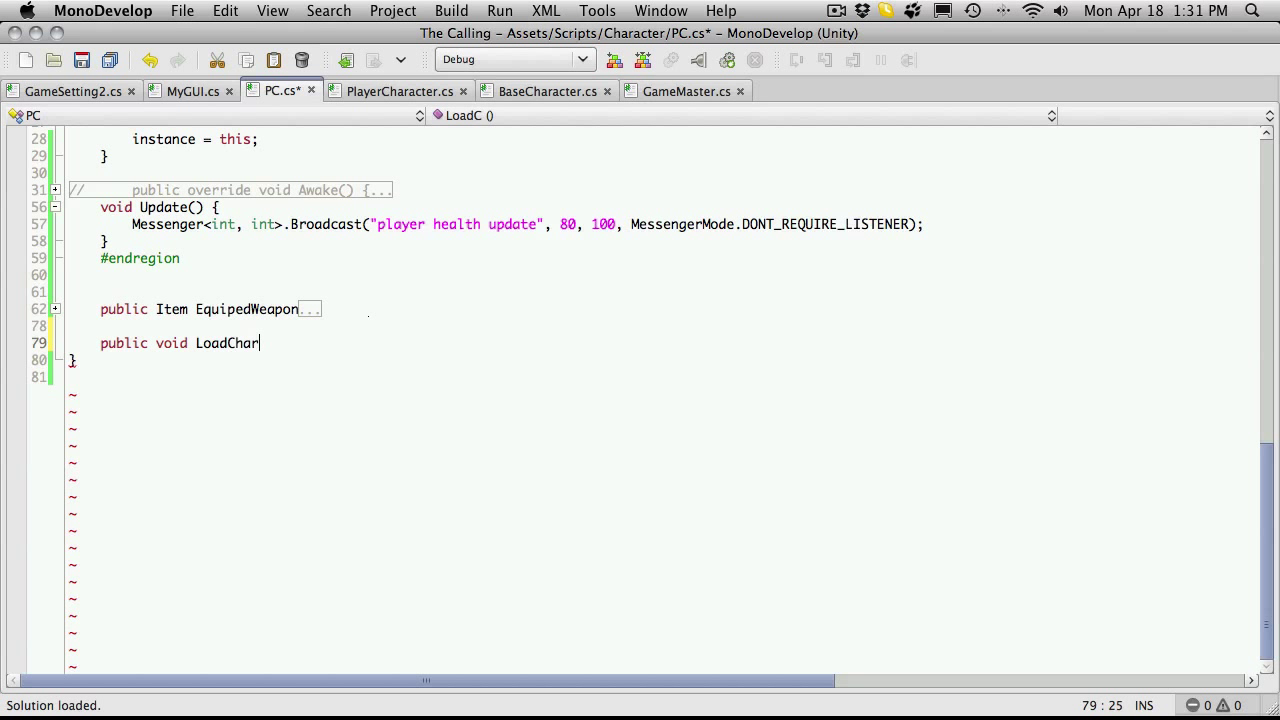
text(acter() {)
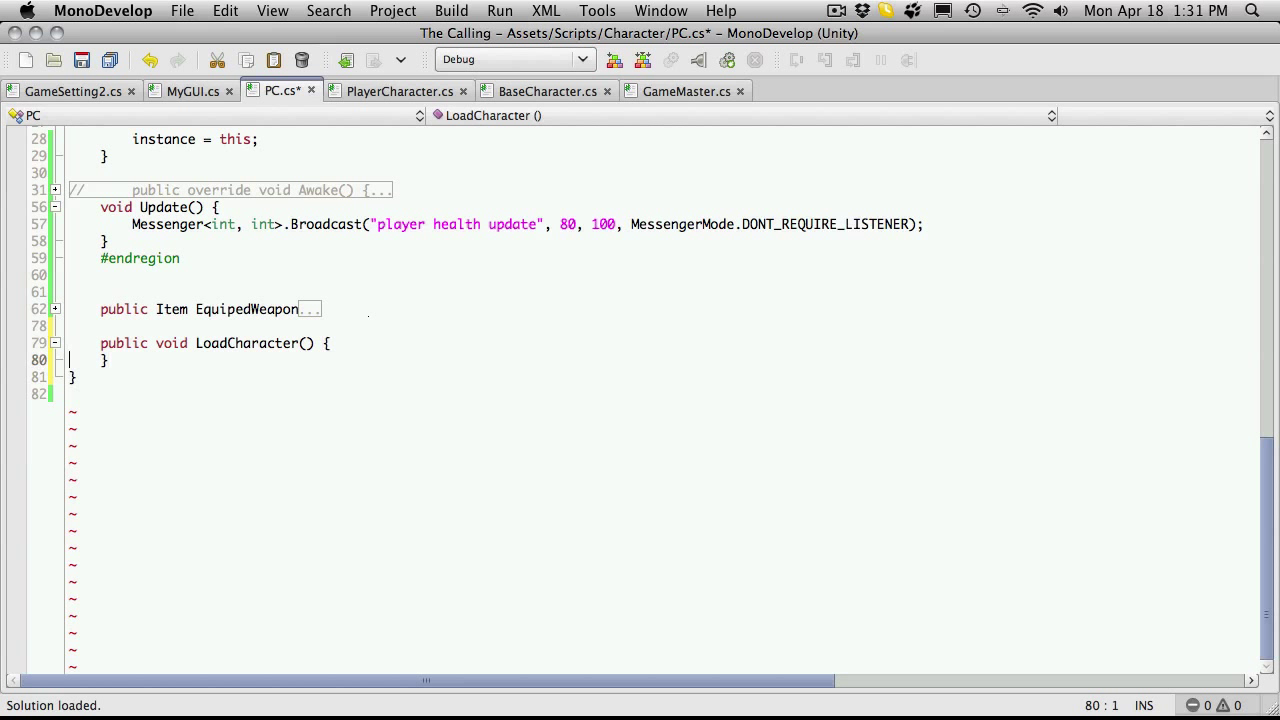
Step: Add empty LoadHairMesh and LoadHairColor method stubs below LoadCharacter
click(324, 344)
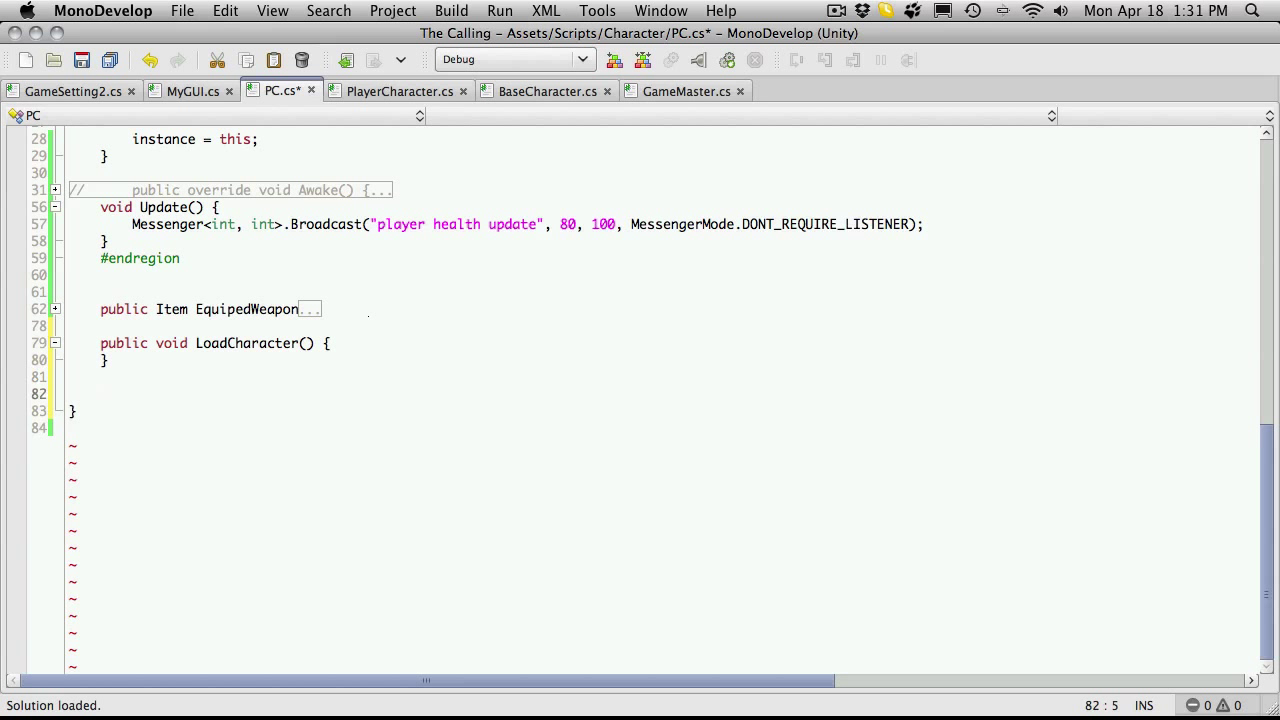
text(public void Load)
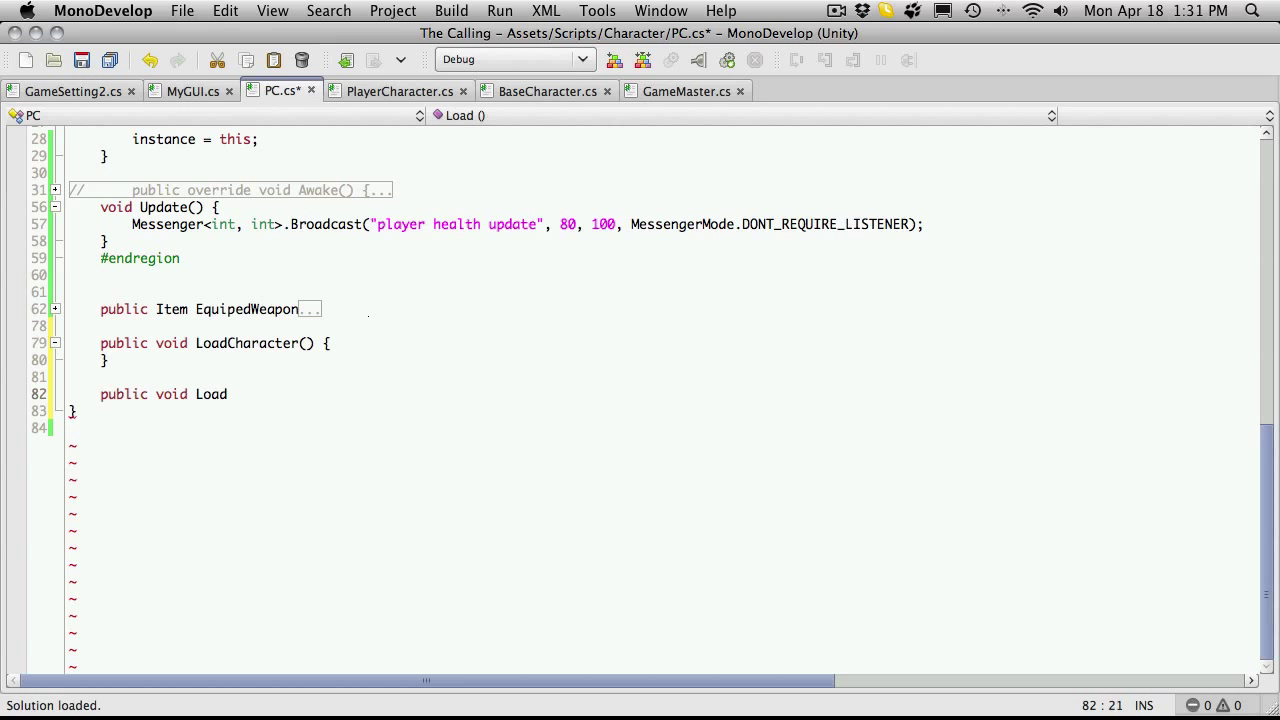
text(HairMesh()
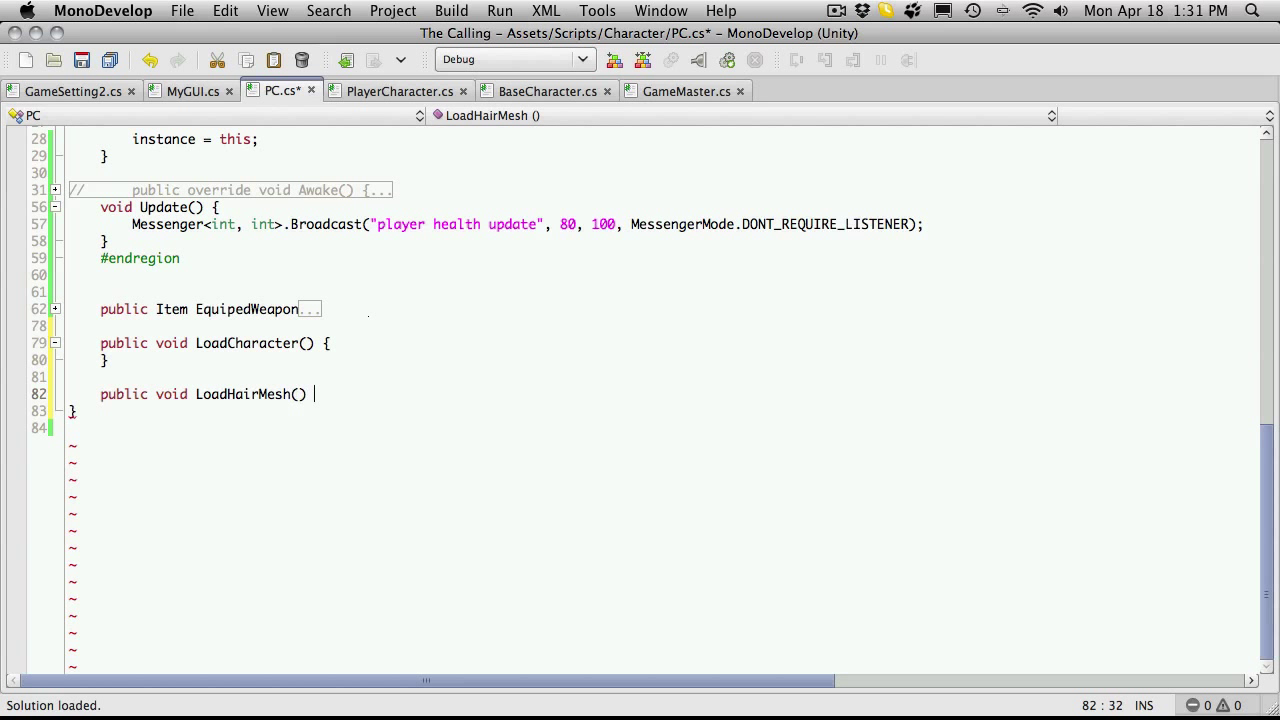
text({)
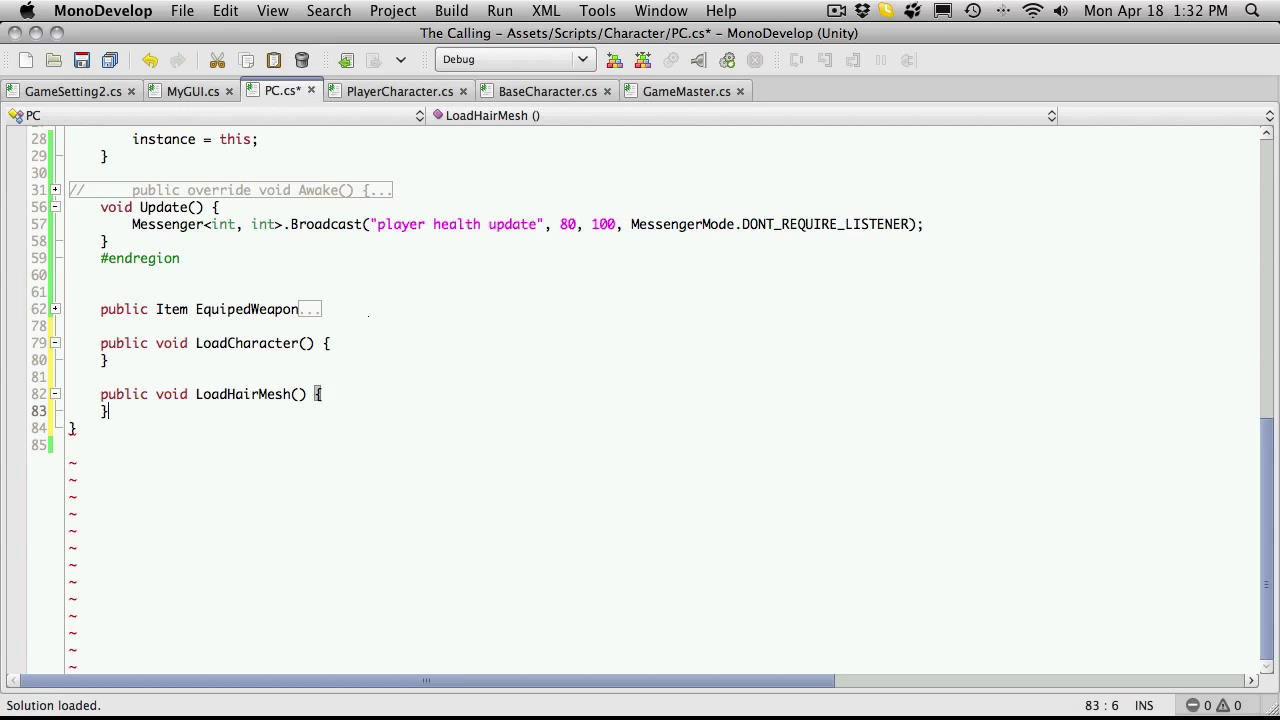
key(Return)
text(public l)
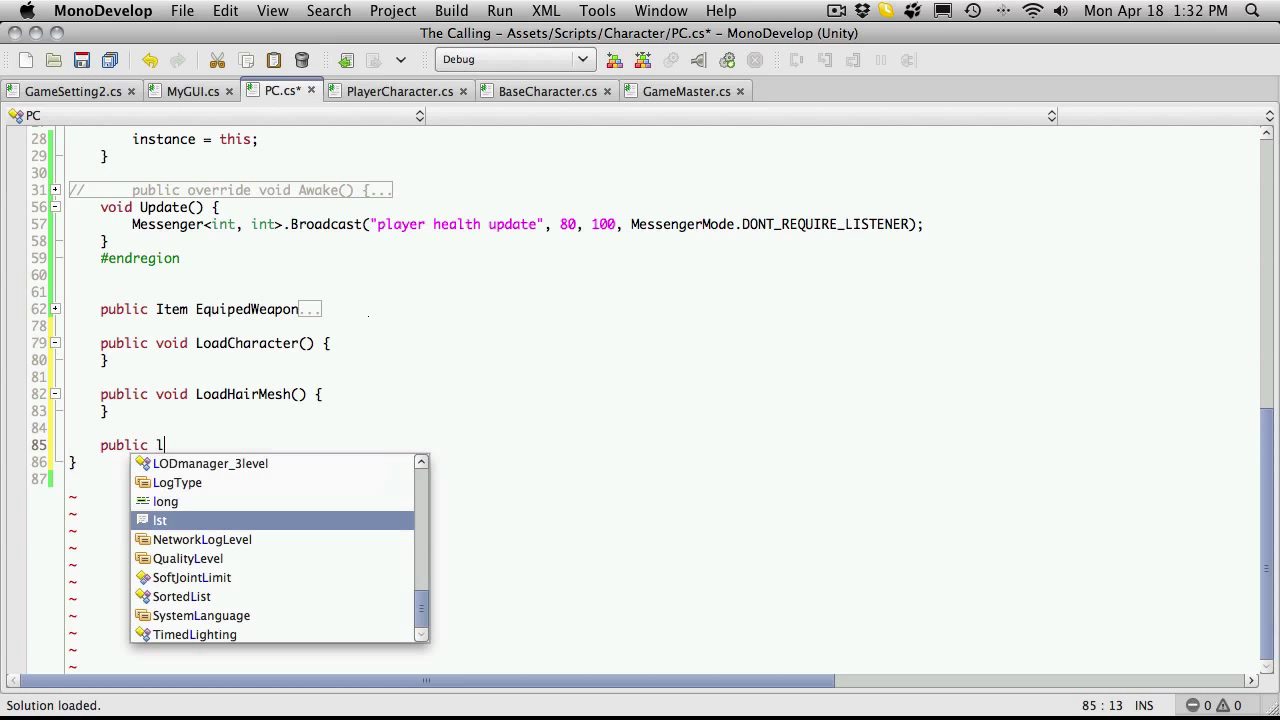
text(oad)
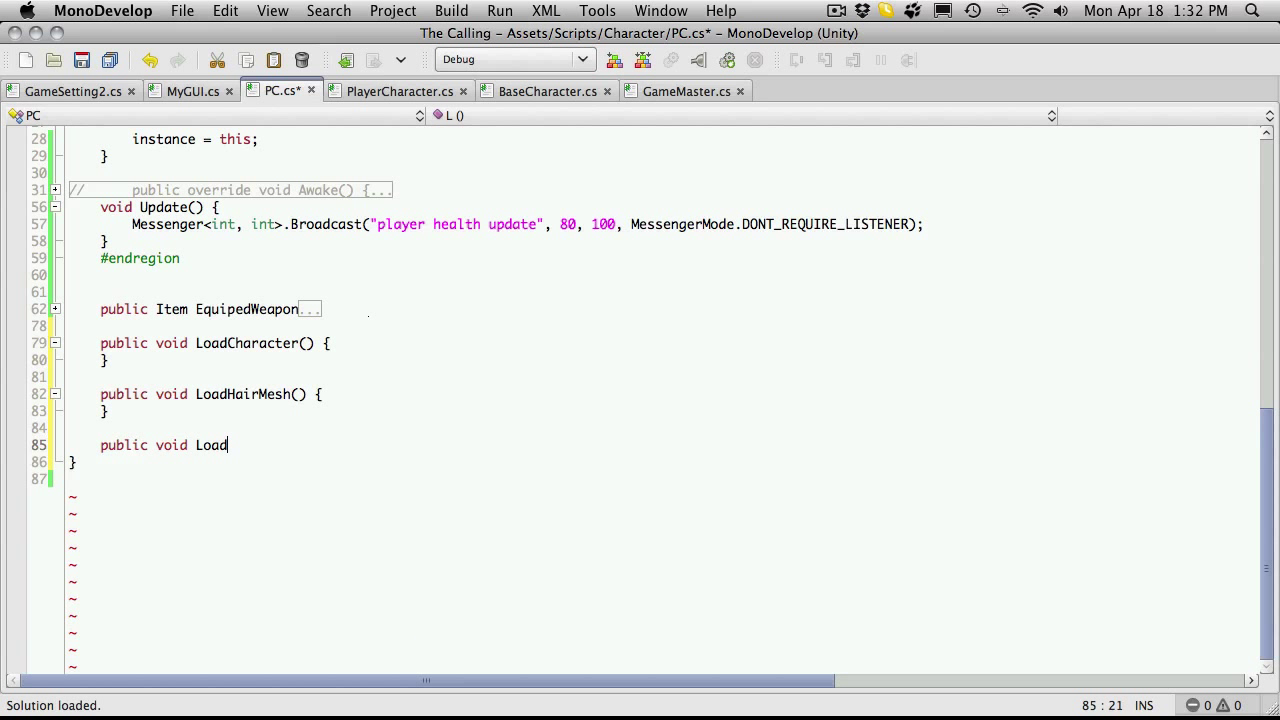
text(Hair)
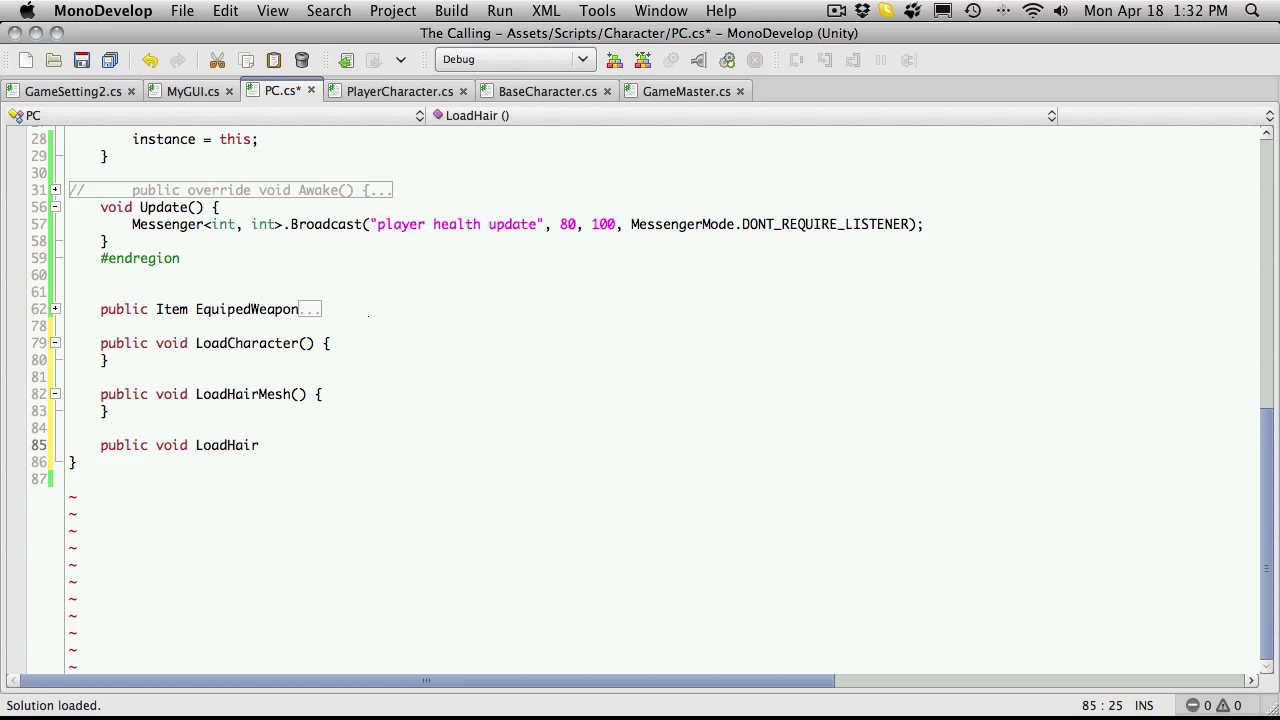
text(Color)
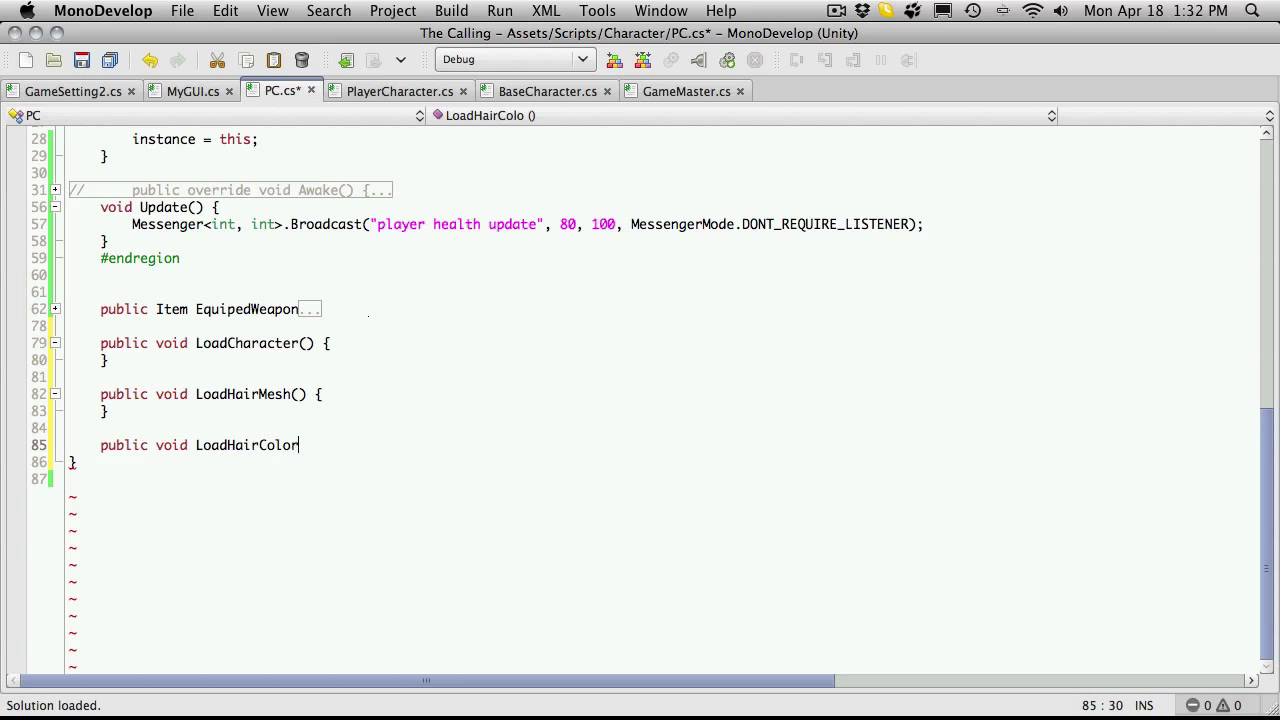
text(() {)
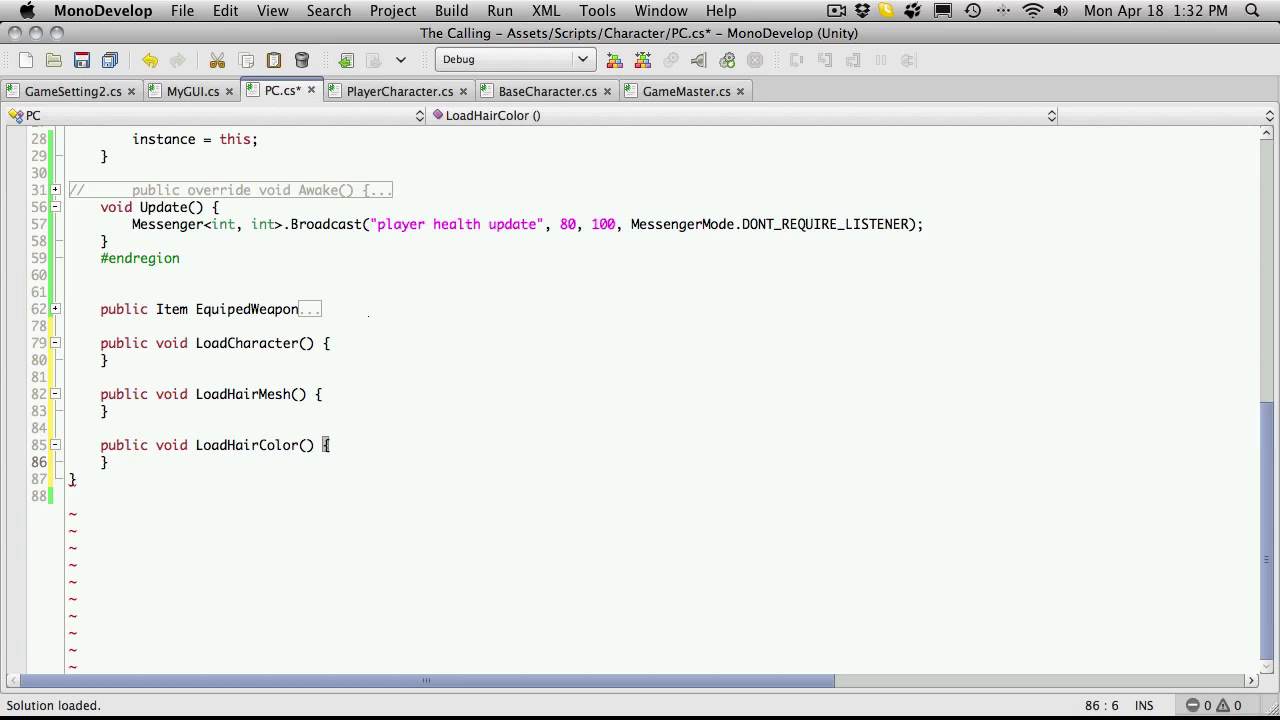
Step: Begin another public void Load method, then move to GameSetting2.cs
text(public)
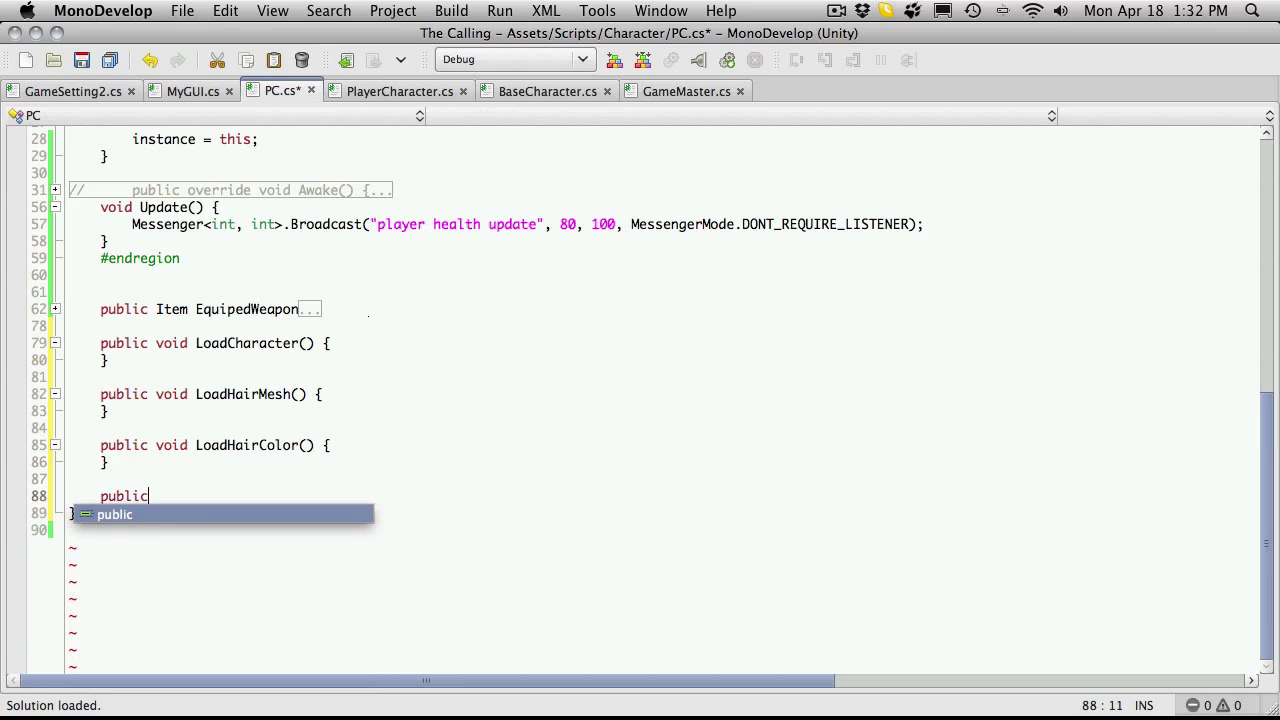
text(void Load)
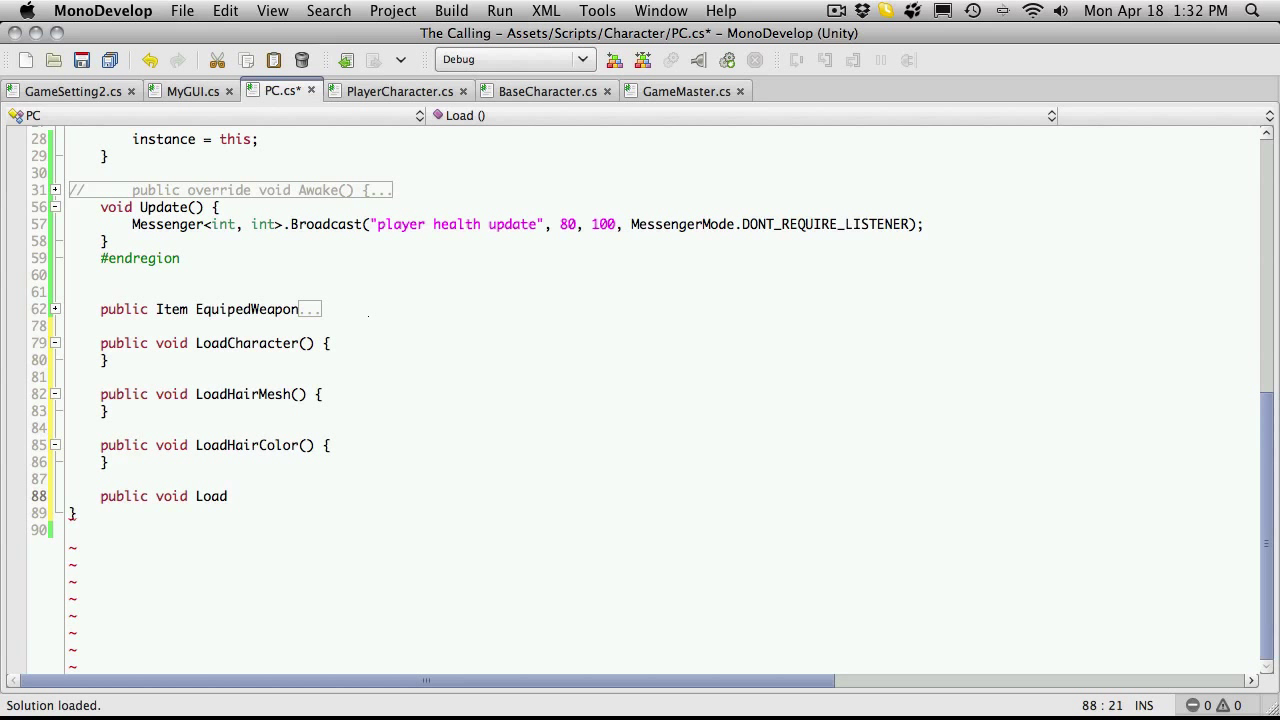
click(72, 92)
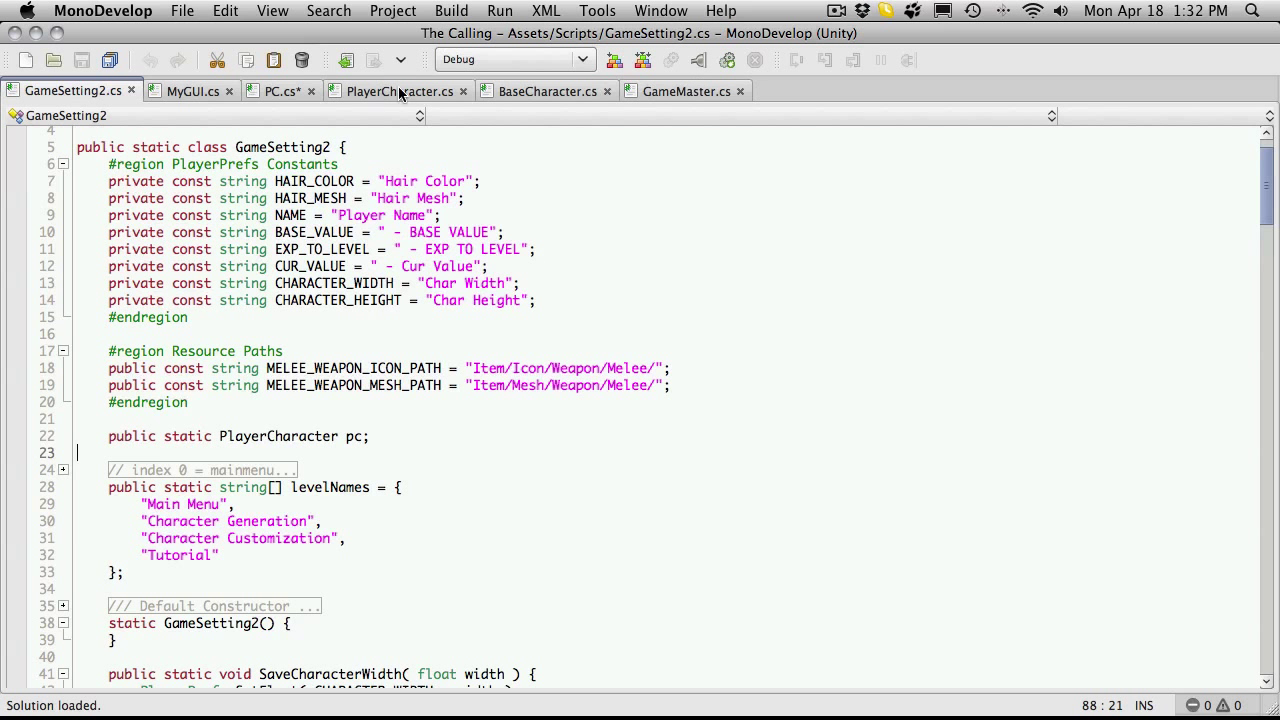
Step: Browse GameSetting2.cs and collapse its Resource Paths region
click(280, 92)
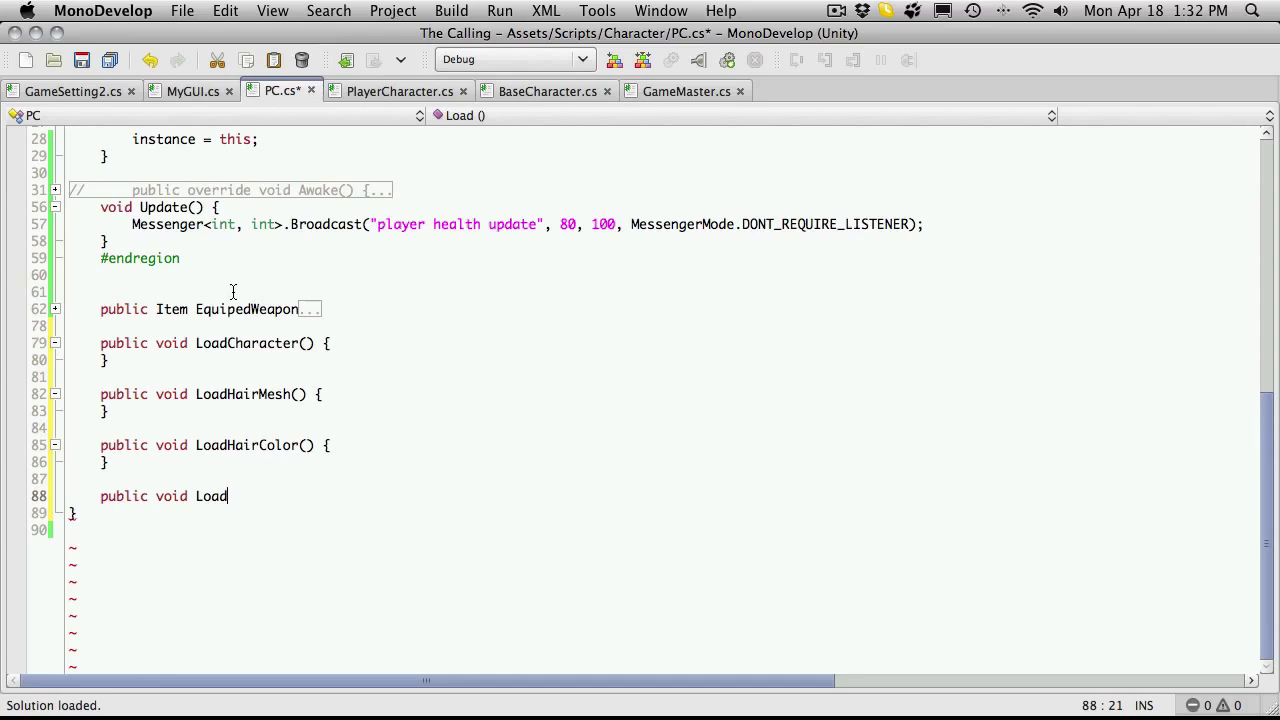
click(72, 92)
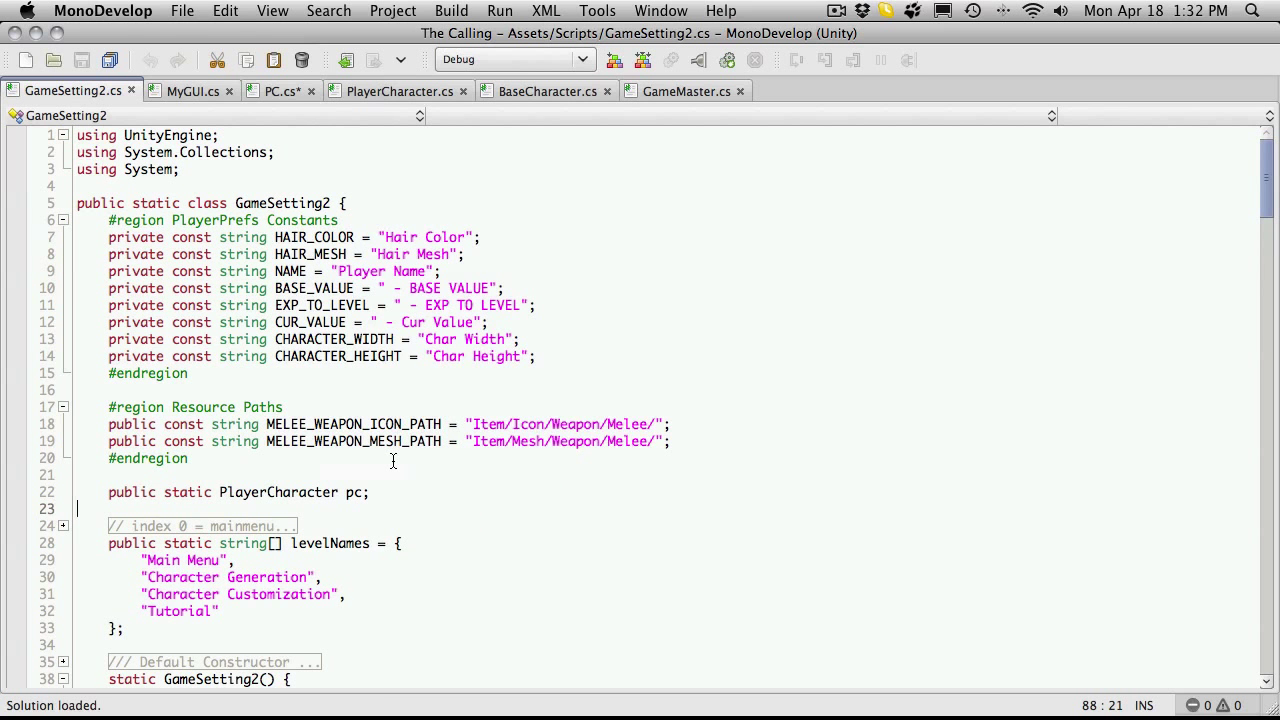
scroll(down, 3)
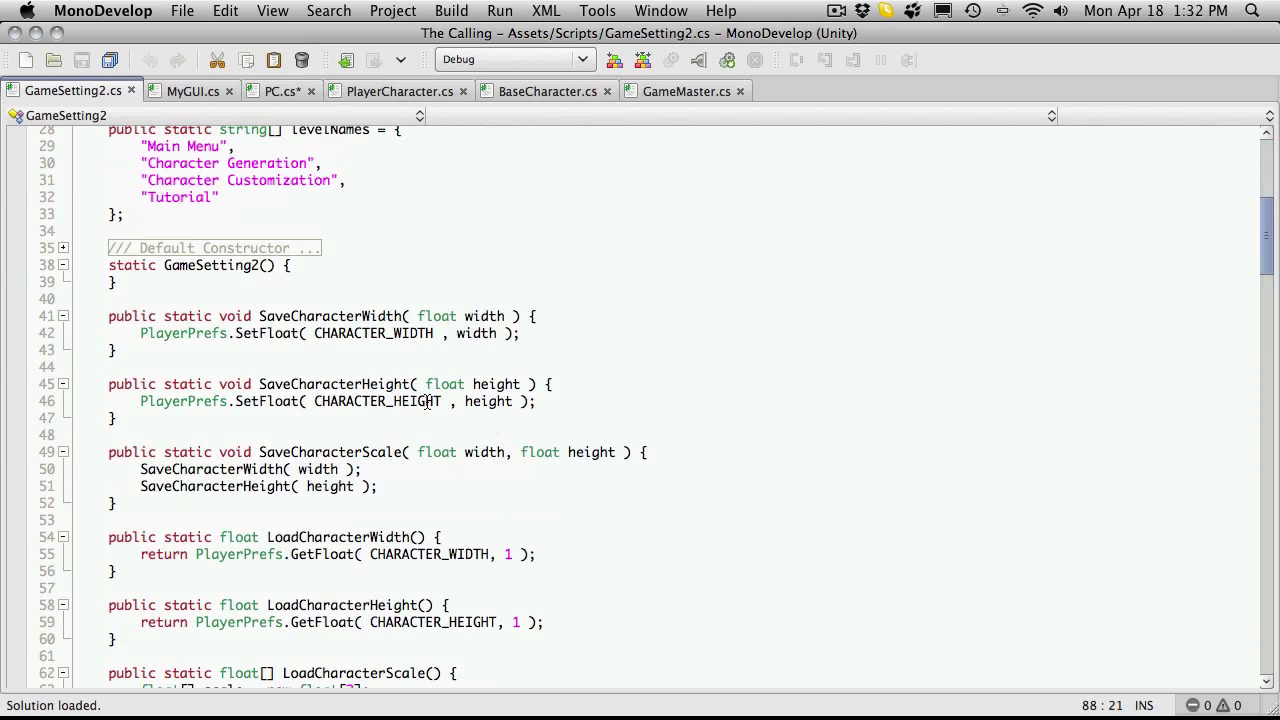
scroll(down, 3)
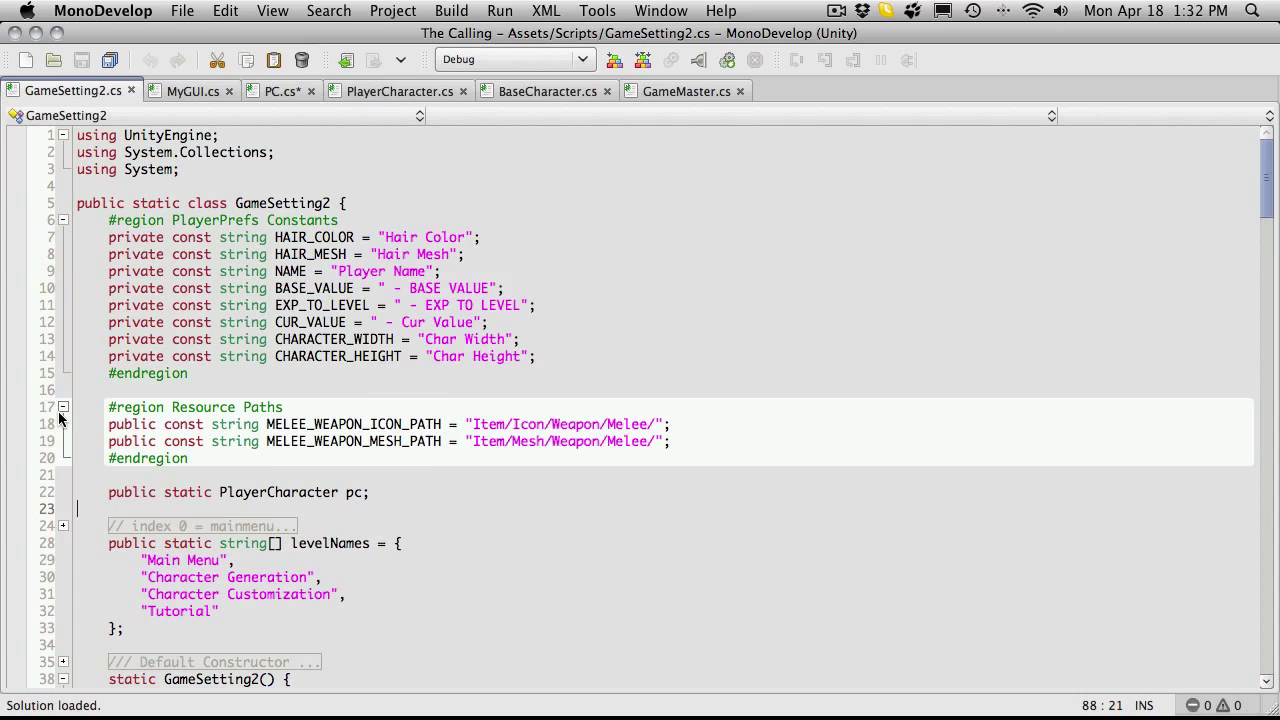
click(64, 408)
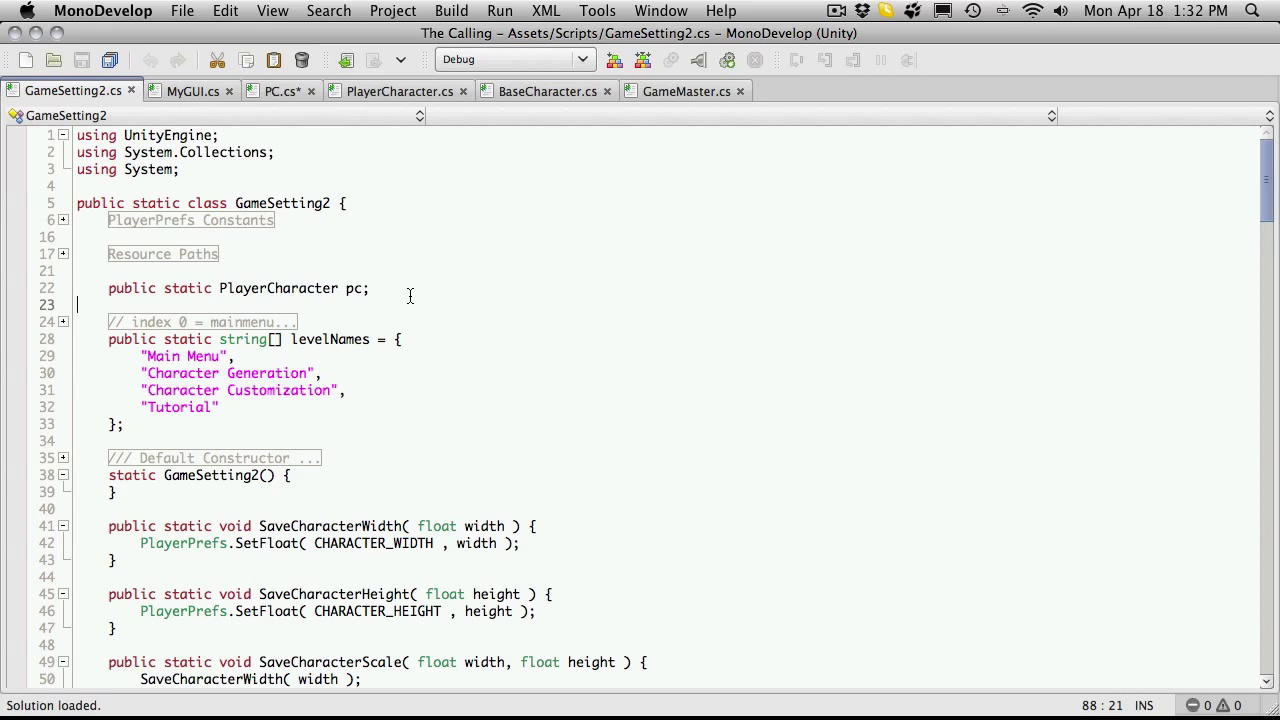
mouse_move(330, 340)
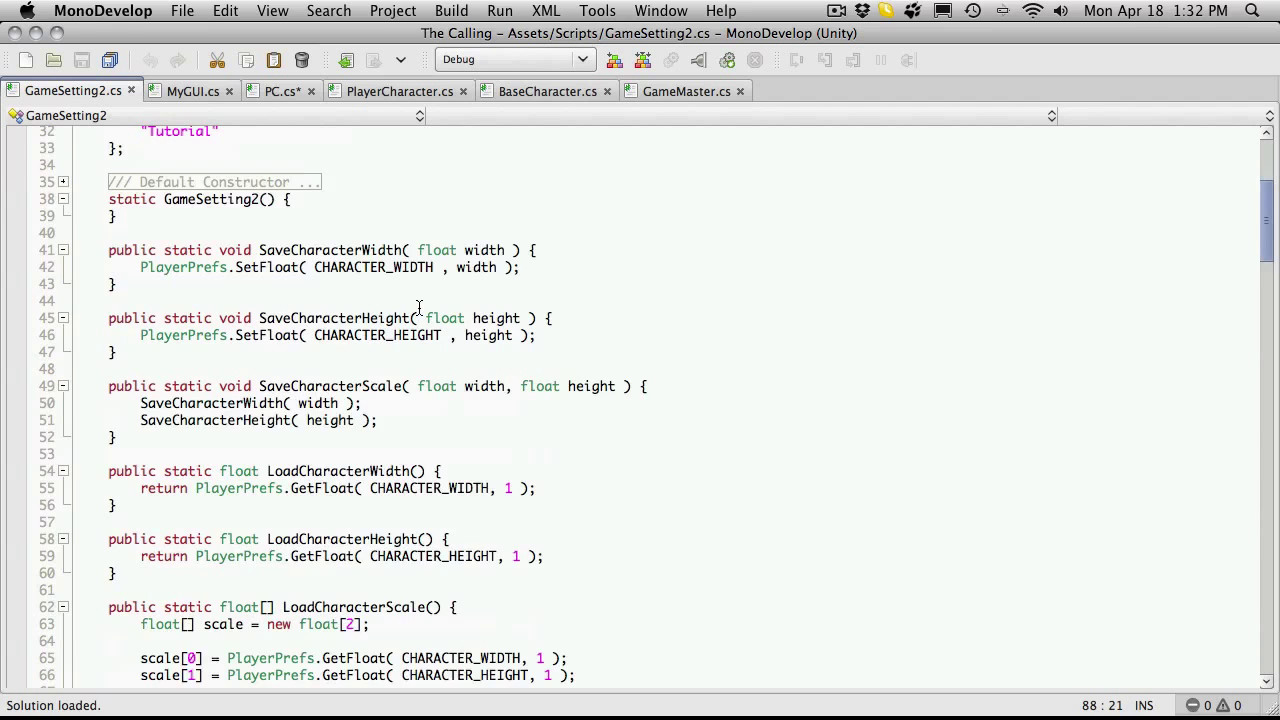
Step: Review the save/load methods down to the pc usage in LoadVital, then return to PC.cs
scroll(down, 3)
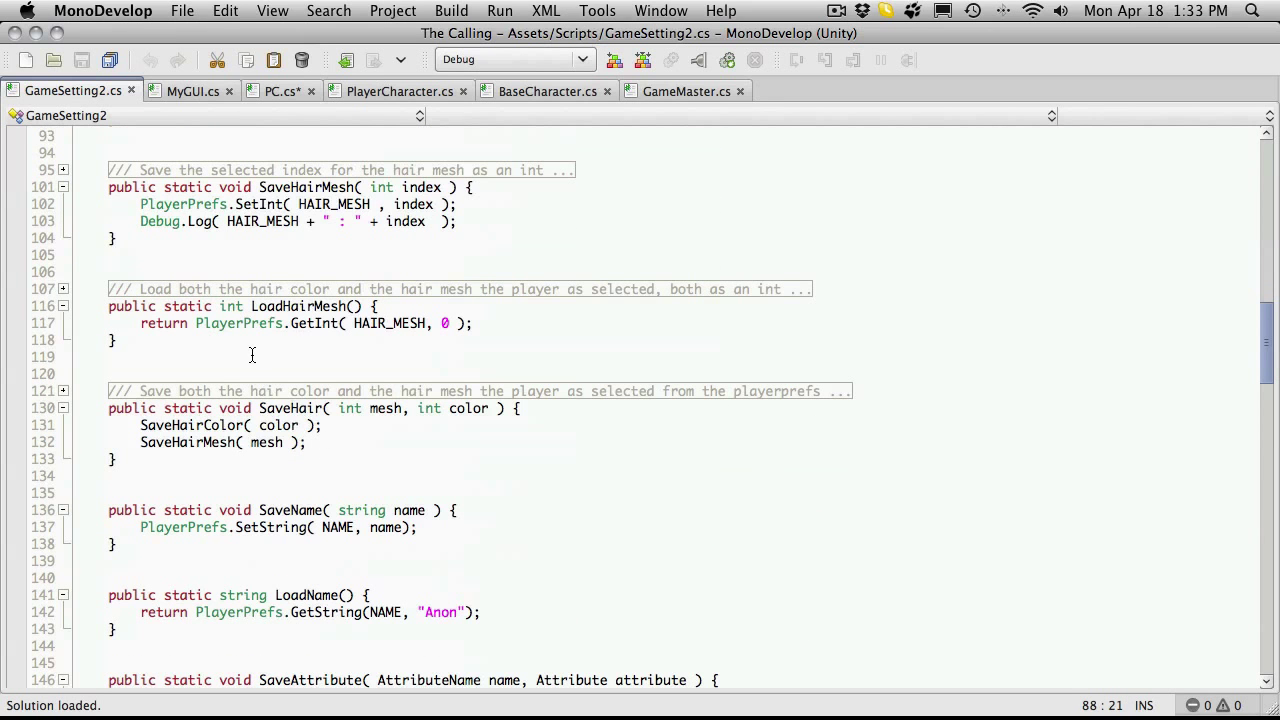
mouse_move(280, 308)
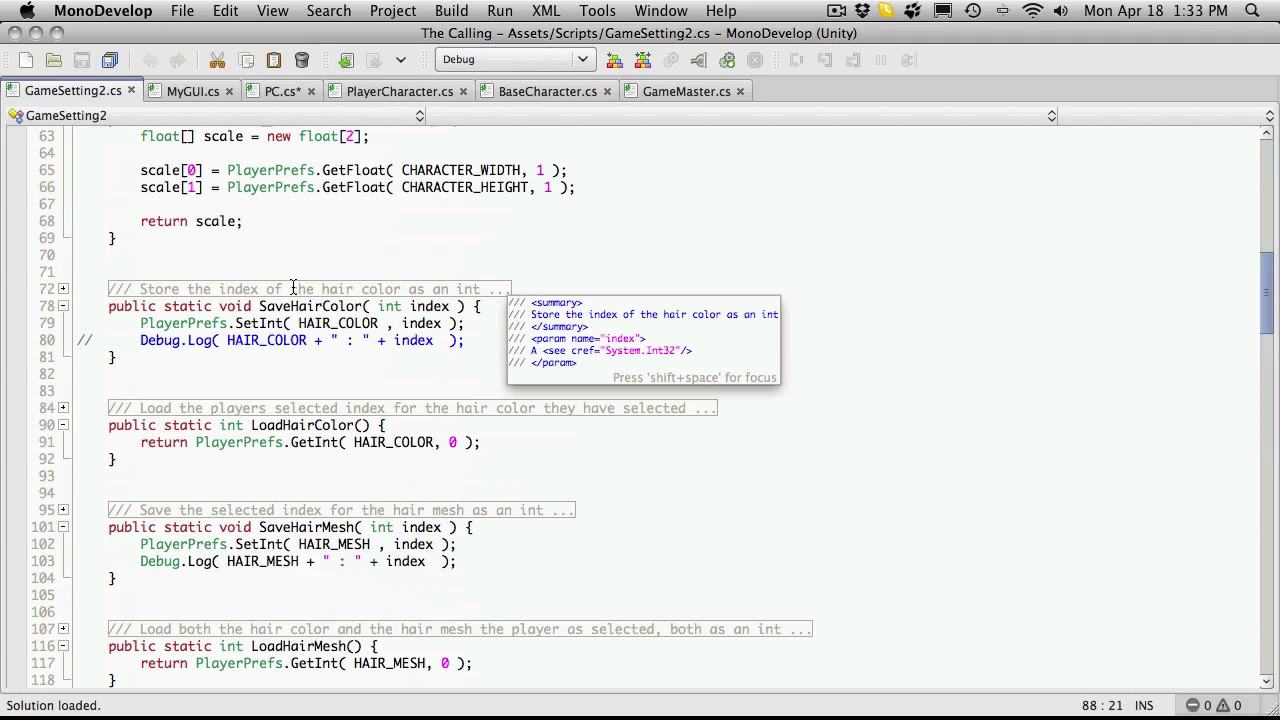
scroll(down, 3)
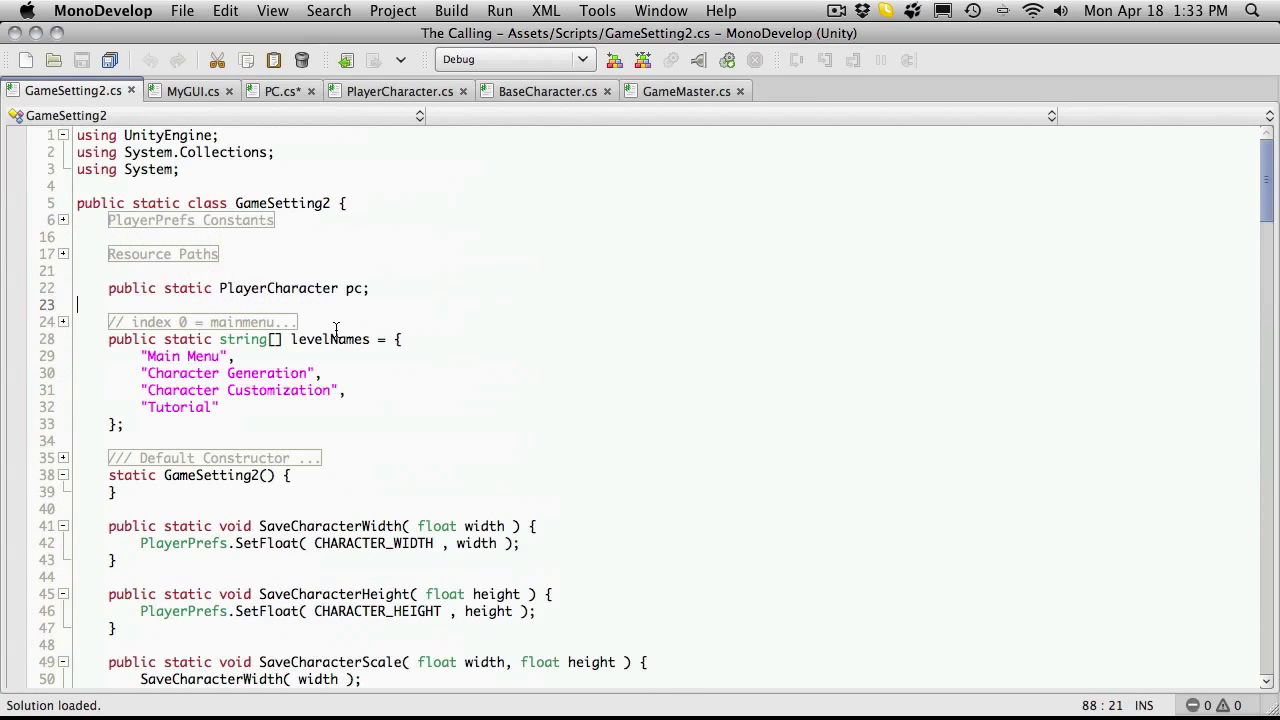
key(cmd+f)
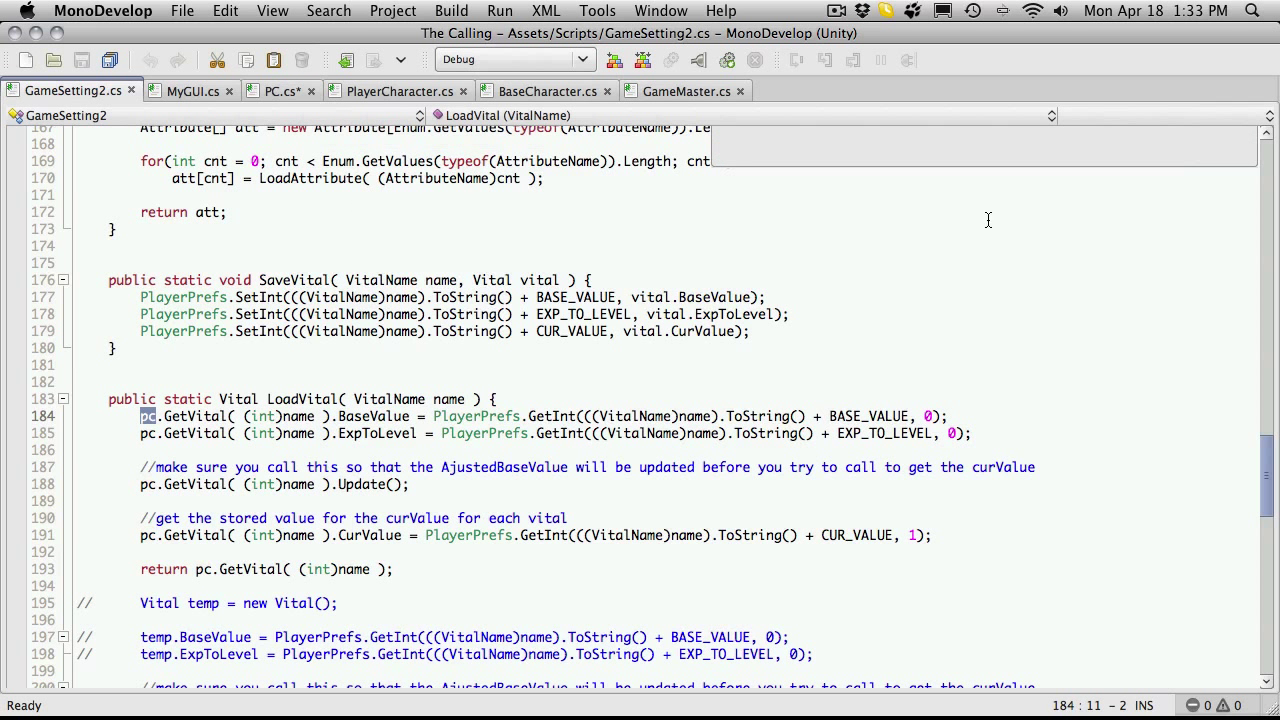
click(280, 92)
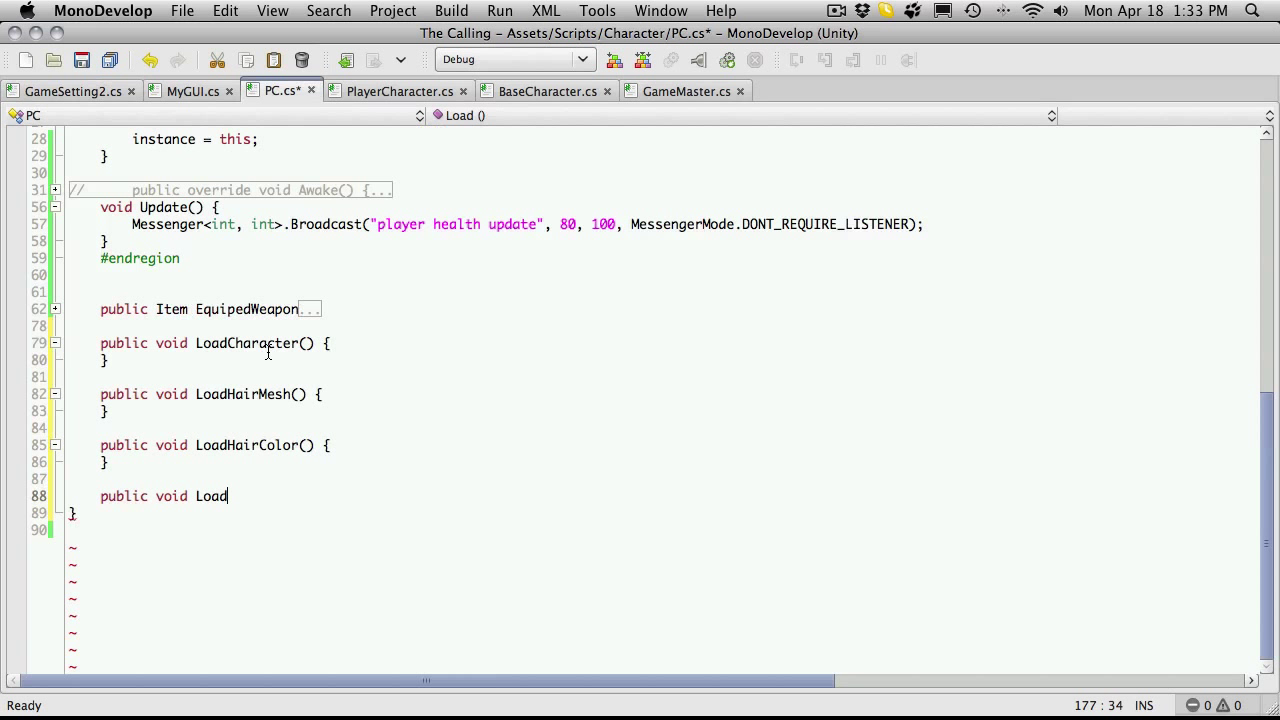
mouse_move(396, 400)
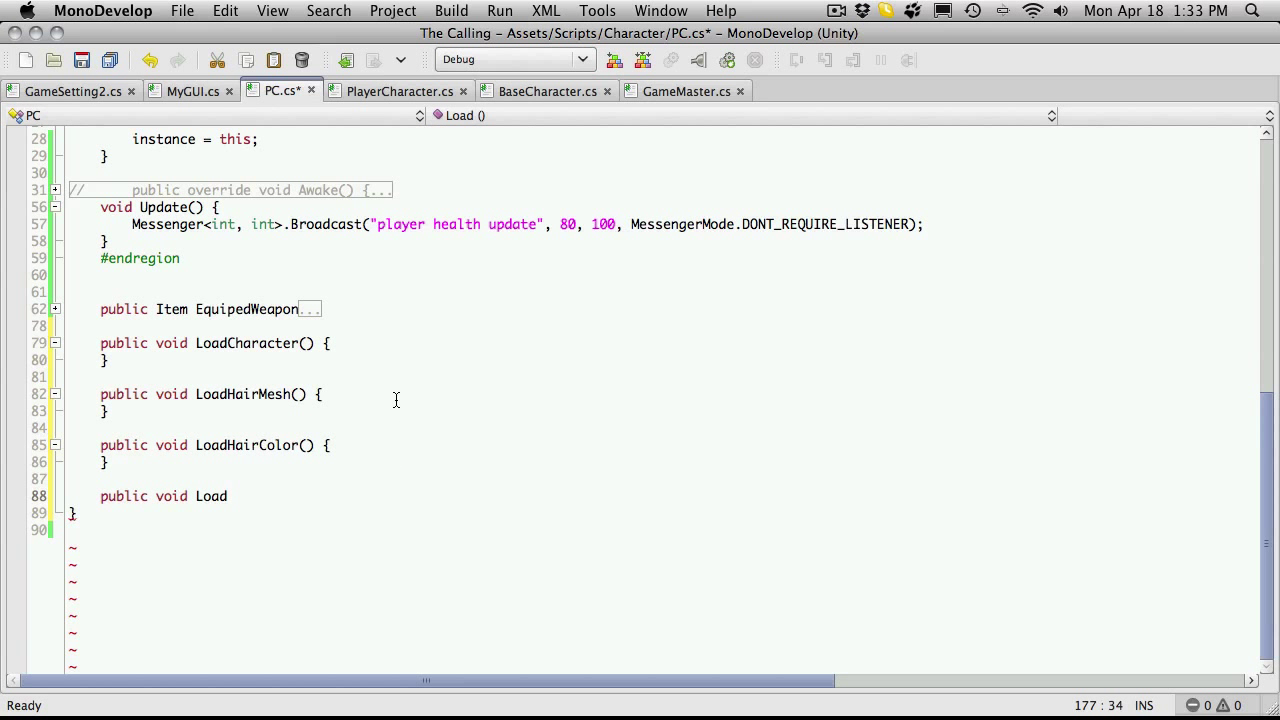
mouse_move(250, 198)
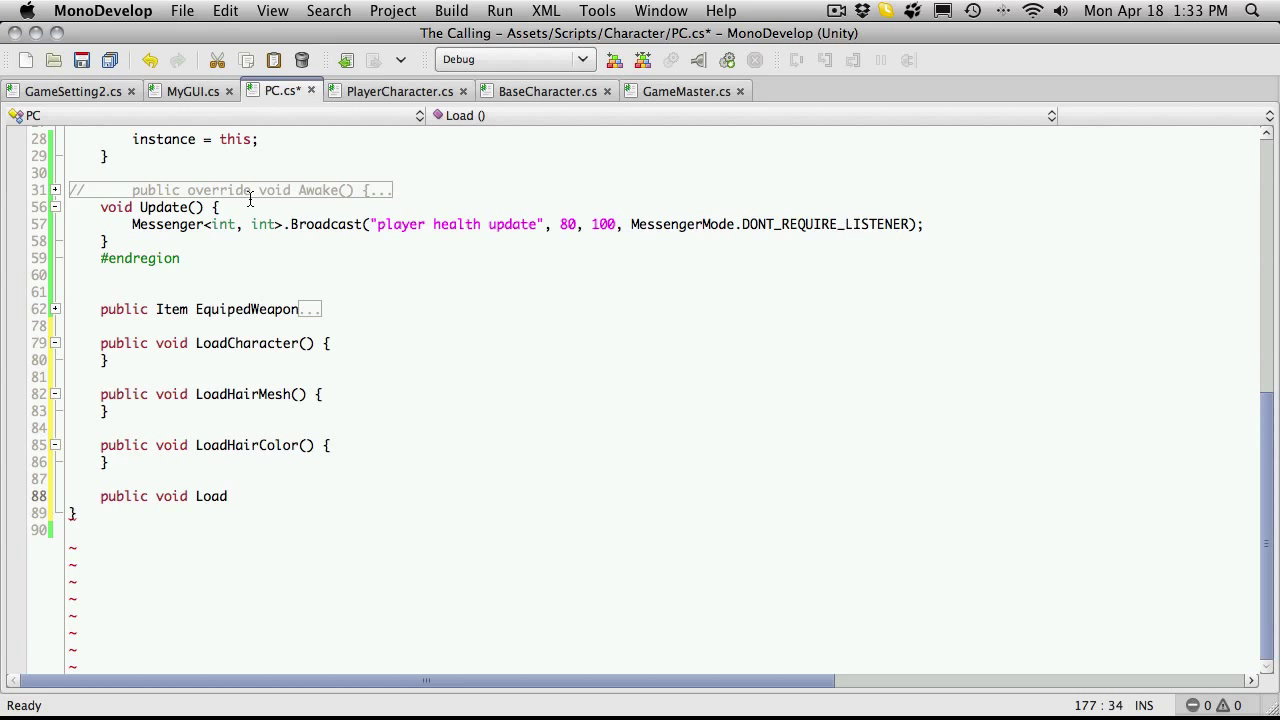
click(72, 92)
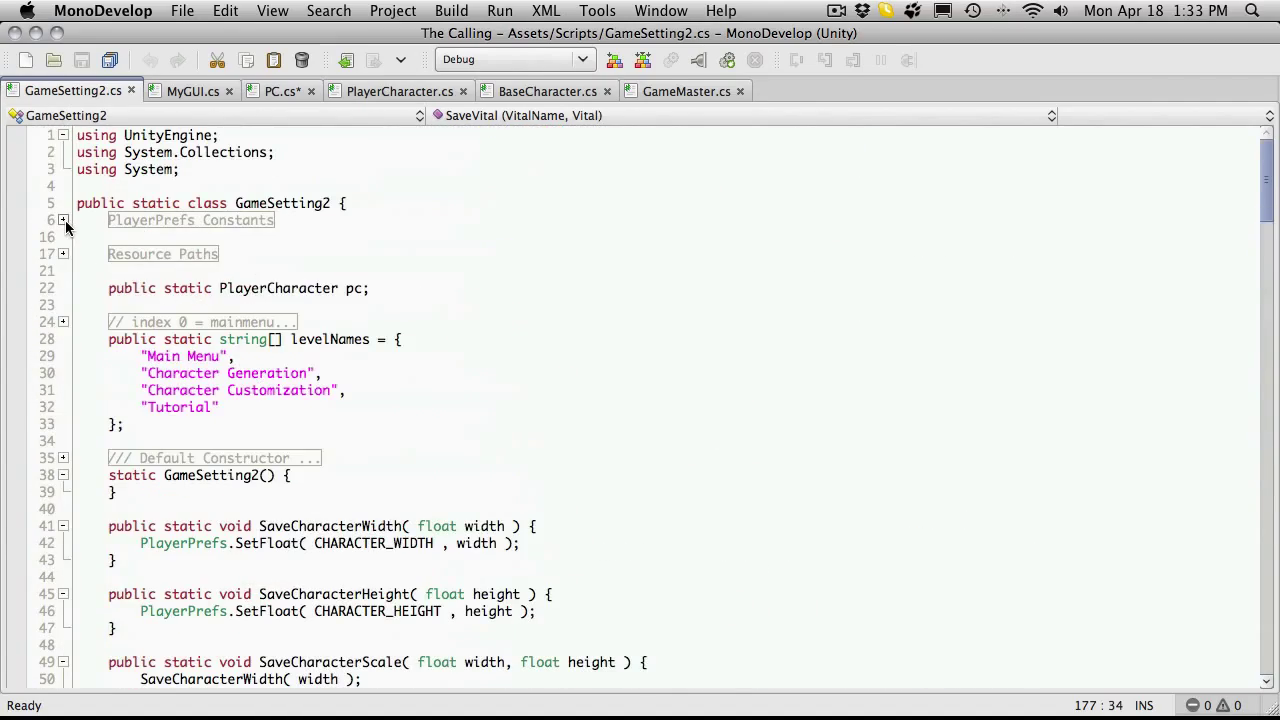
click(64, 220)
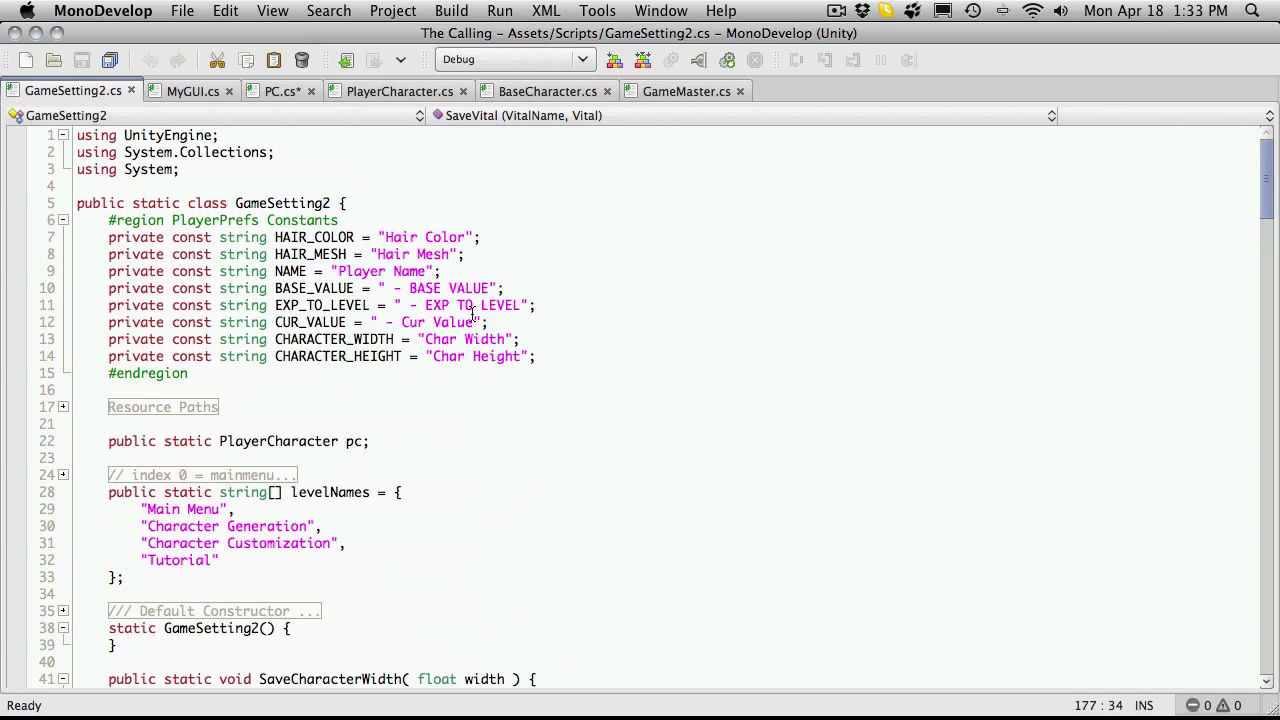
mouse_move(392, 212)
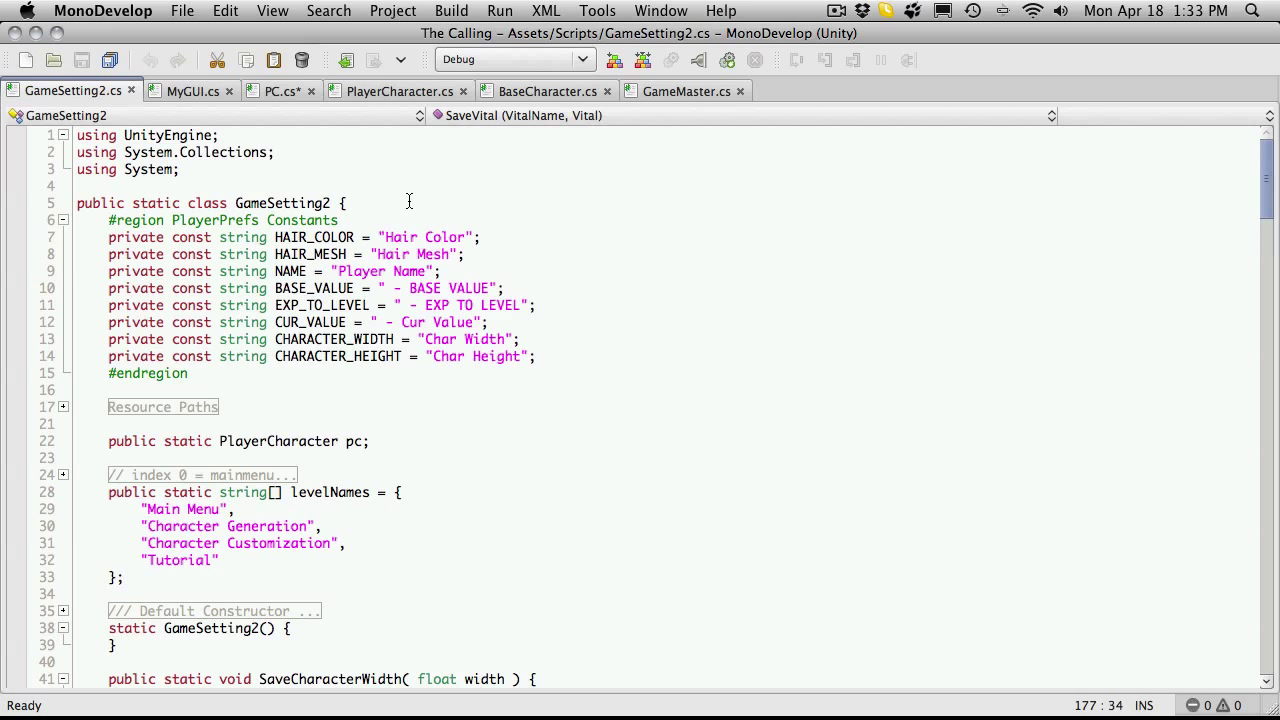
click(280, 92)
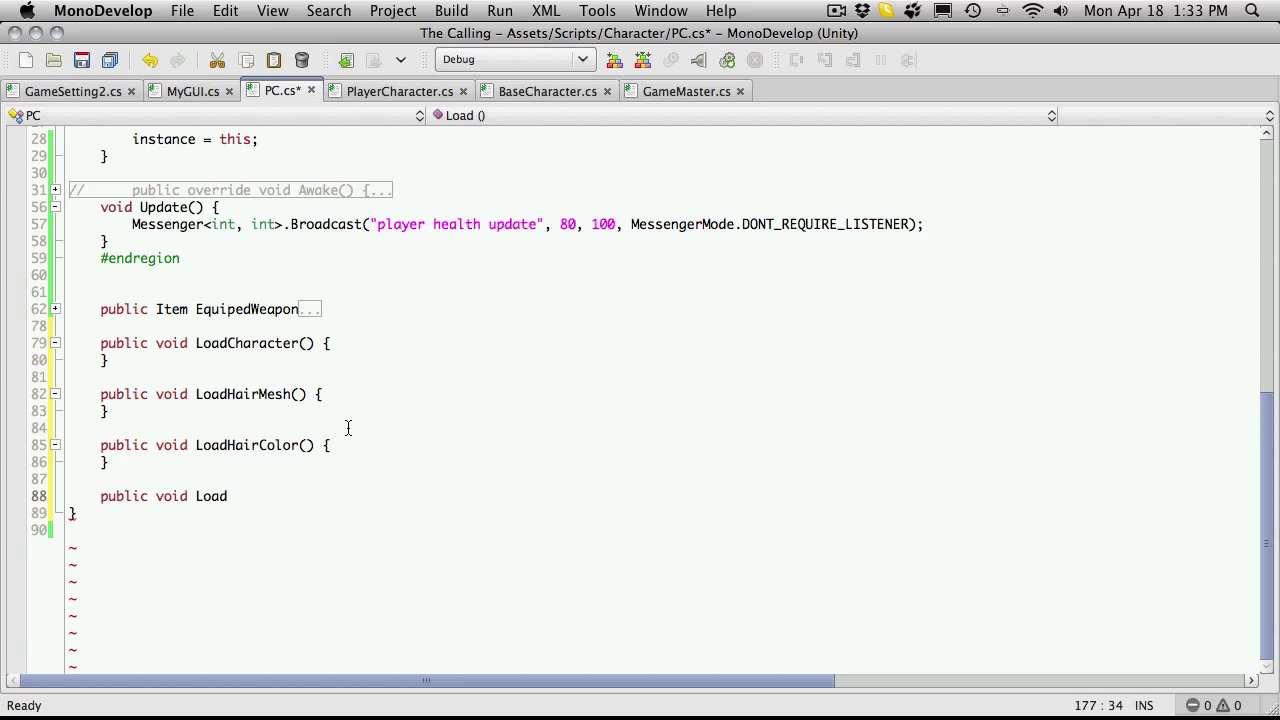
click(228, 496)
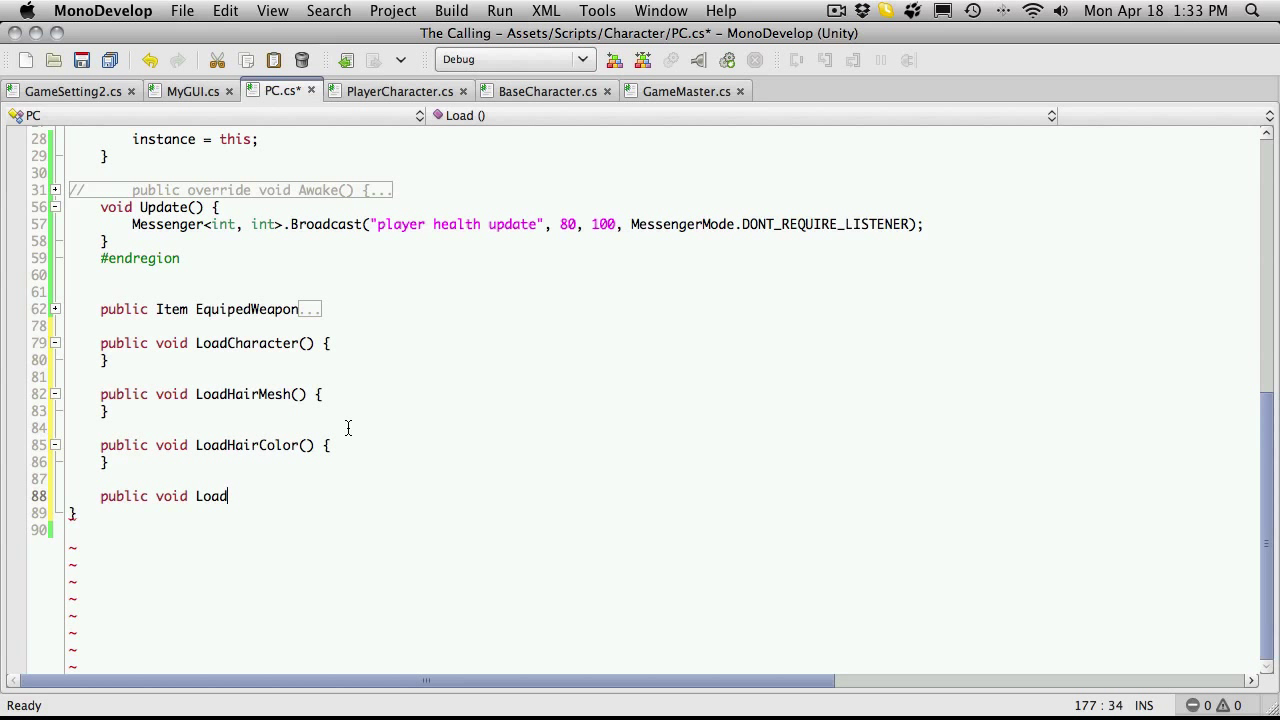
Step: Name the new stub LoadTorsoArmor() after correcting the typed Armor back to Load
text(Armor)
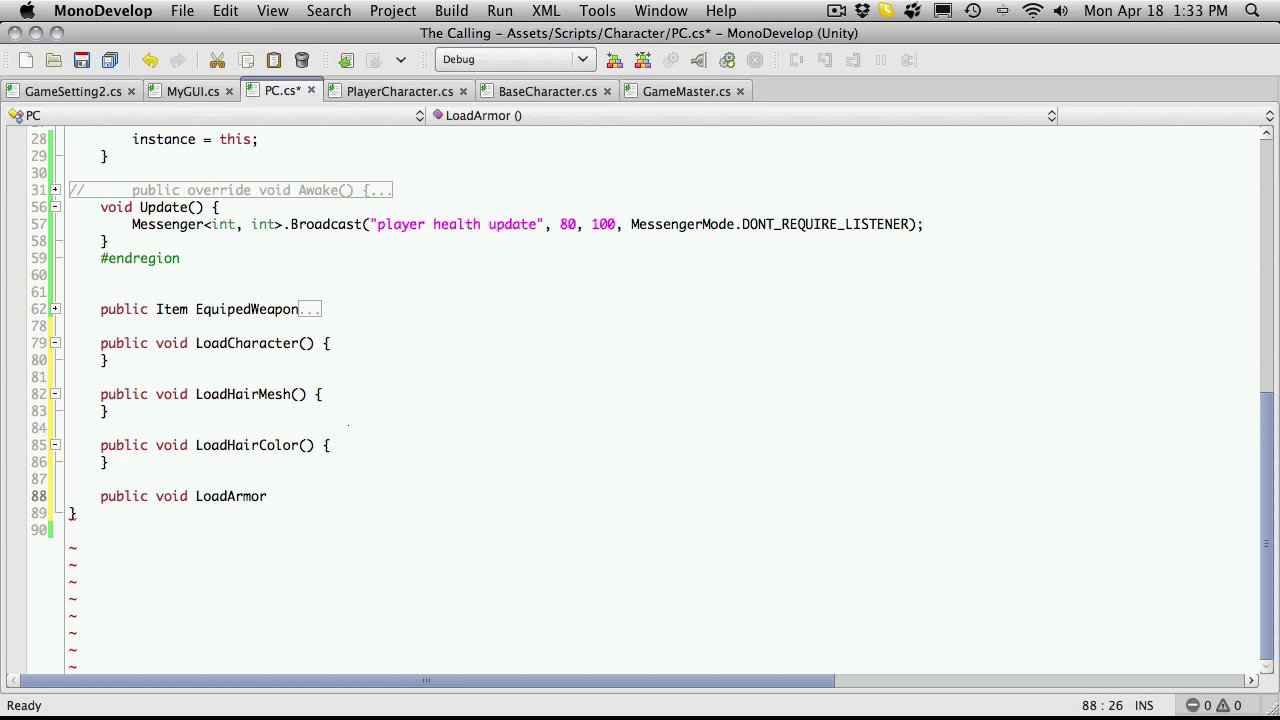
key(BackSpace)
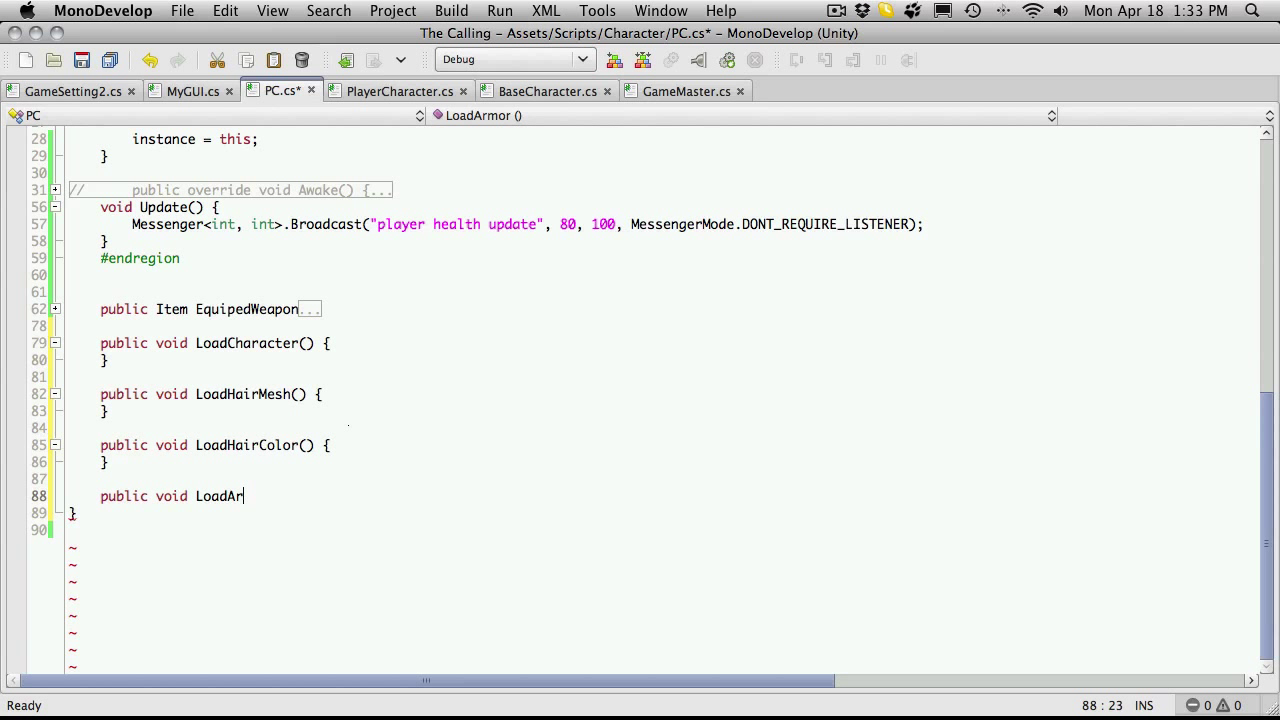
key(BackSpace)
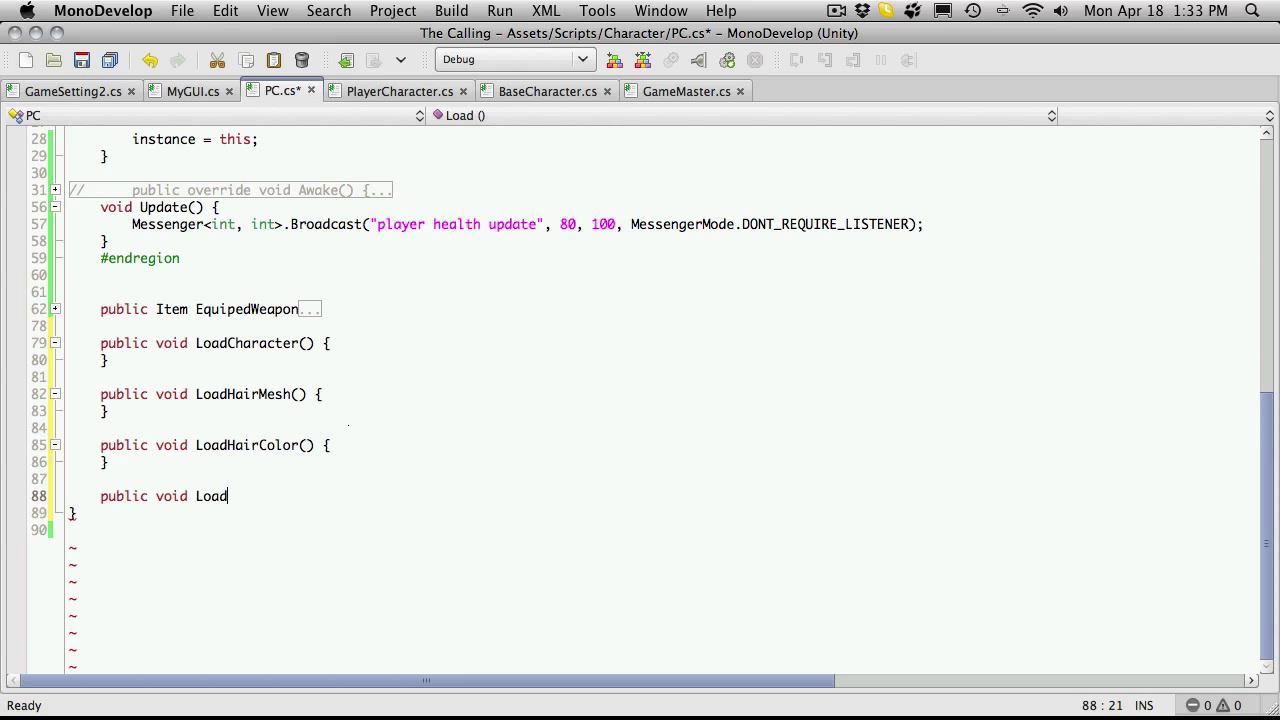
text(Tor)
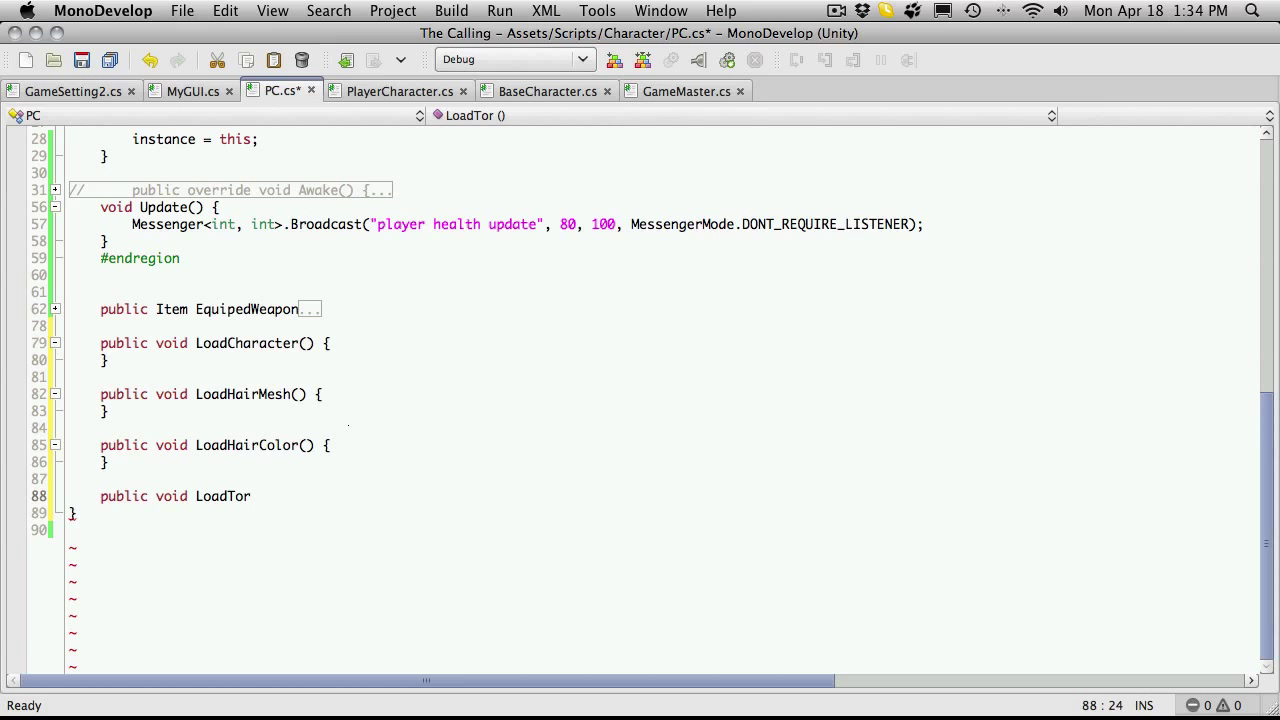
text(so)
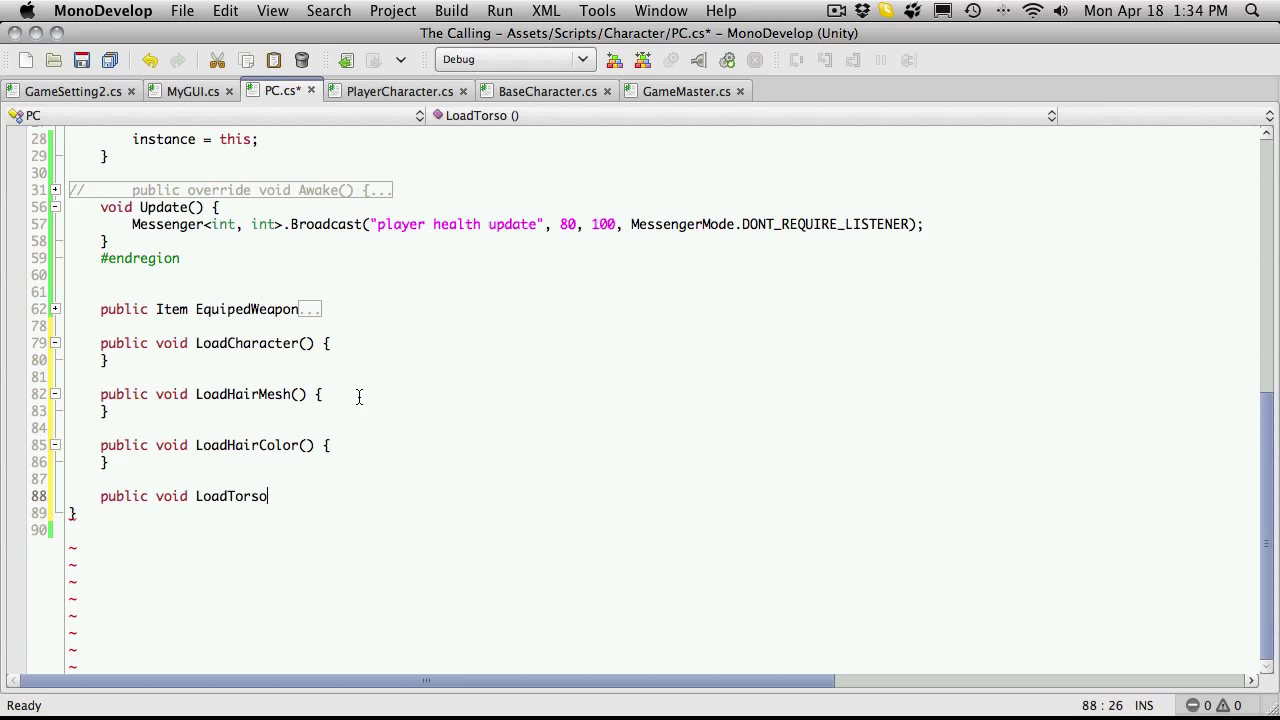
text(A)
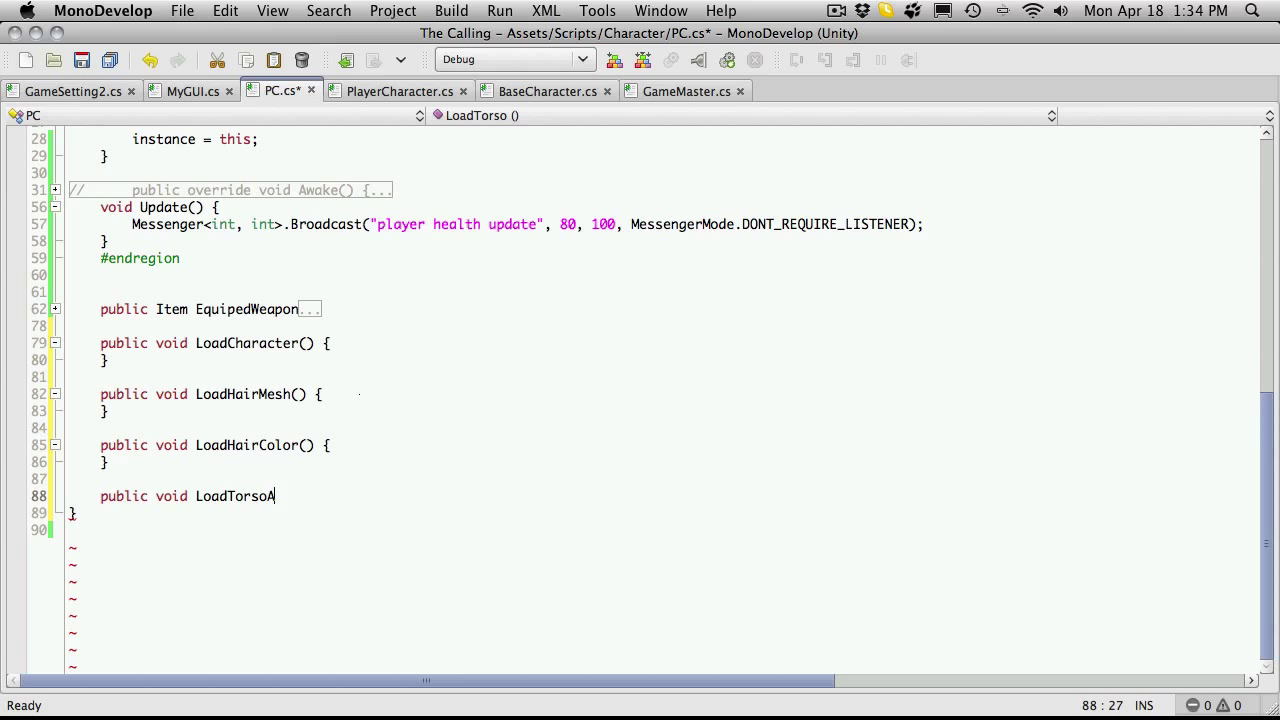
text(rmor() {)
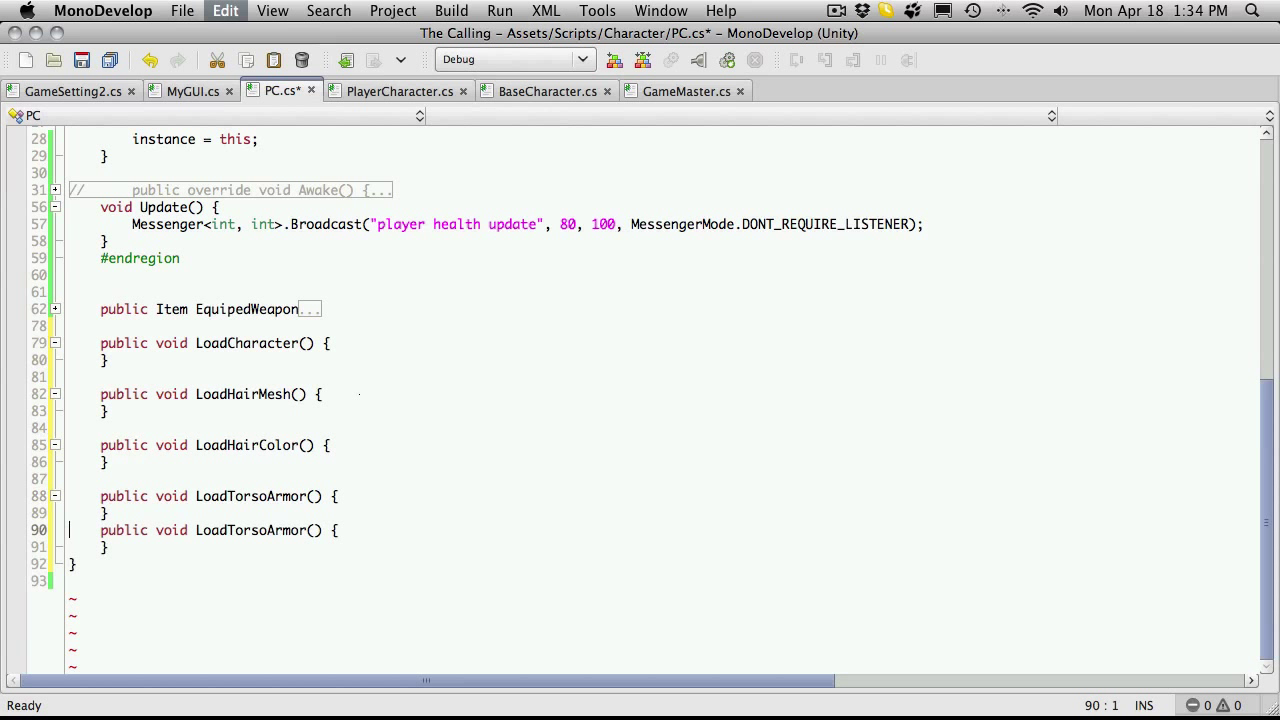
Step: Rename the first copied stub to LoadHelmet and paste another copy
click(288, 496)
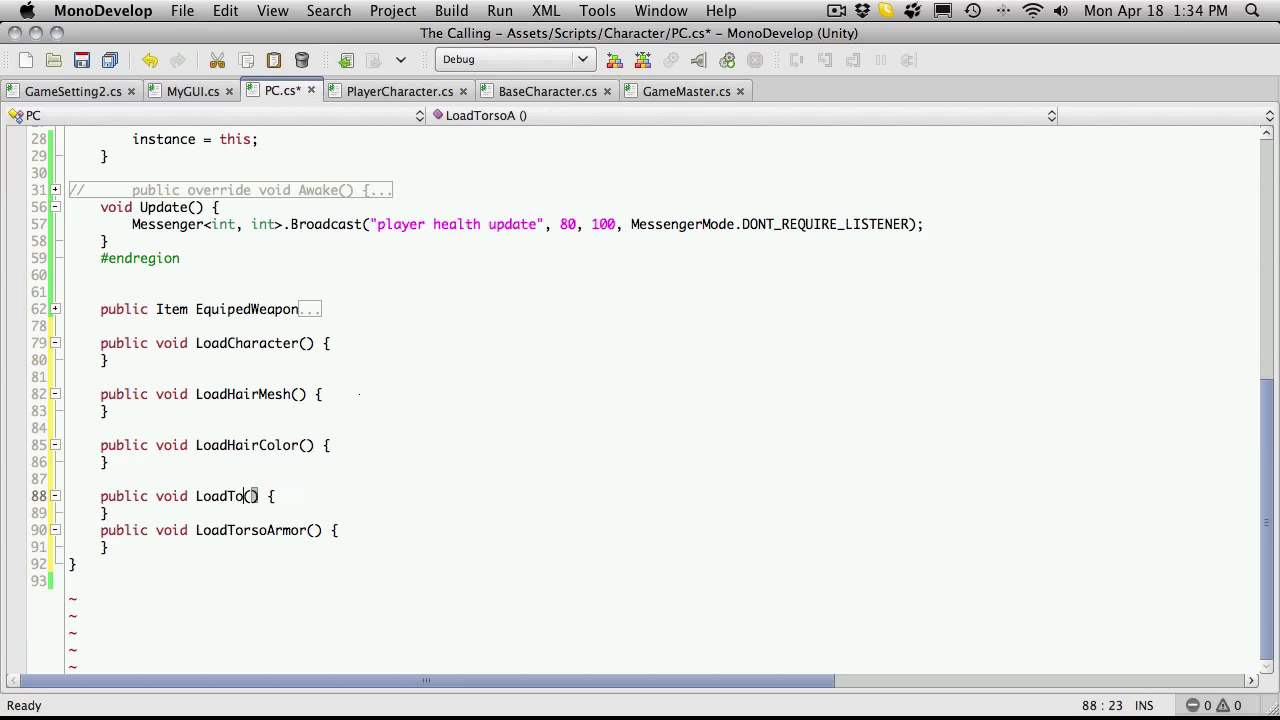
text(Hel)
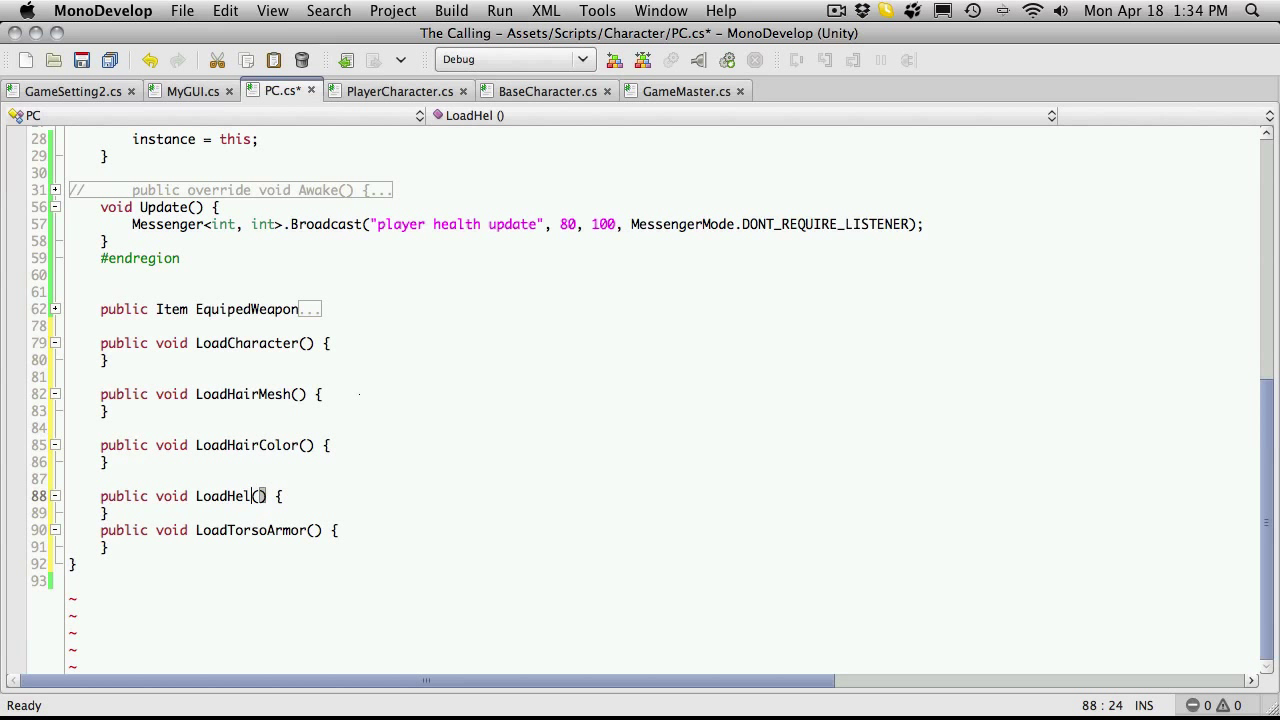
text(met)
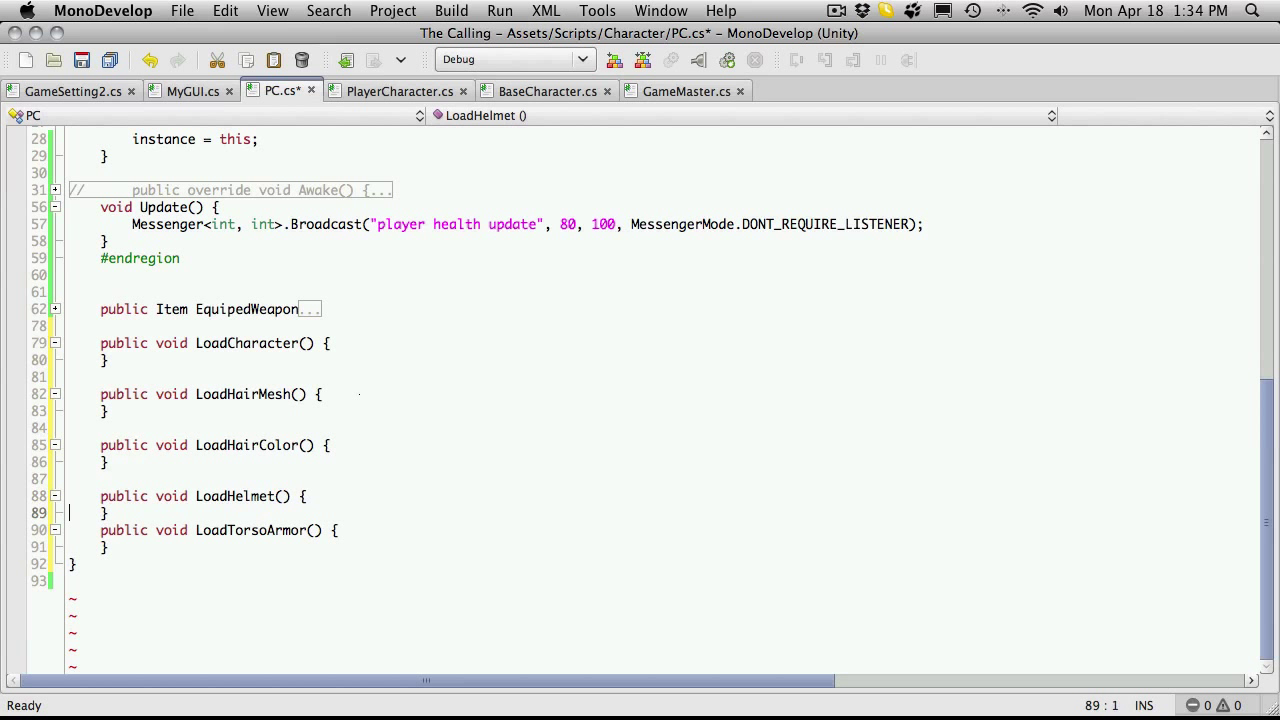
key(Return)
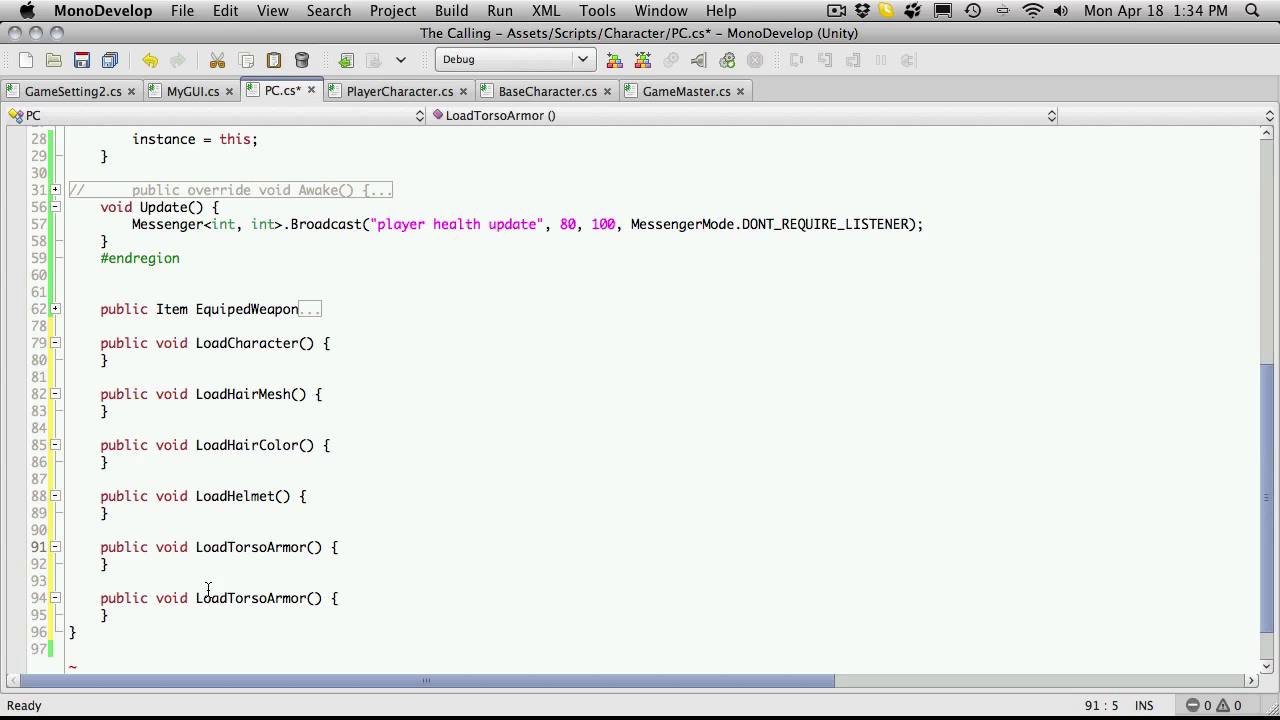
Step: Rename the next copies to LoadShoulderPads, LoadGloves and LoadLegArmor
double_click(248, 548)
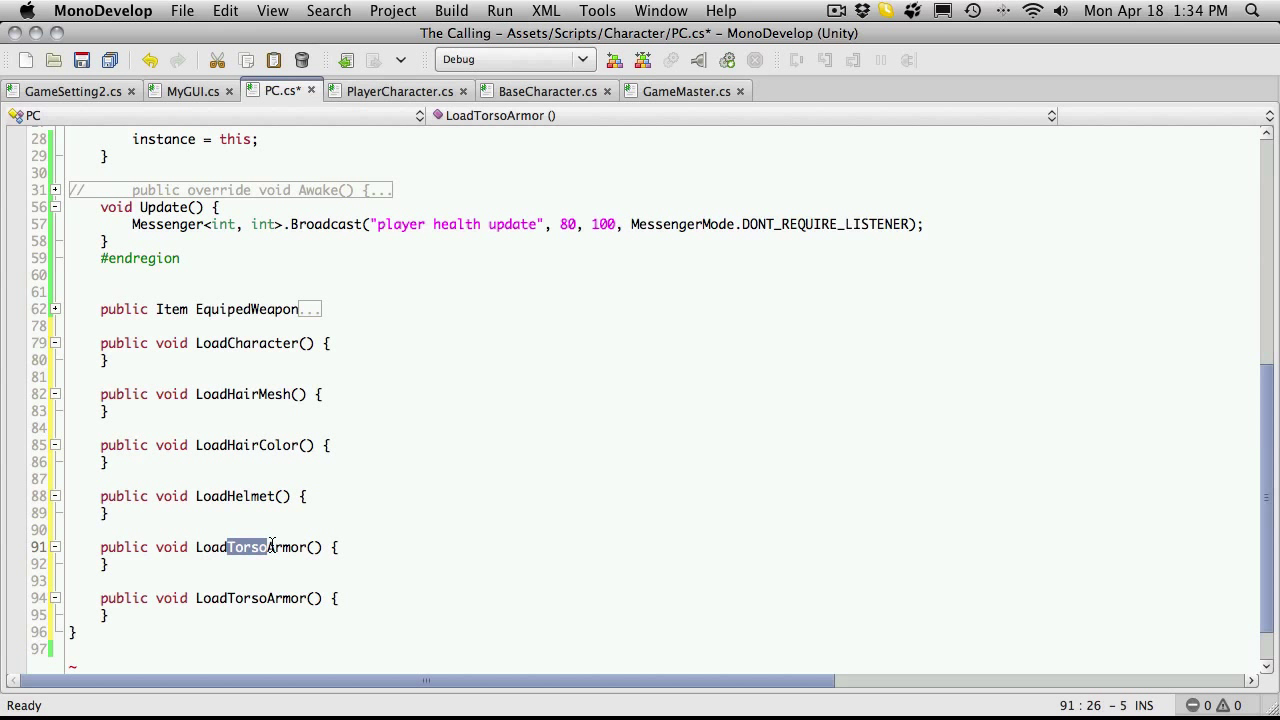
text(ShoulderPad)
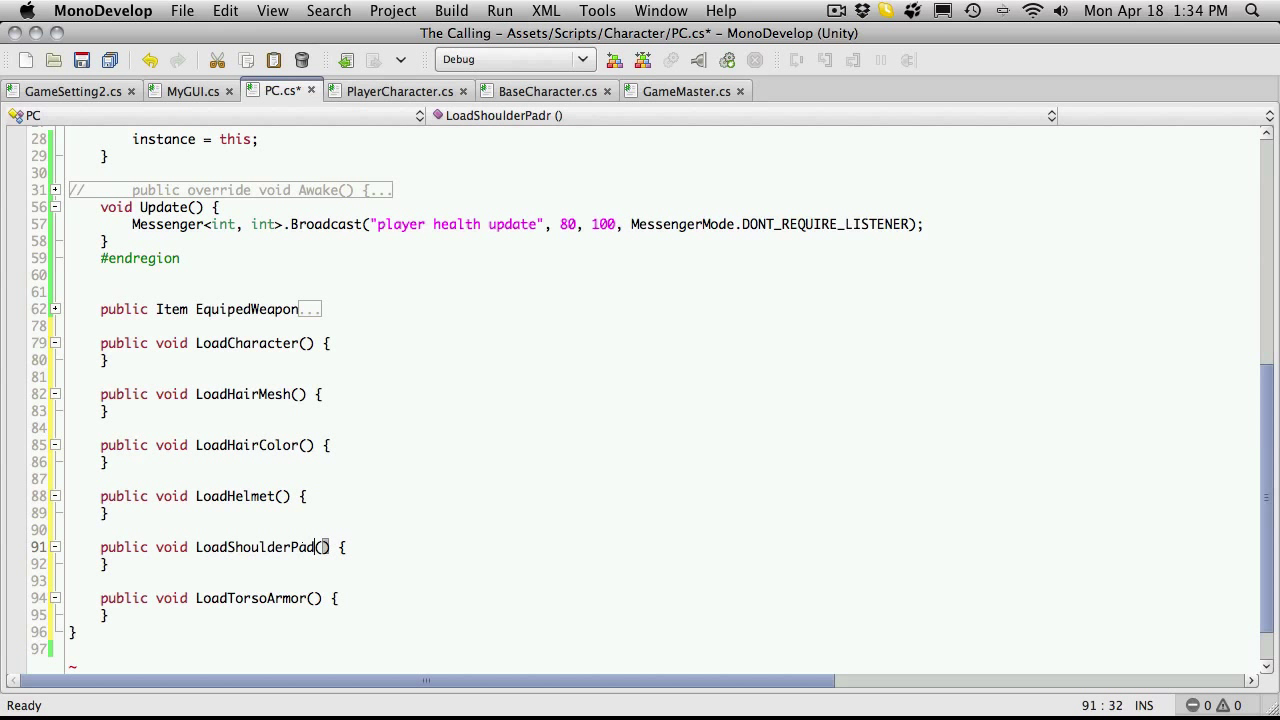
text(s)
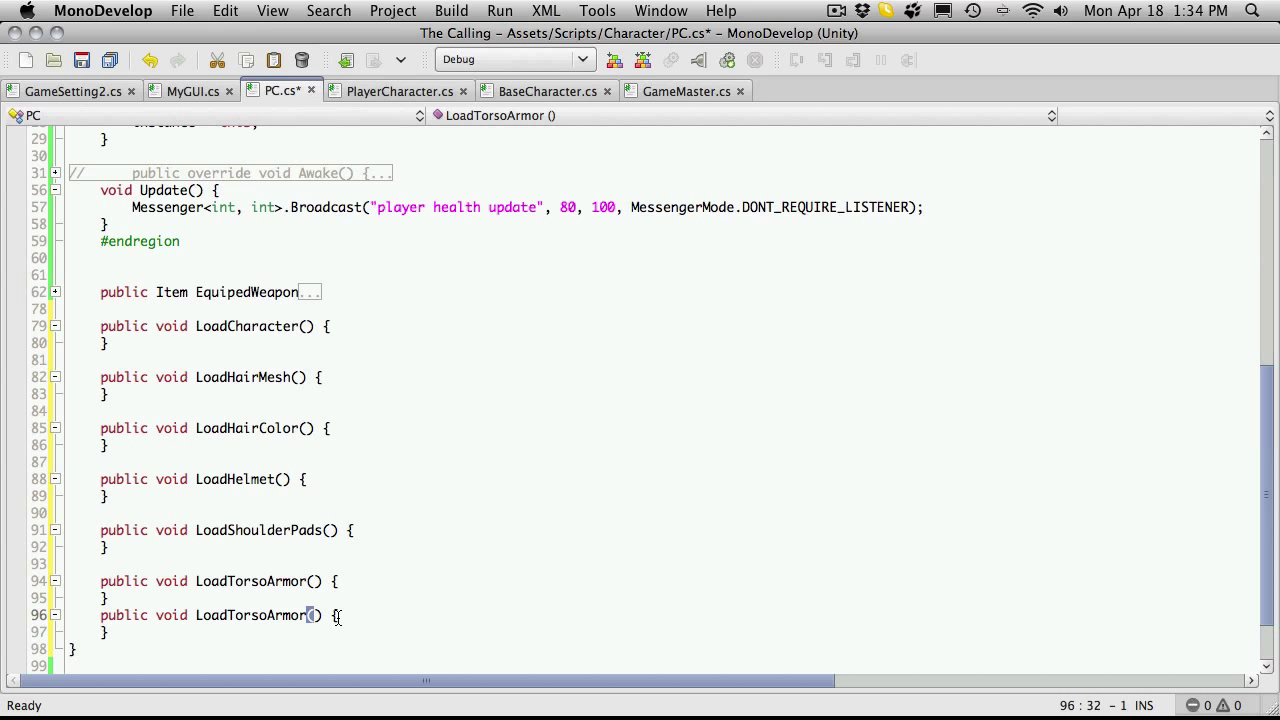
key(backspace)
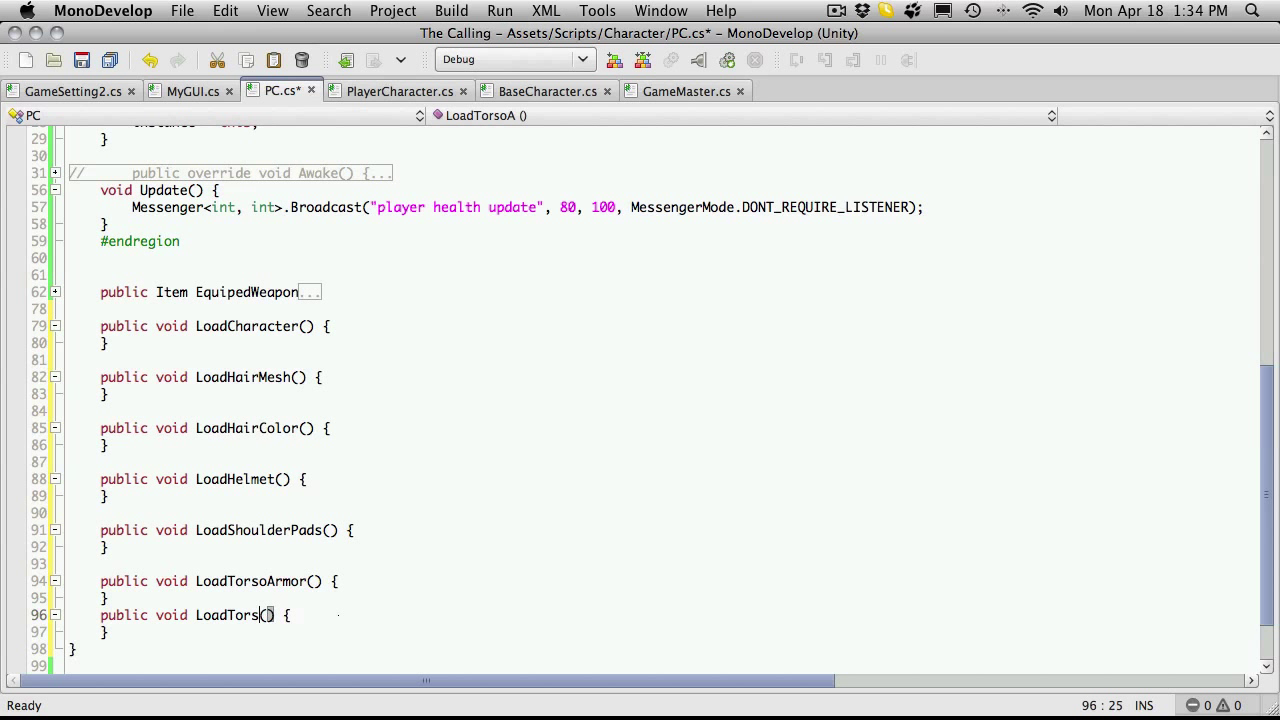
key(Backspace)
text(Glove)
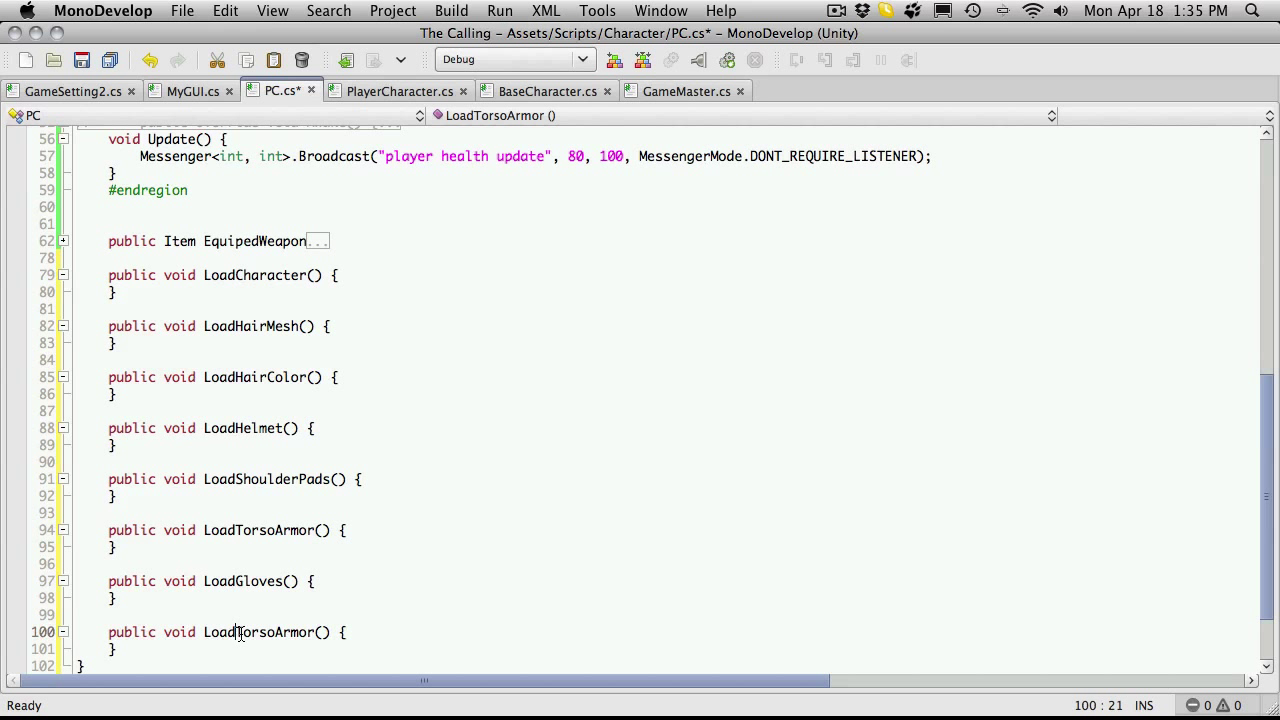
Step: Rename the remaining copies to LoadBoots and LoadBackItem and save PC.cs
double_click(272, 632)
text(Leg)
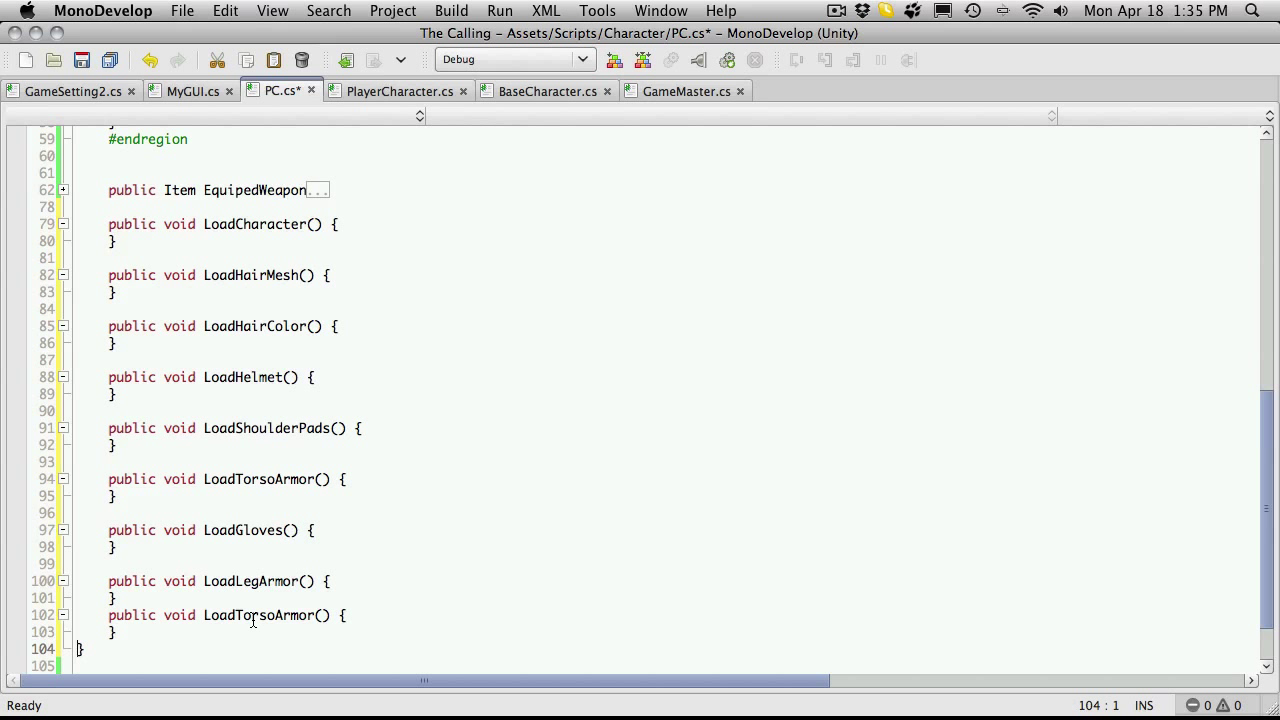
click(300, 616)
text(B)
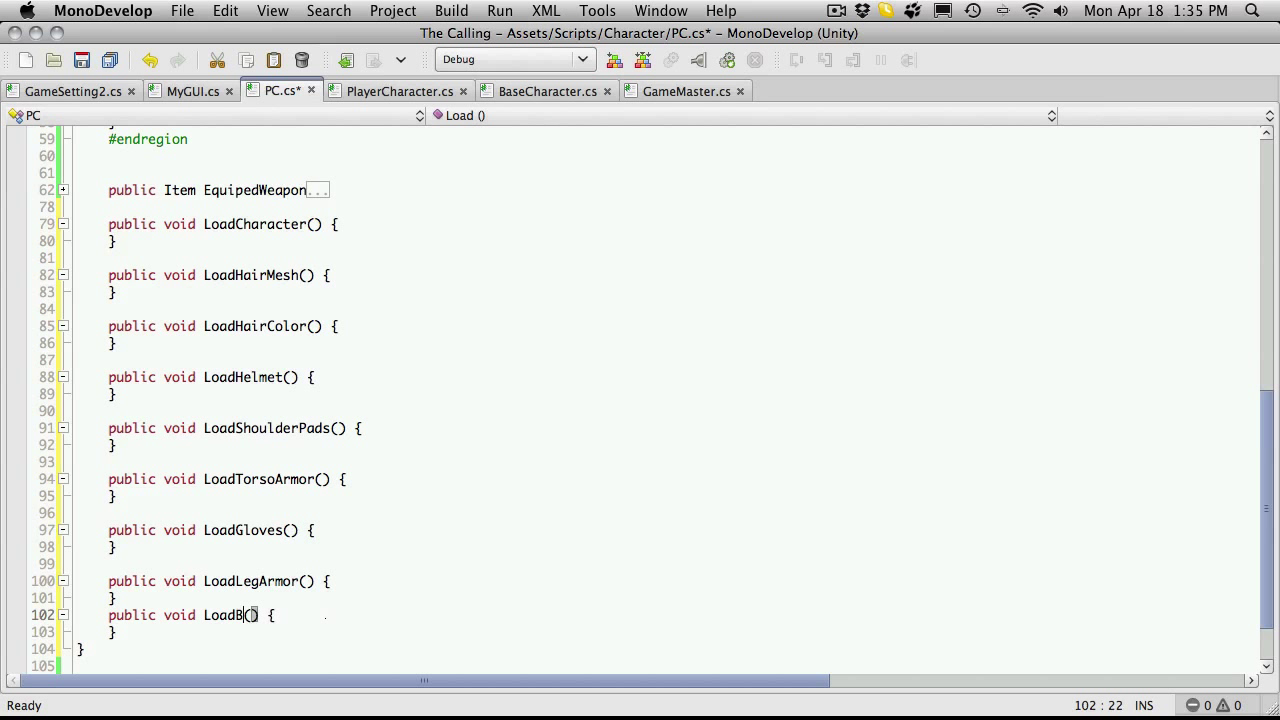
text(oots)
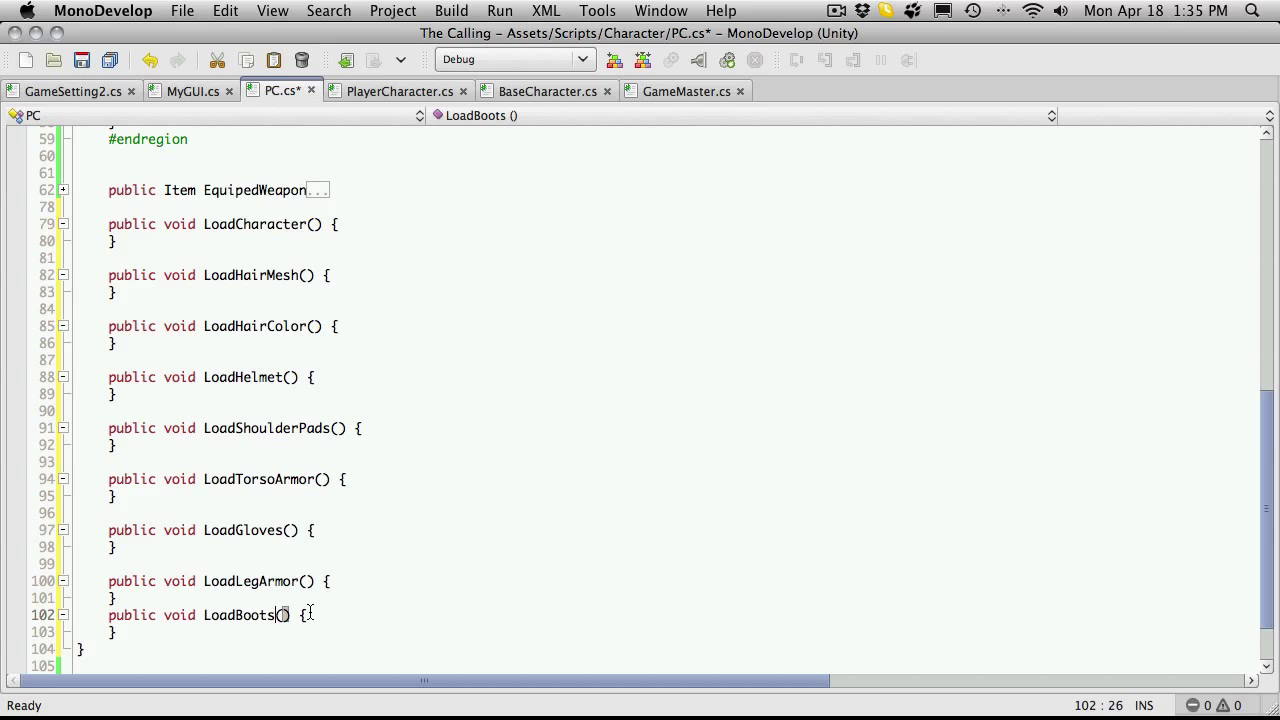
key(cmd+s)
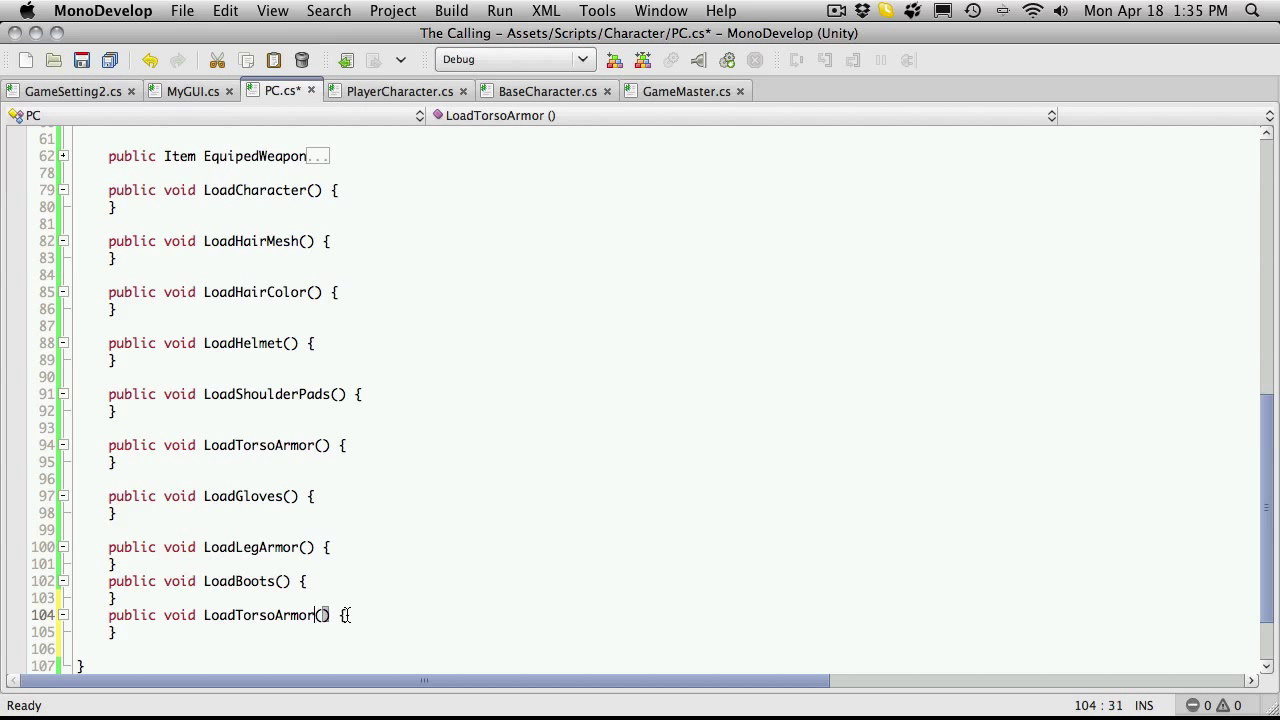
key(BackSpace)
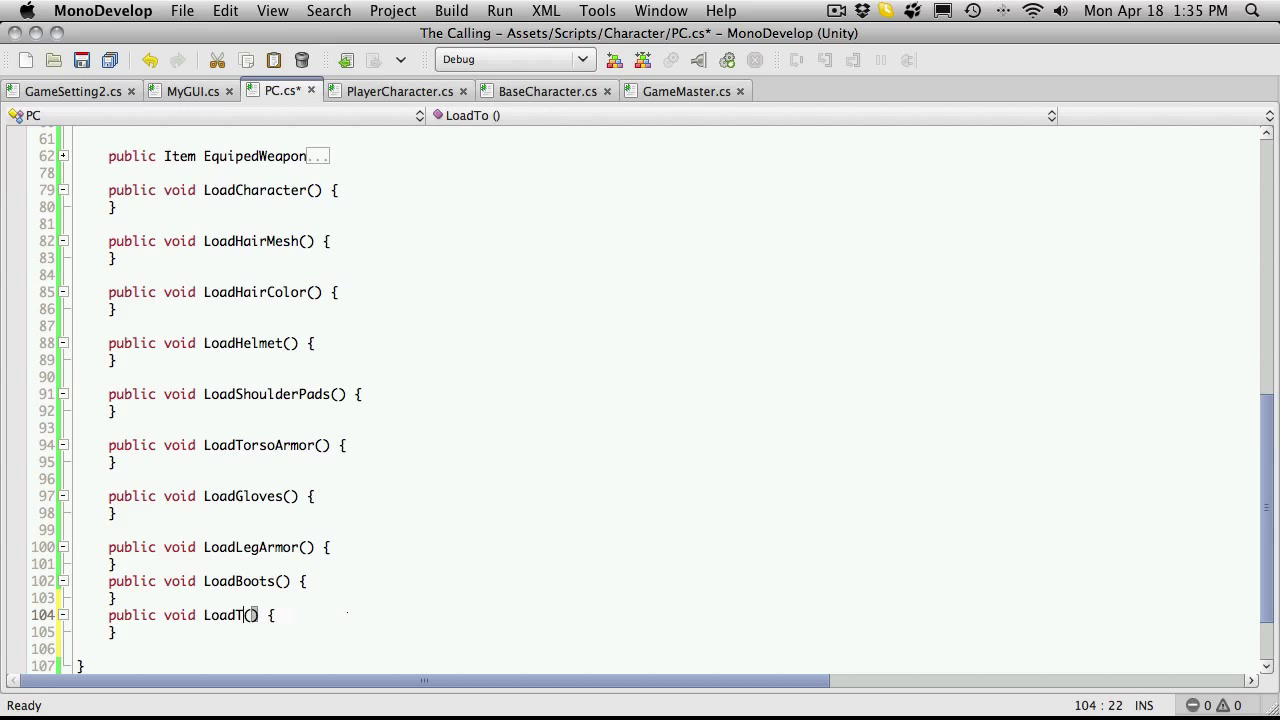
text(Back)
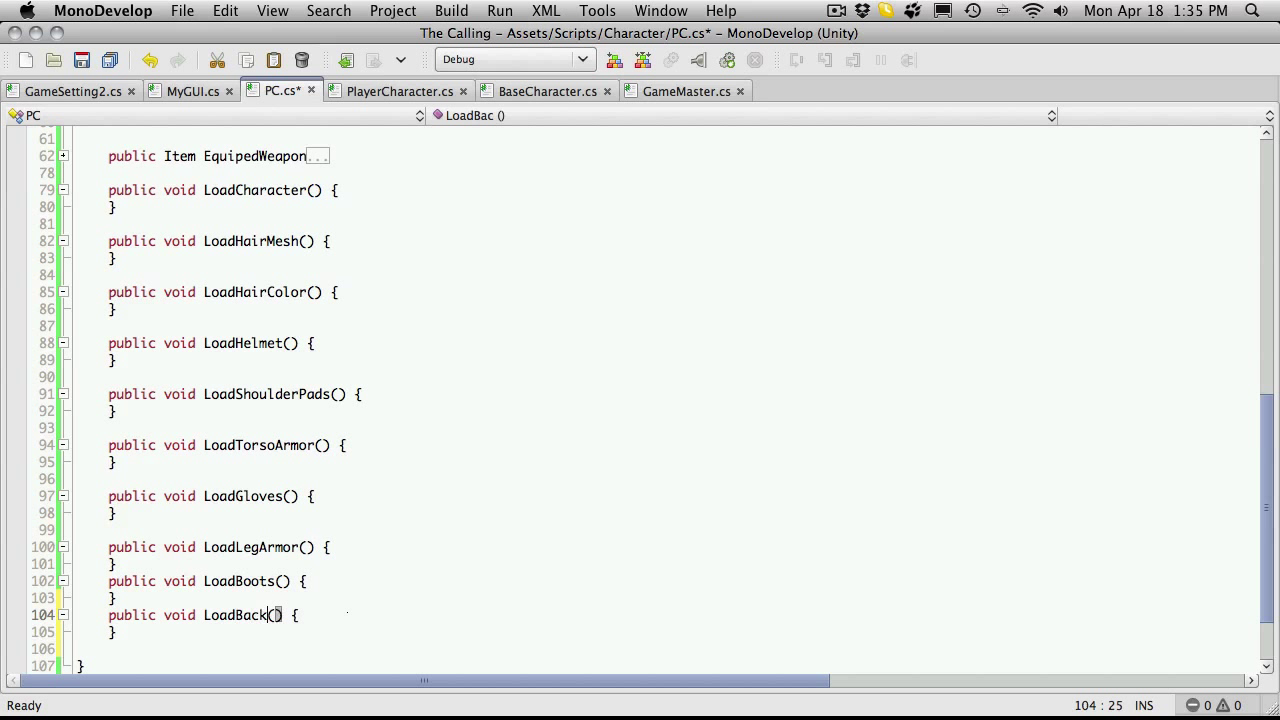
text(Item)
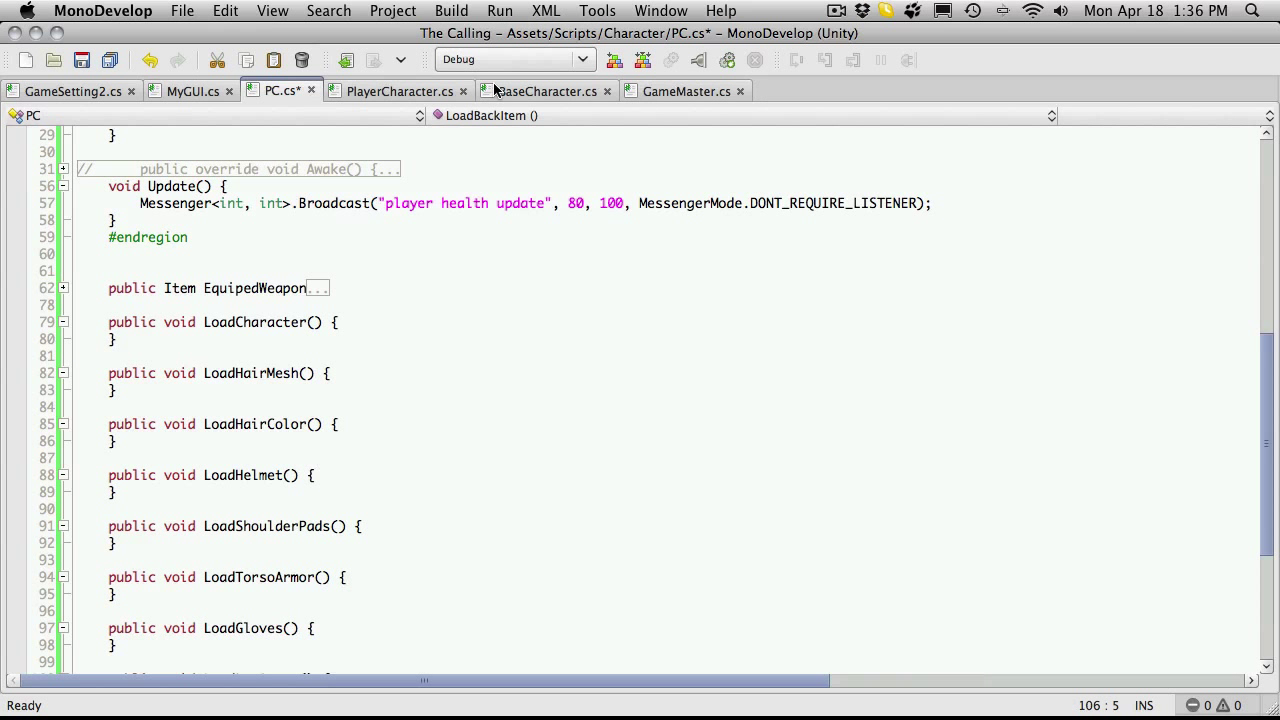
Step: Glance at GameSetting2.cs's PlayerPrefs constants and return to PC.cs at LoadCharacter
click(72, 92)
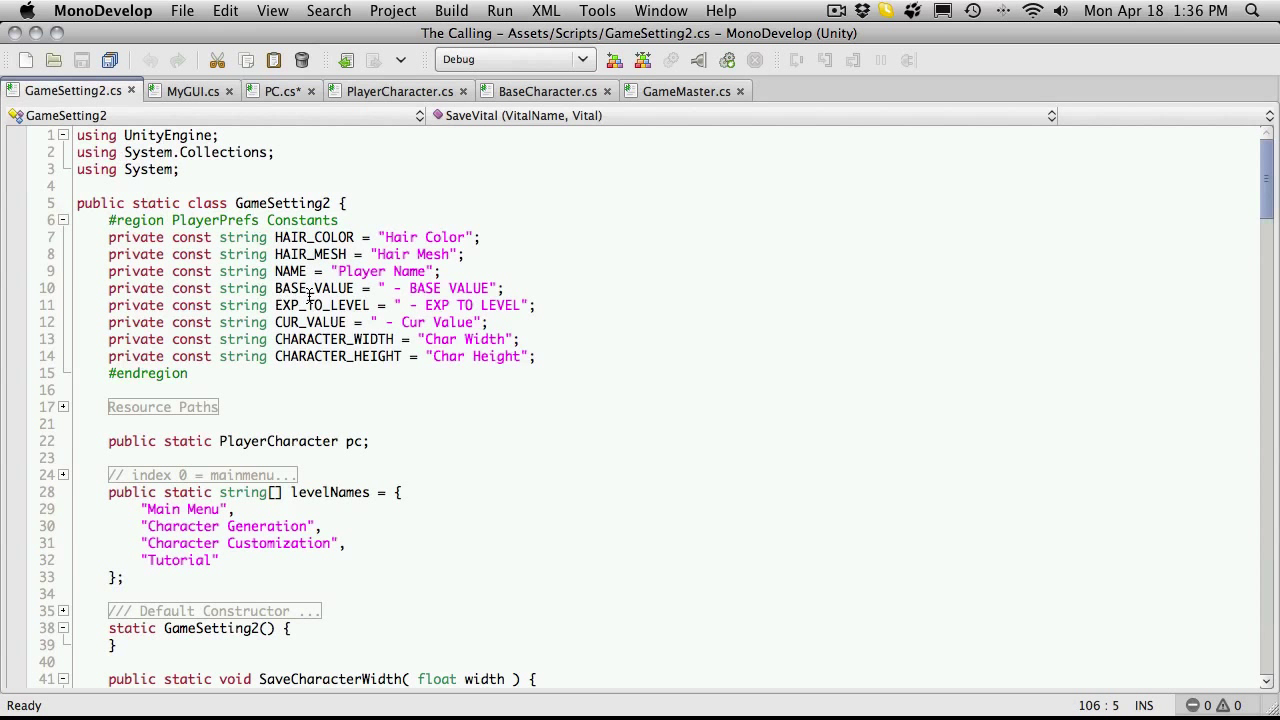
mouse_move(464, 224)
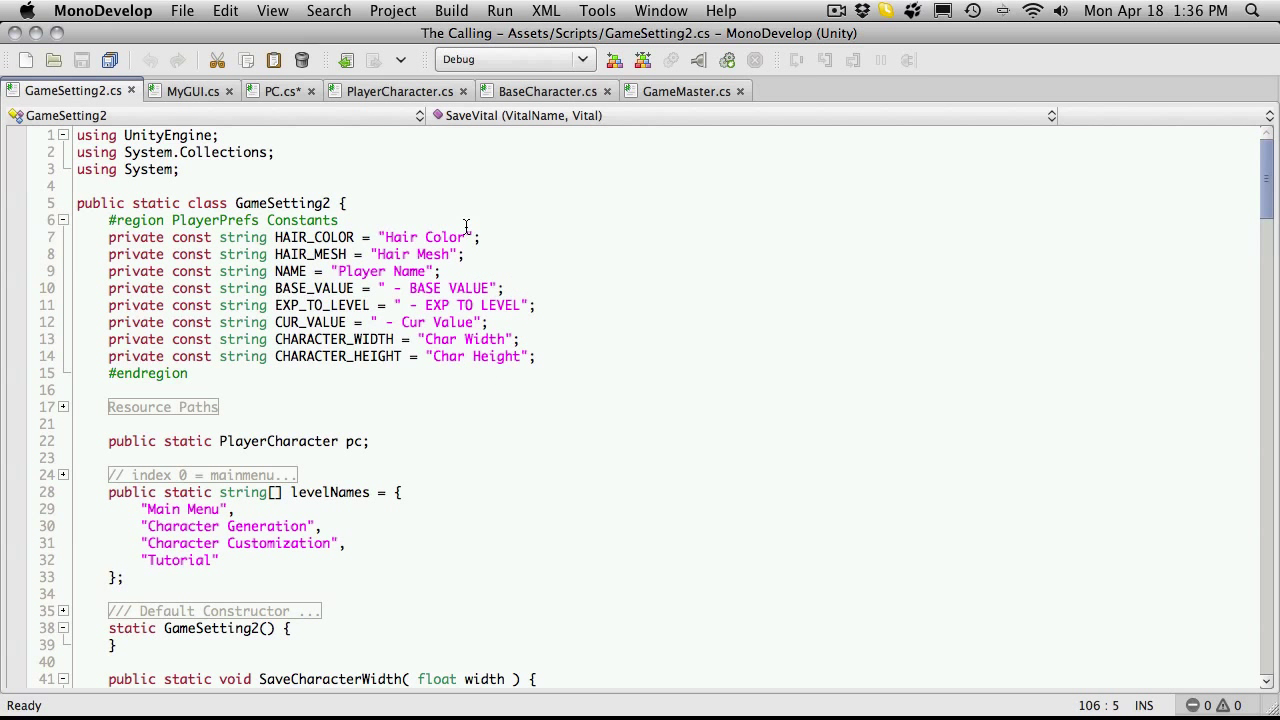
click(280, 92)
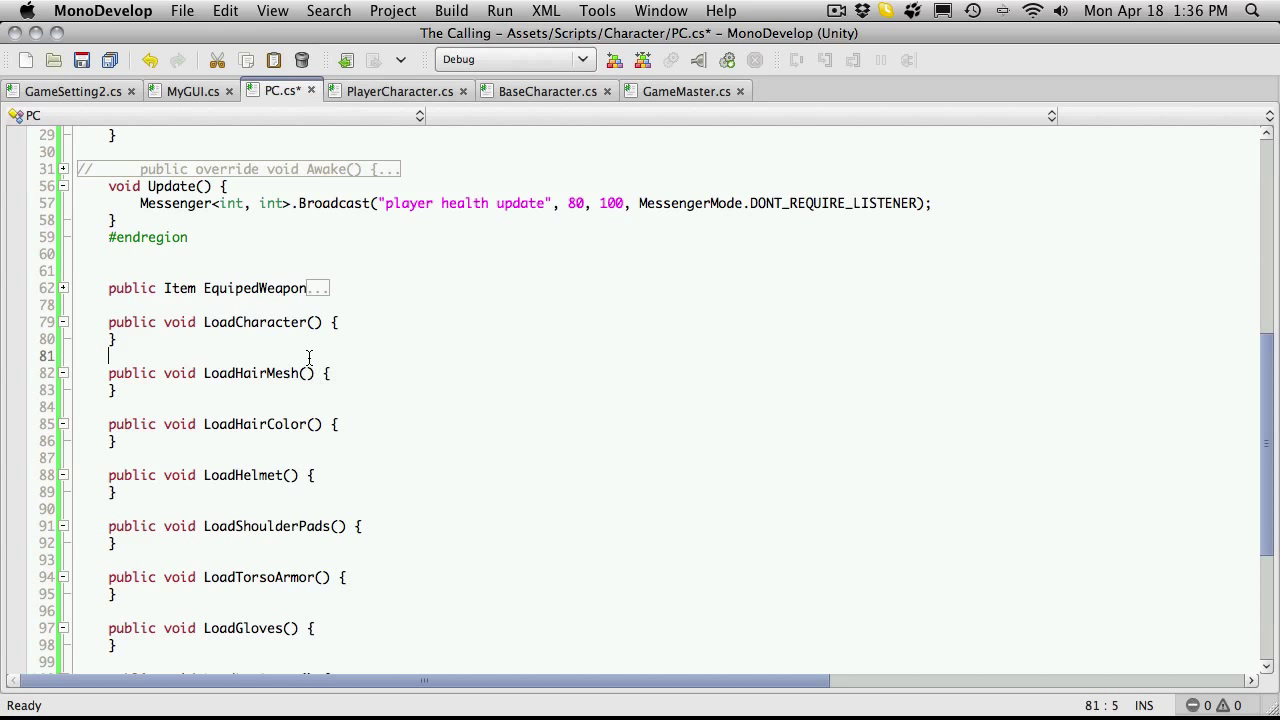
Step: Declare a public void LoadHair() method between LoadCharacter and LoadHairMesh
text(punblic void)
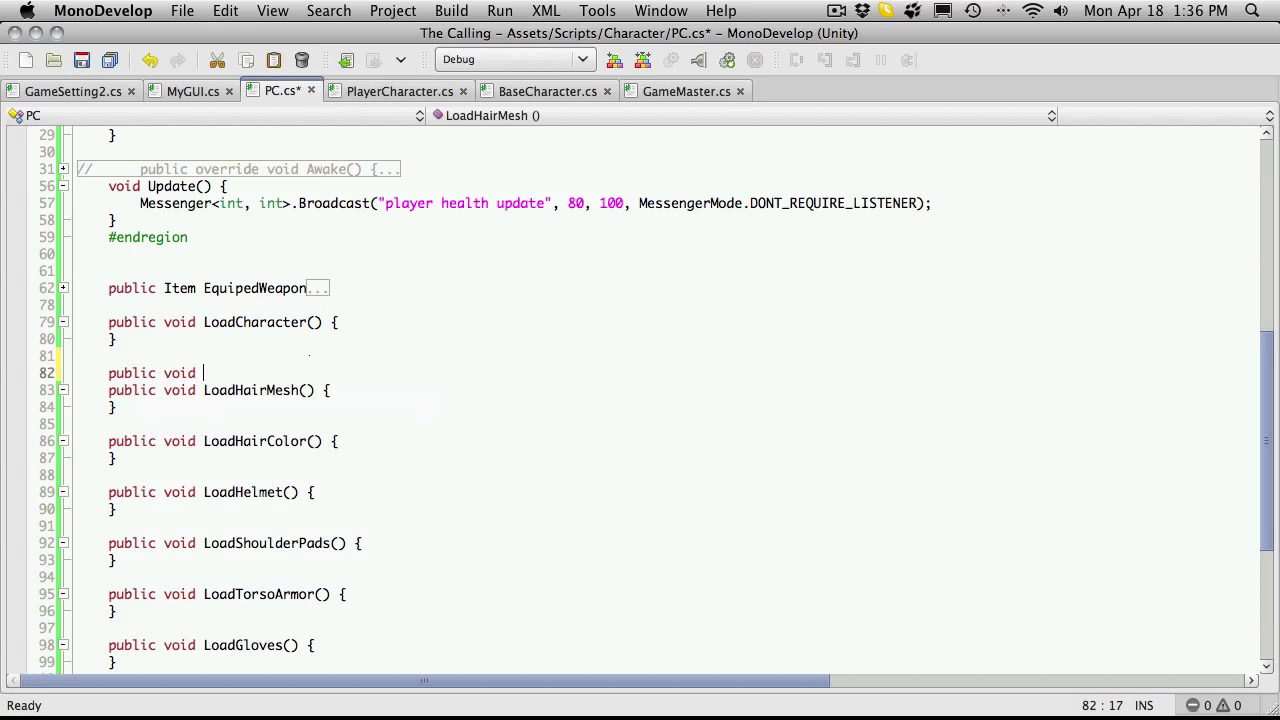
text(LoadHairt)
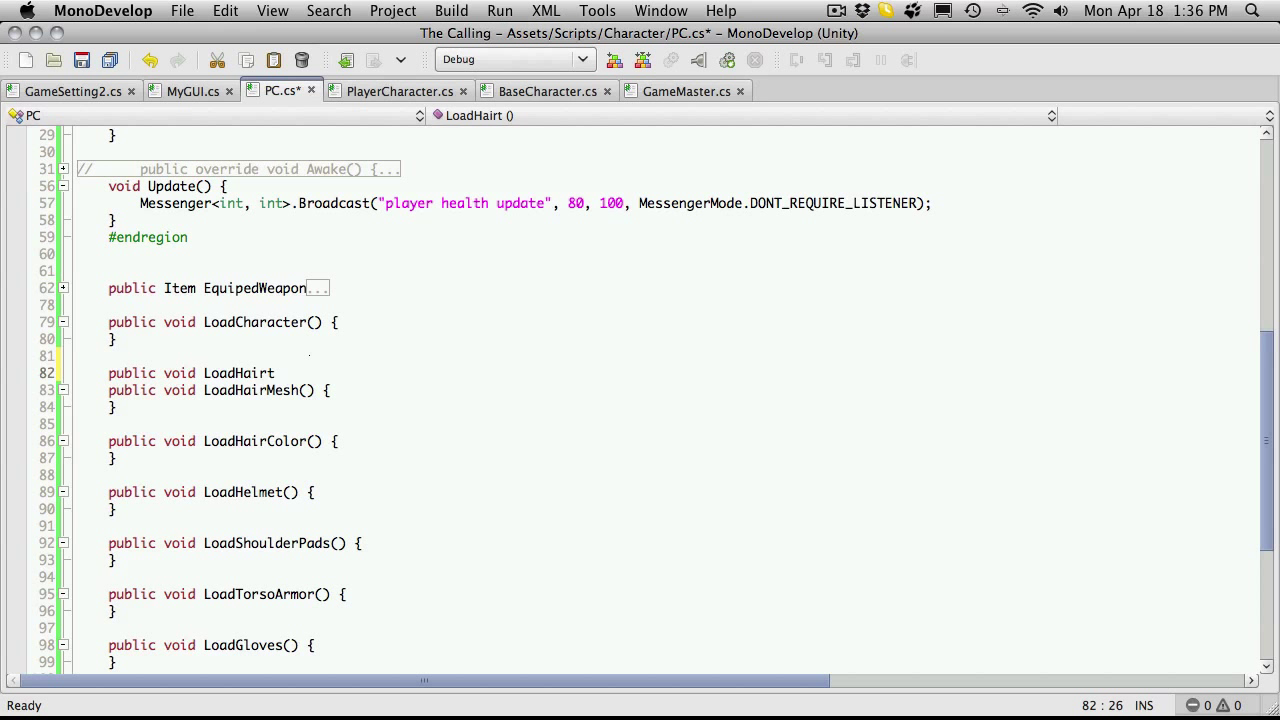
text(() {)
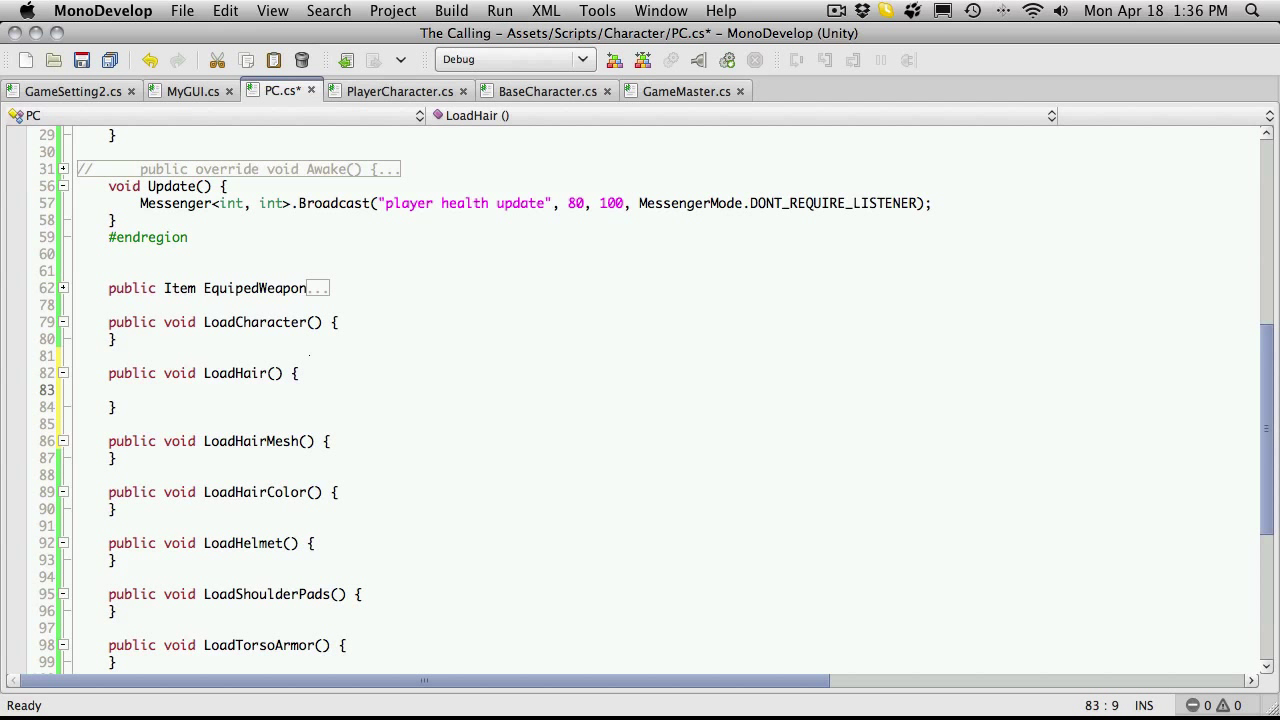
Step: Have LoadHair call LoadHairMesh() and LoadHairColor(), and LoadCharacter call LoadHair()
text(LoadHairMesh();)
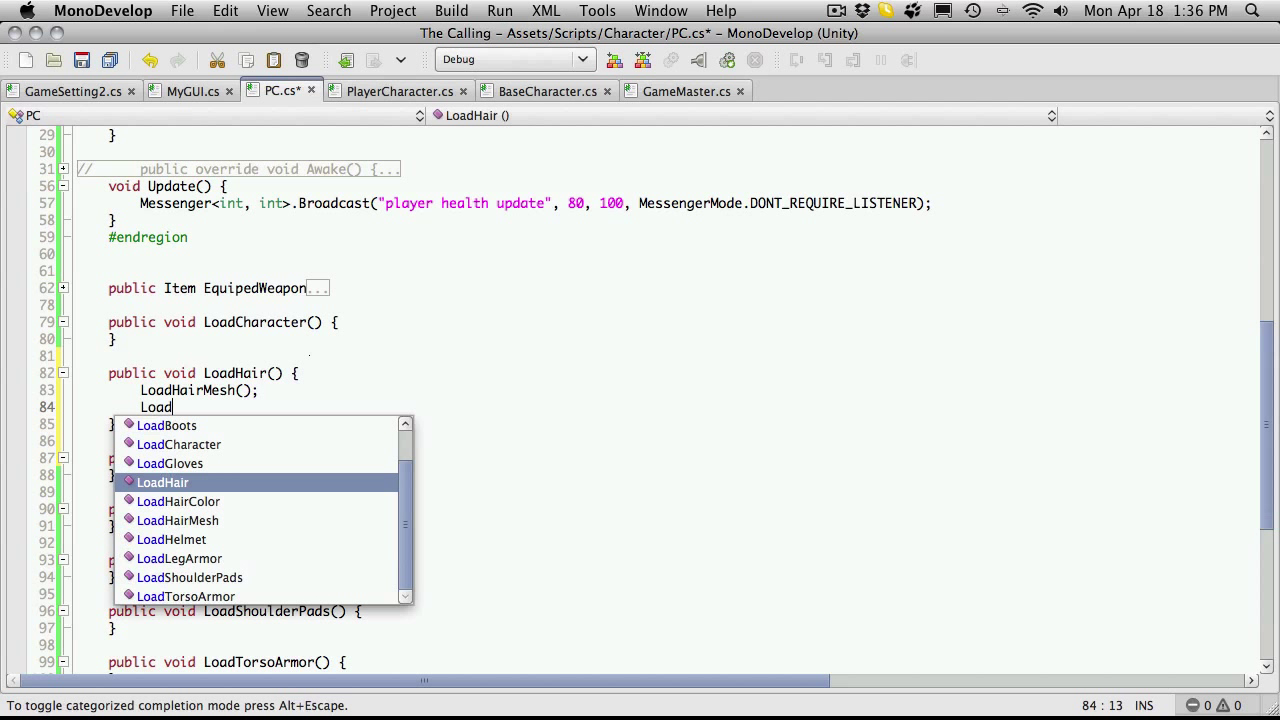
text(HairColor)
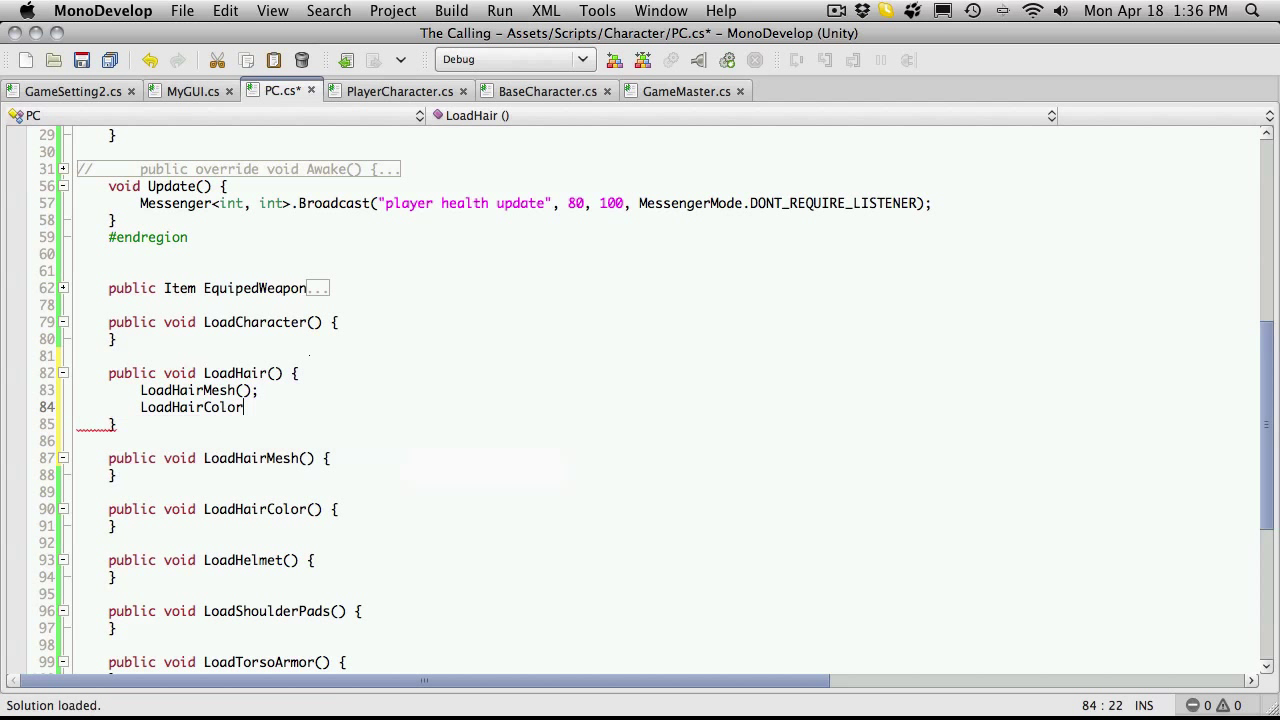
text(();)
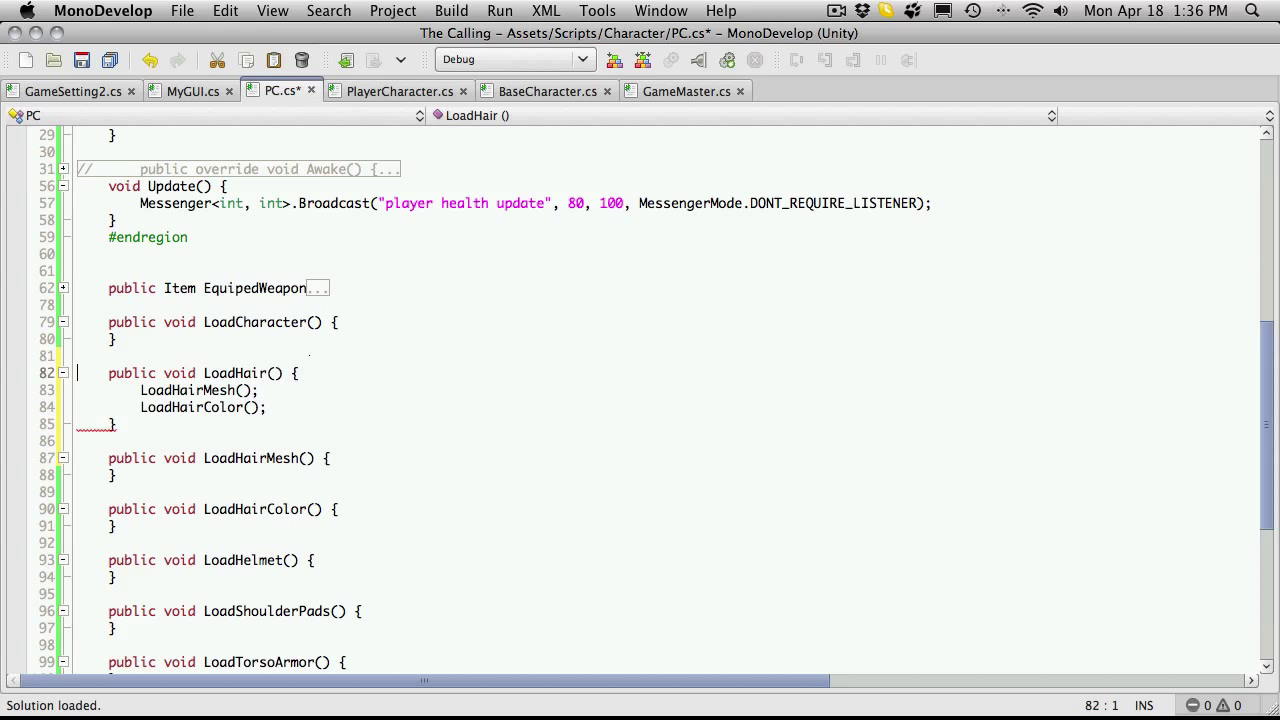
text(LoadHair();)
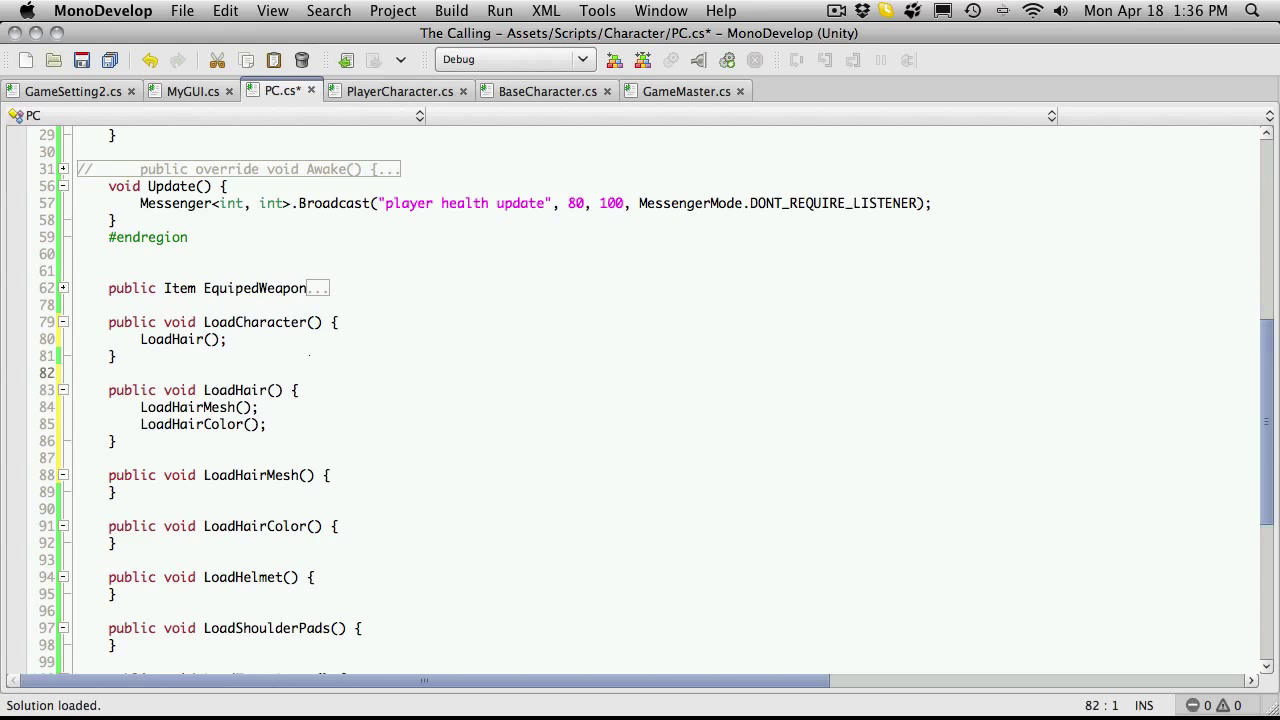
scroll(down, 3)
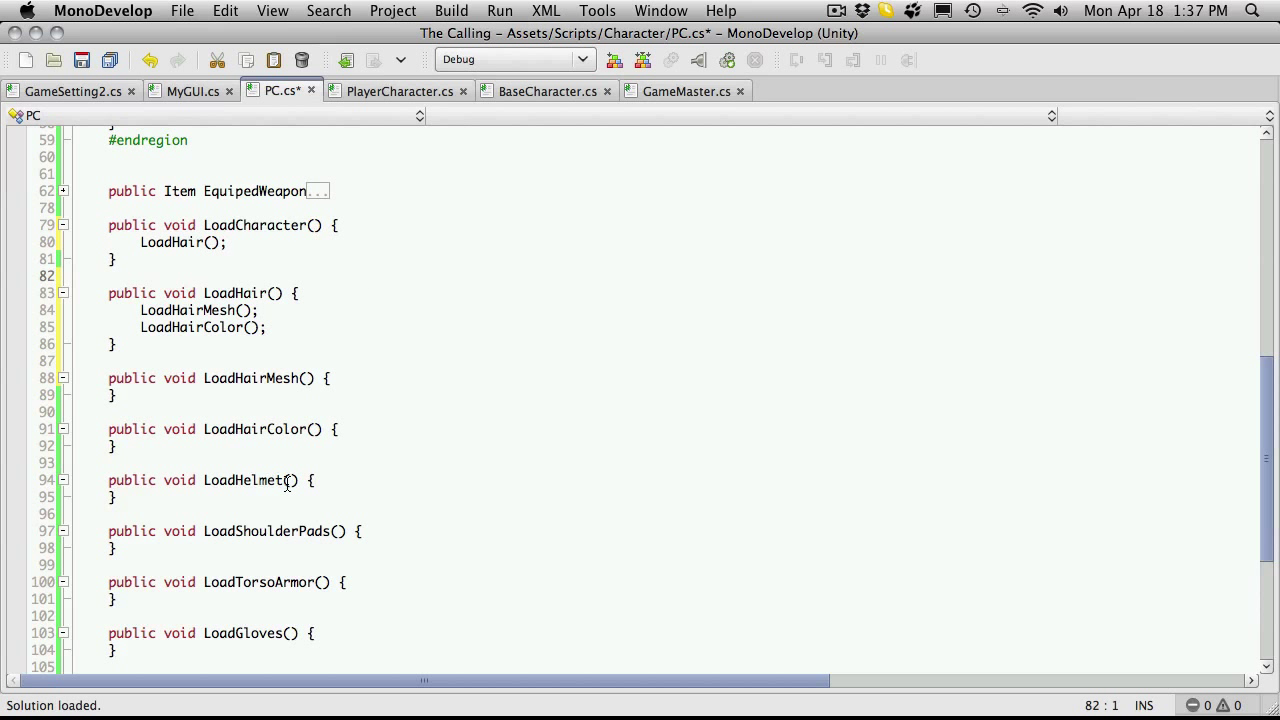
Step: Save PC.cs, glance at GameSetting2.cs, then return to the LoadHairMesh body in PC.cs
scroll(down, 3)
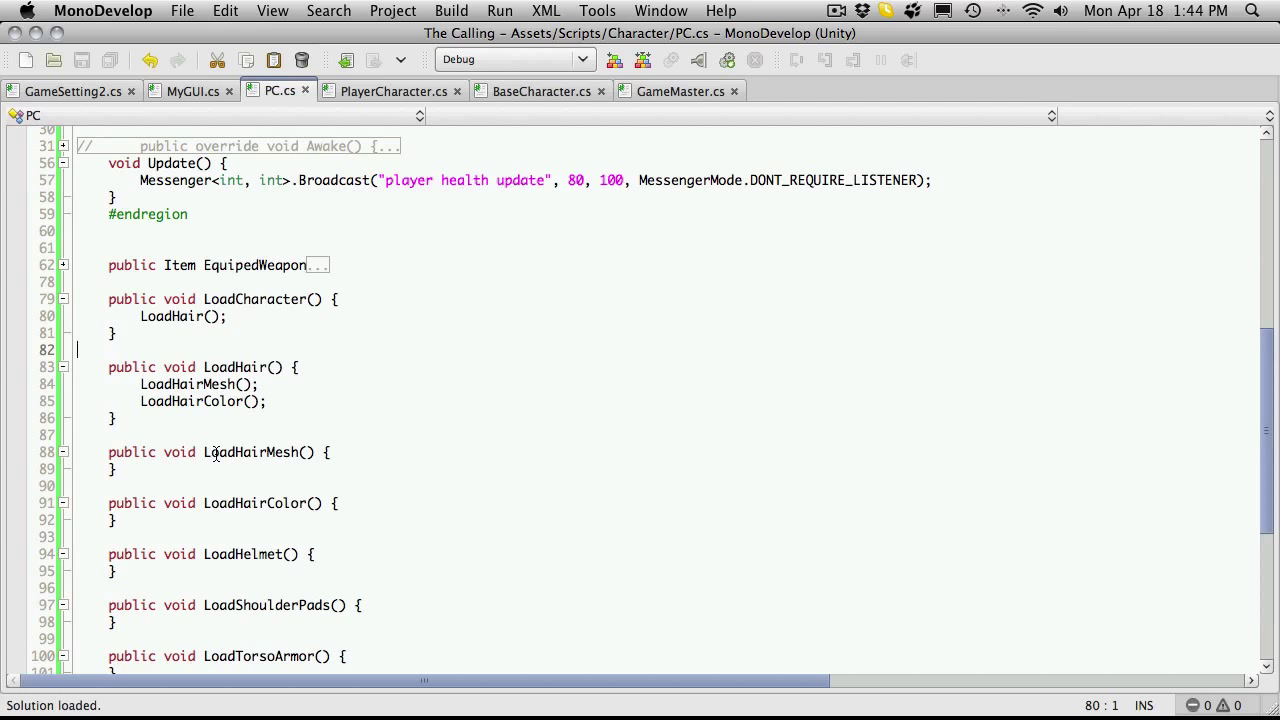
double_click(214, 452)
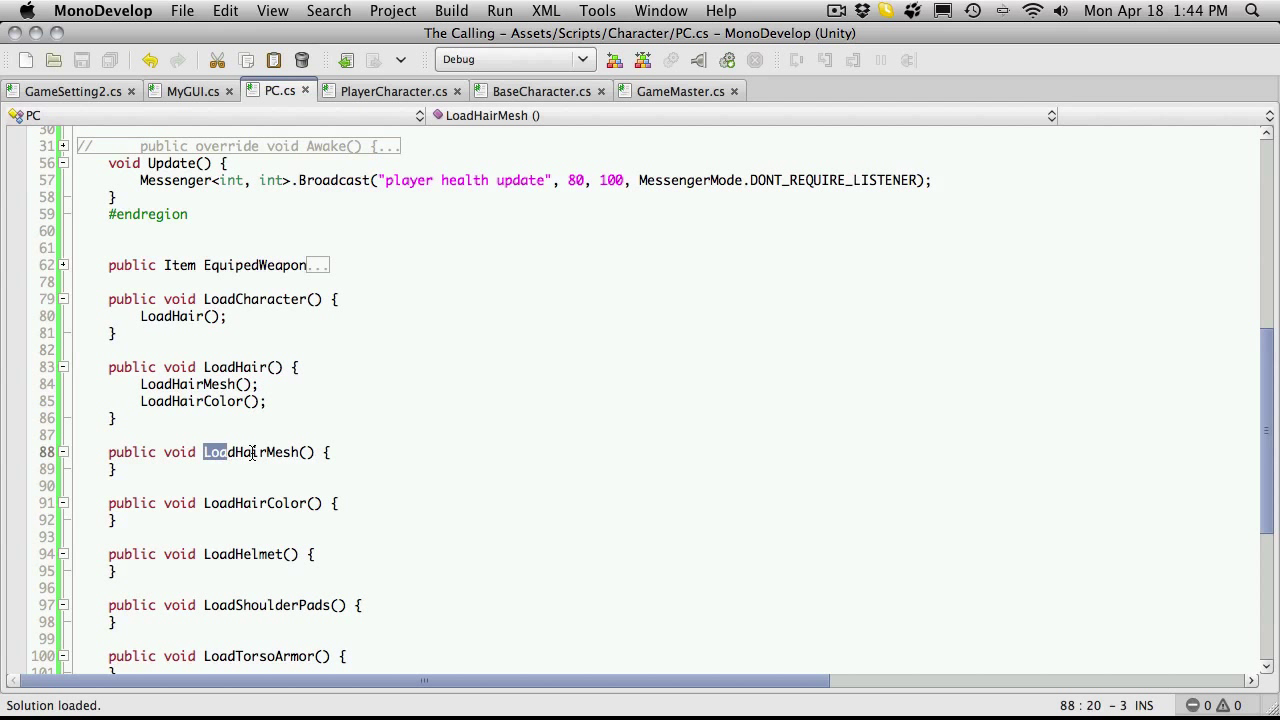
mouse_move(344, 392)
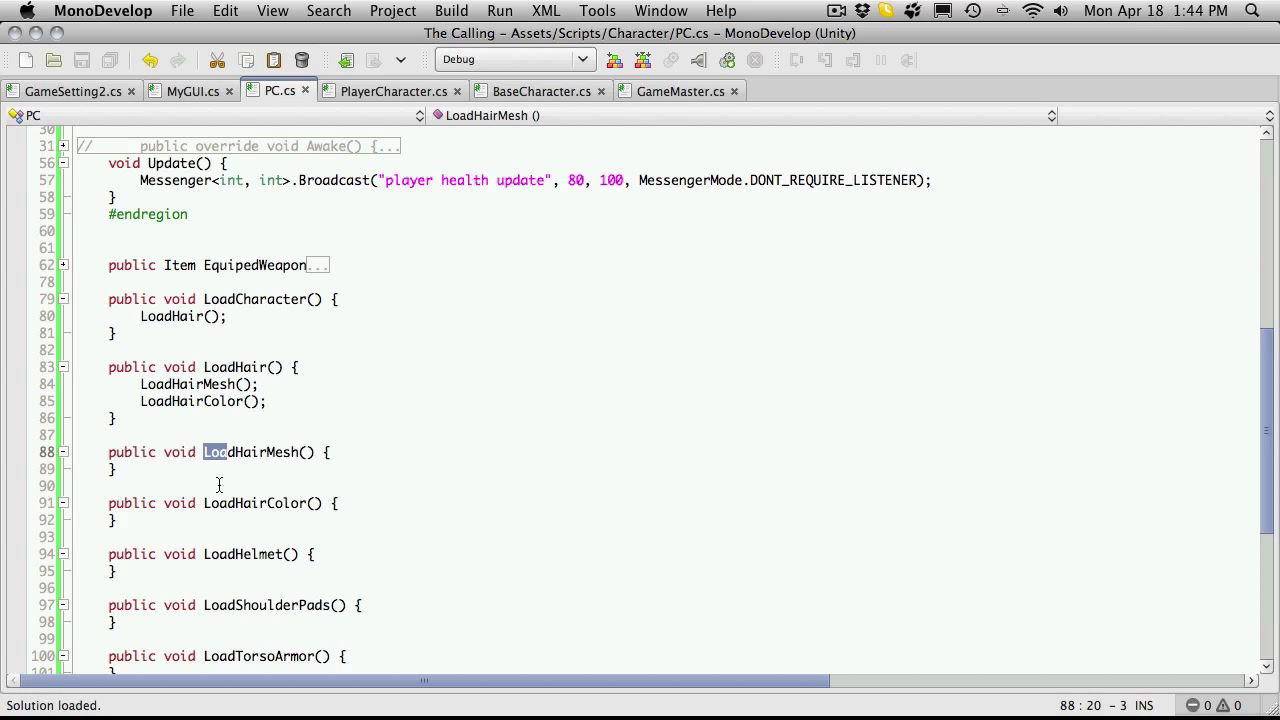
mouse_move(228, 480)
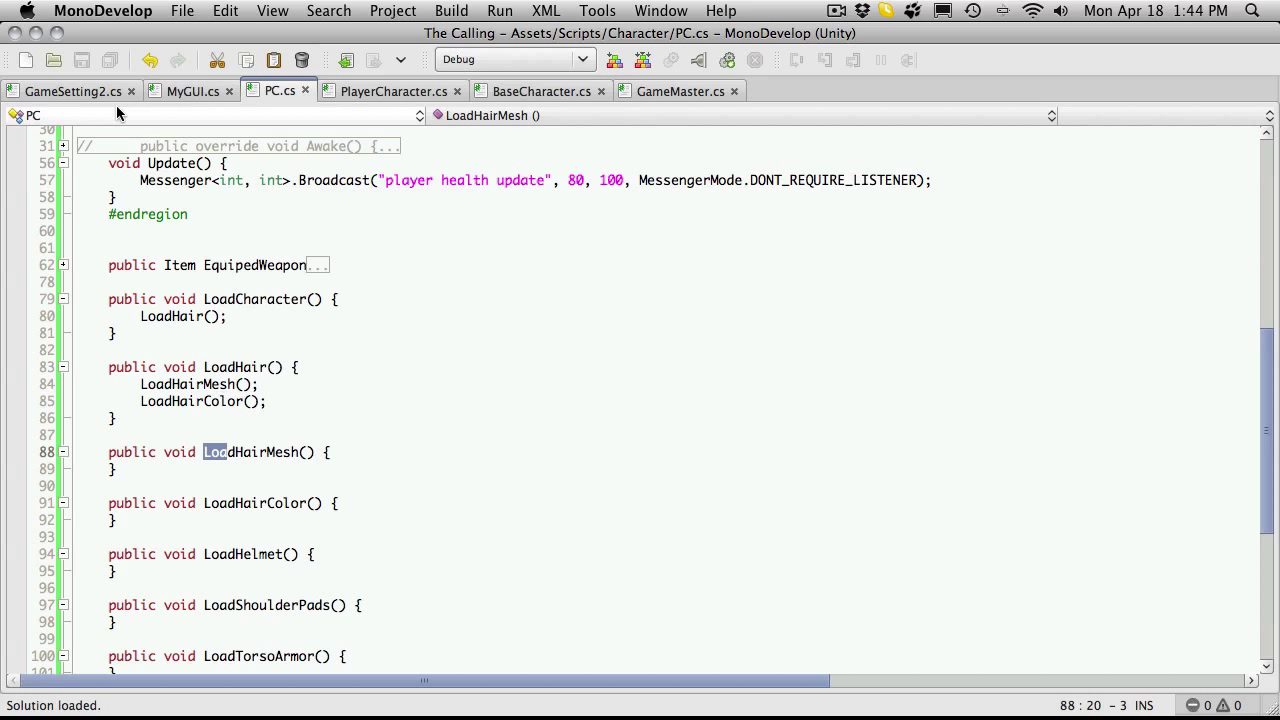
click(72, 92)
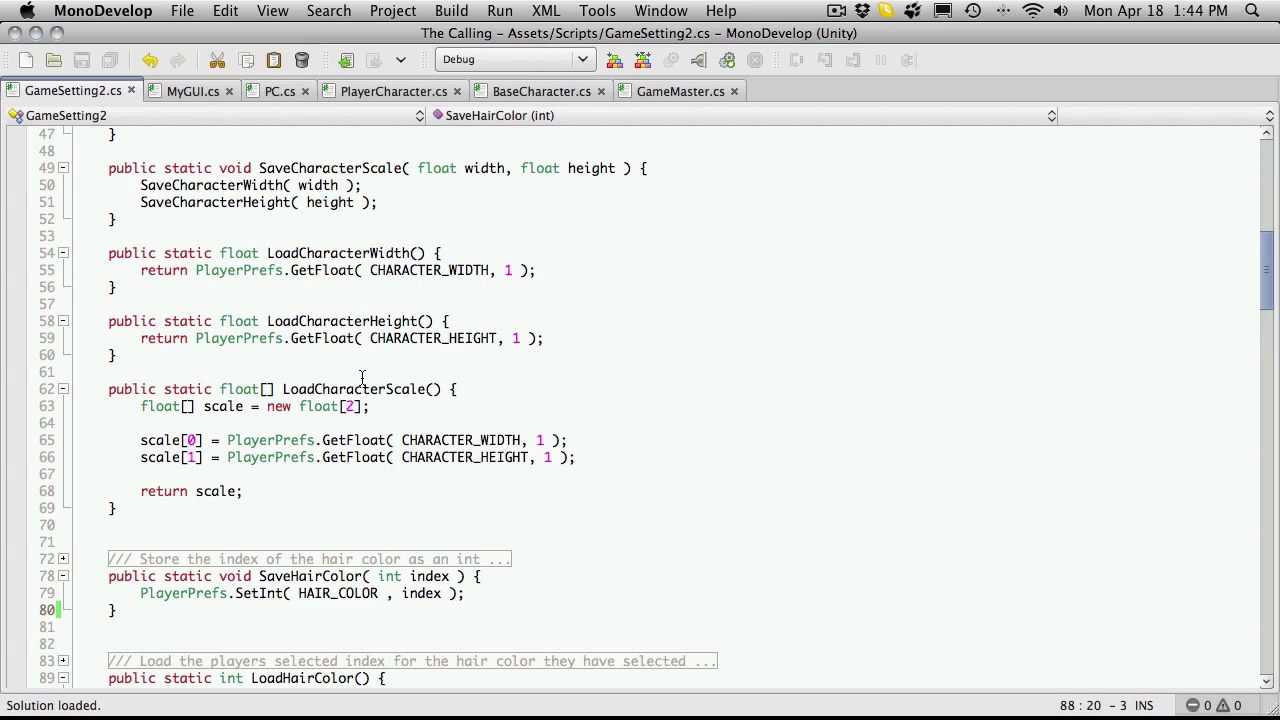
mouse_move(432, 408)
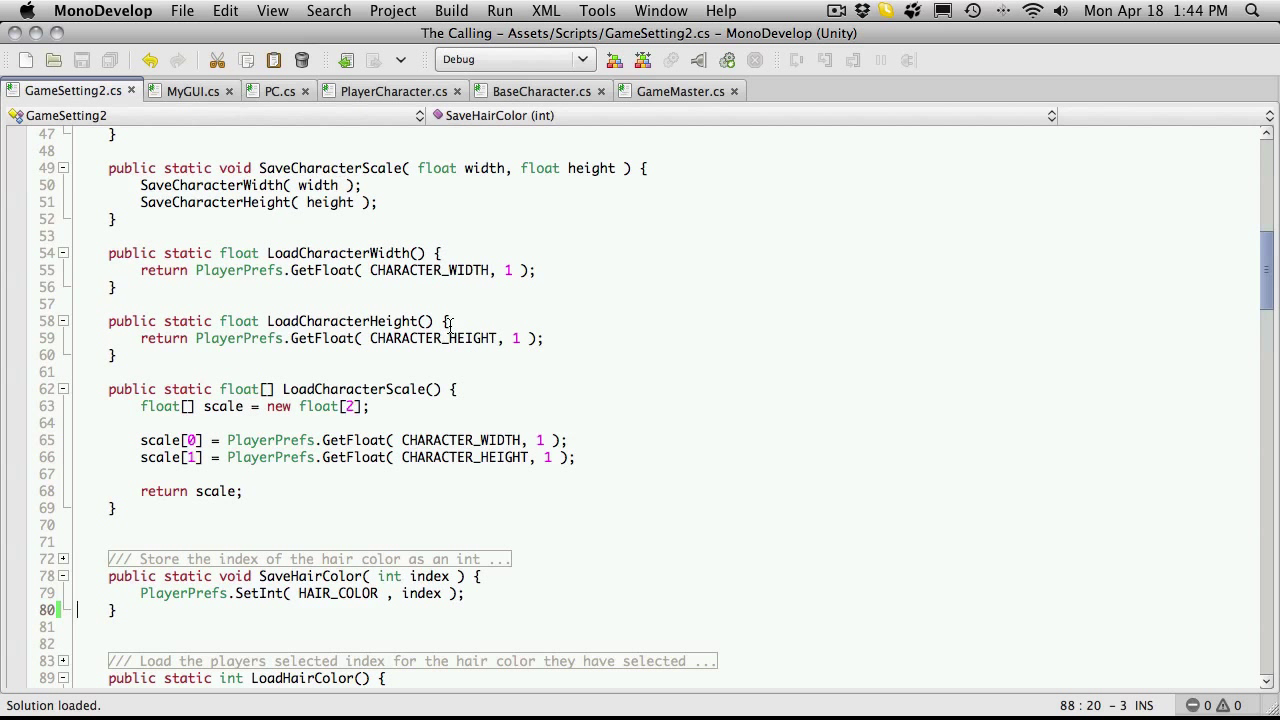
click(276, 92)
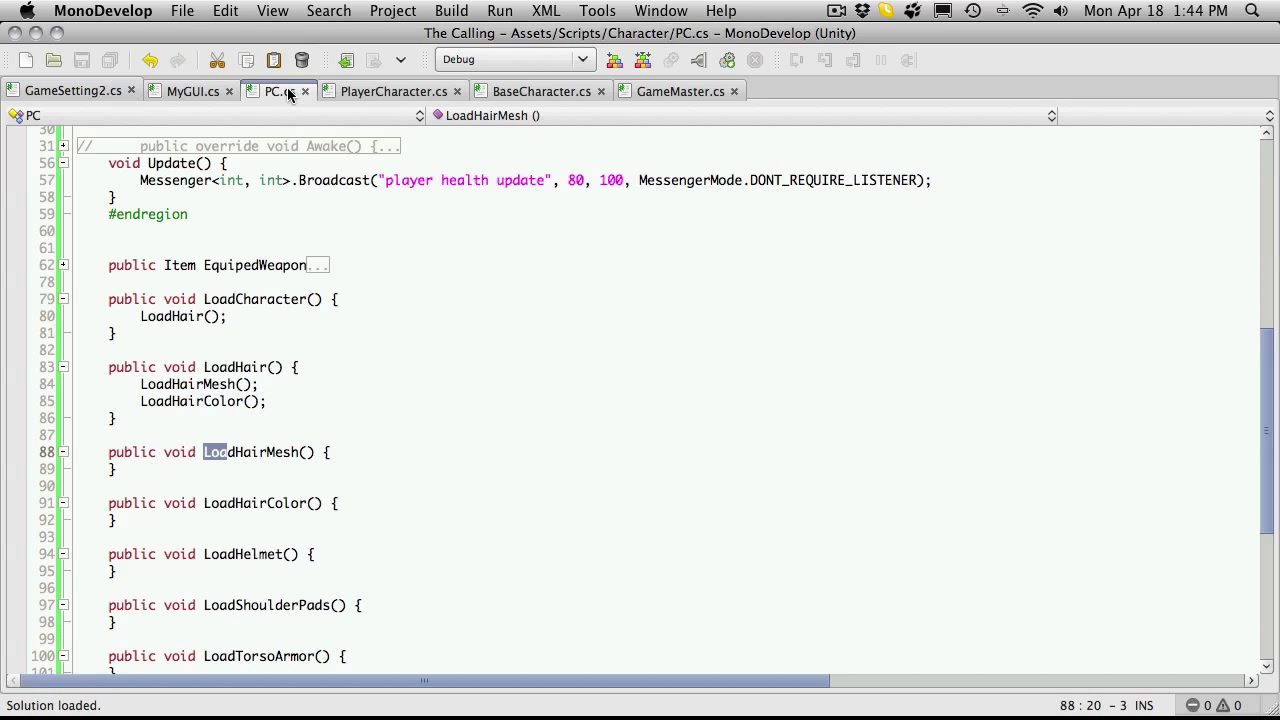
scroll(right, 3)
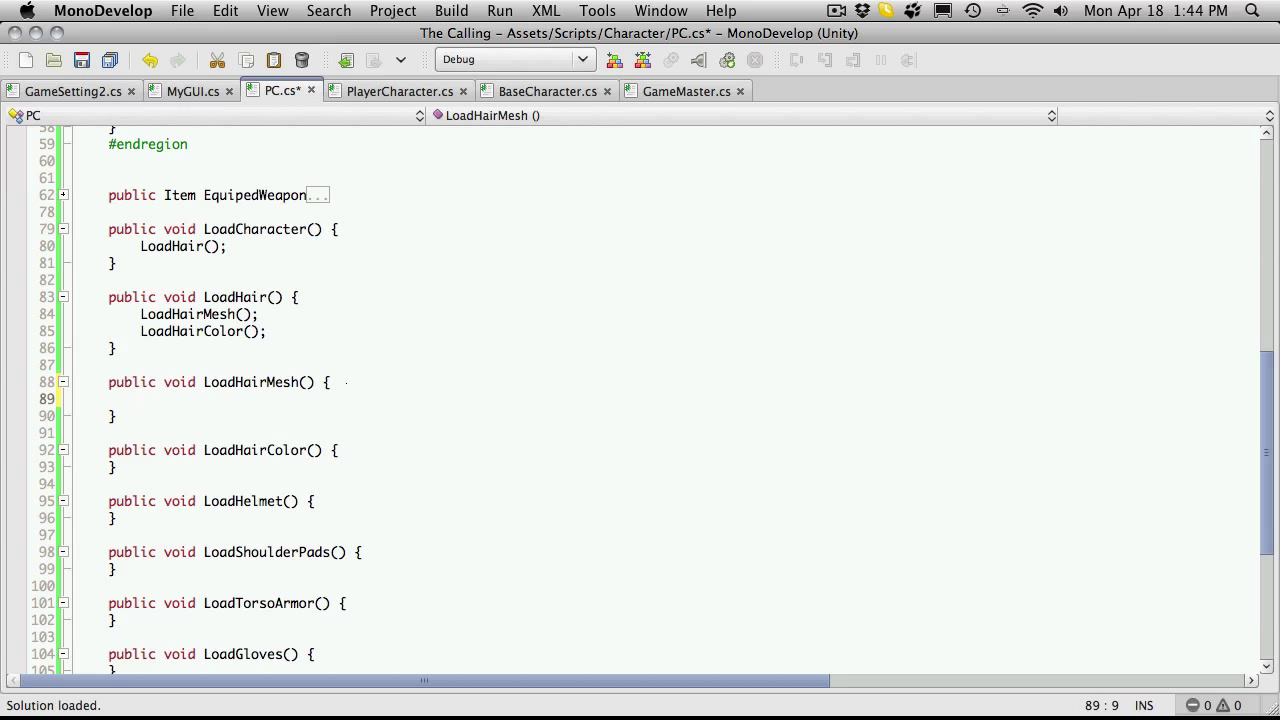
click(140, 398)
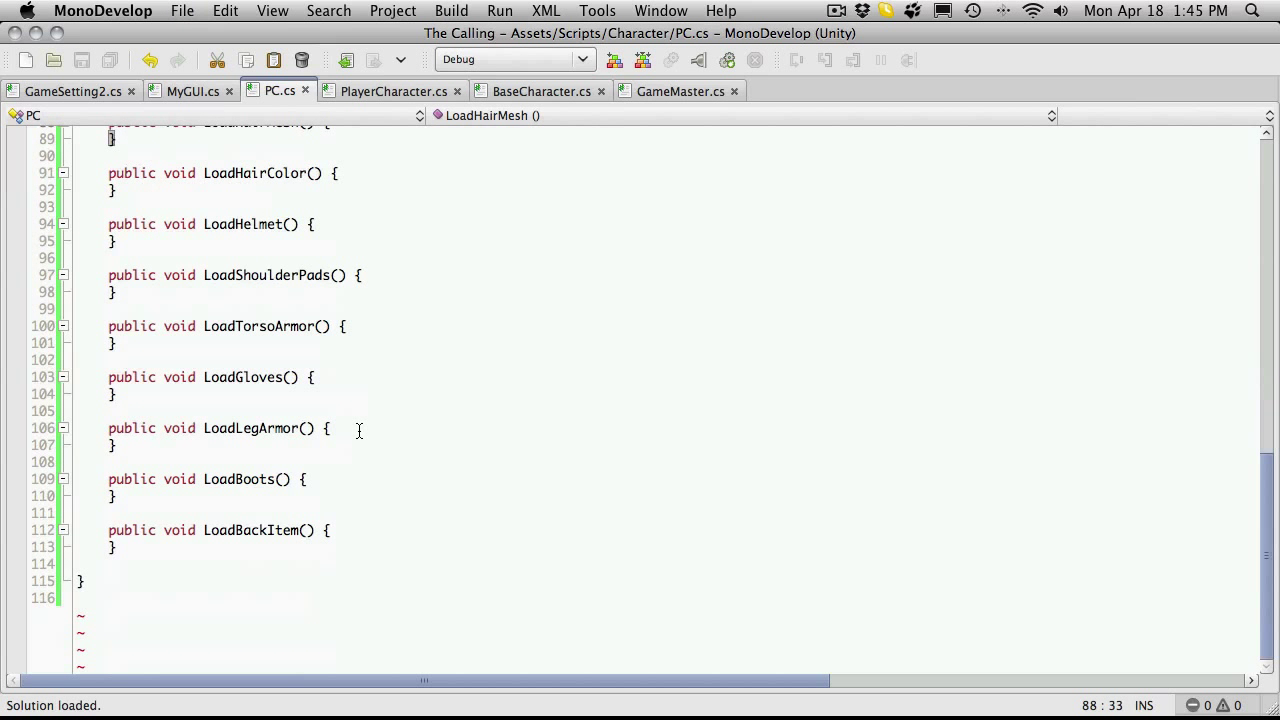
mouse_move(514, 548)
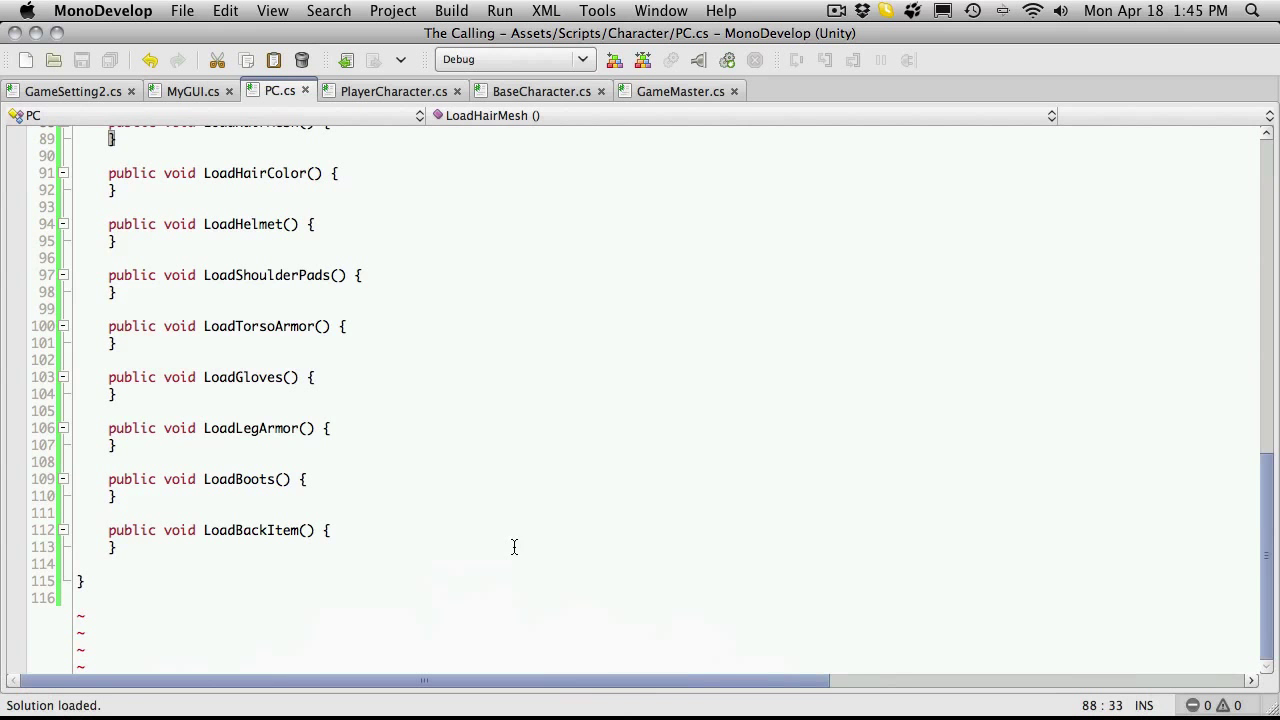
scroll(up, 3)
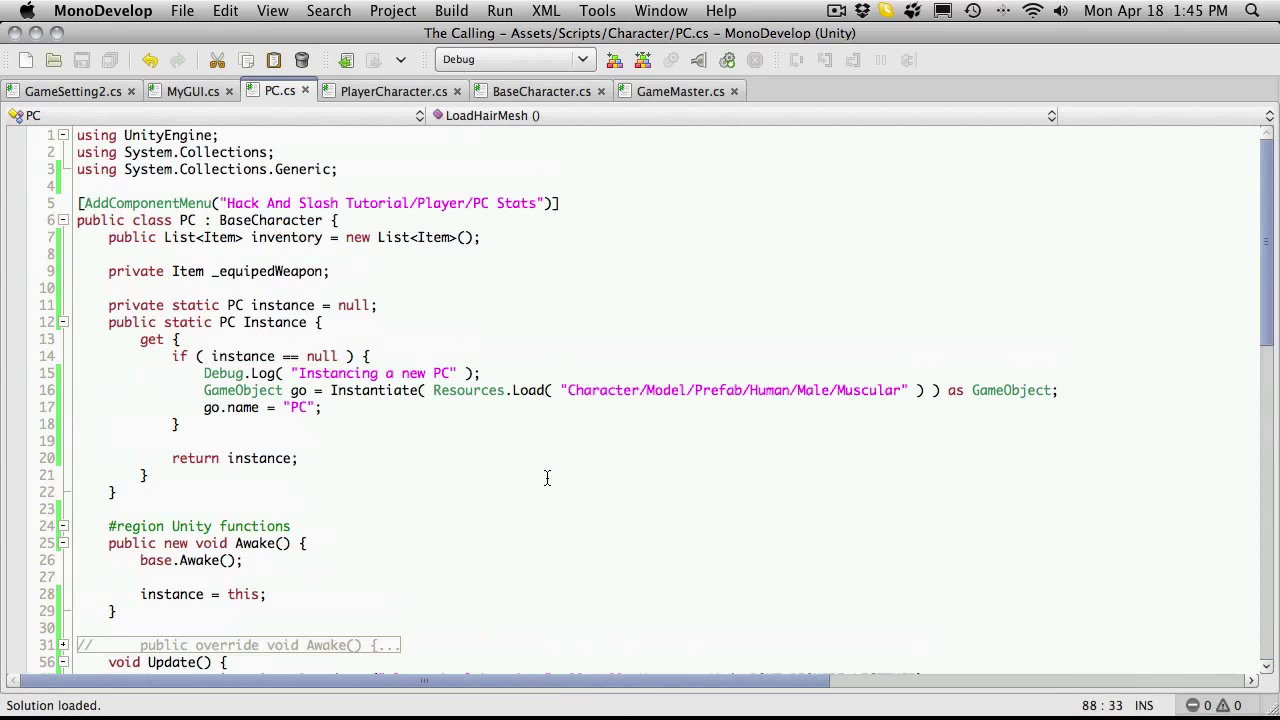
mouse_move(342, 390)
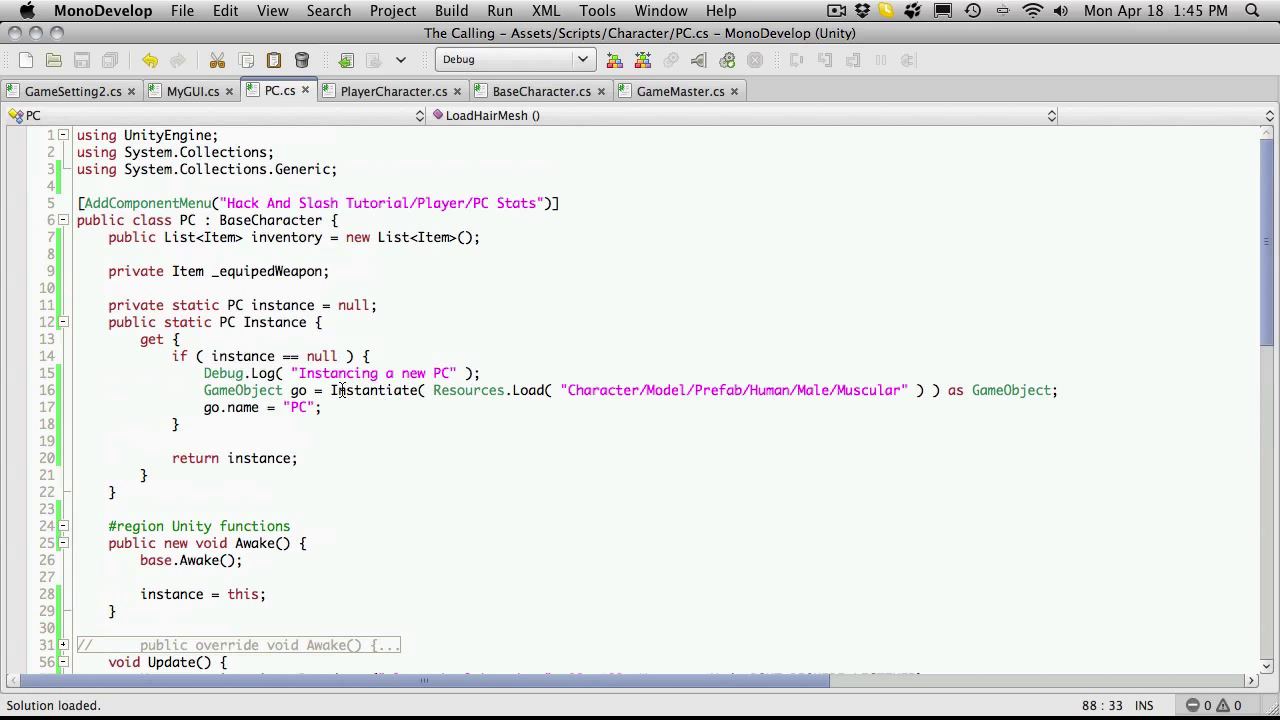
click(1052, 390)
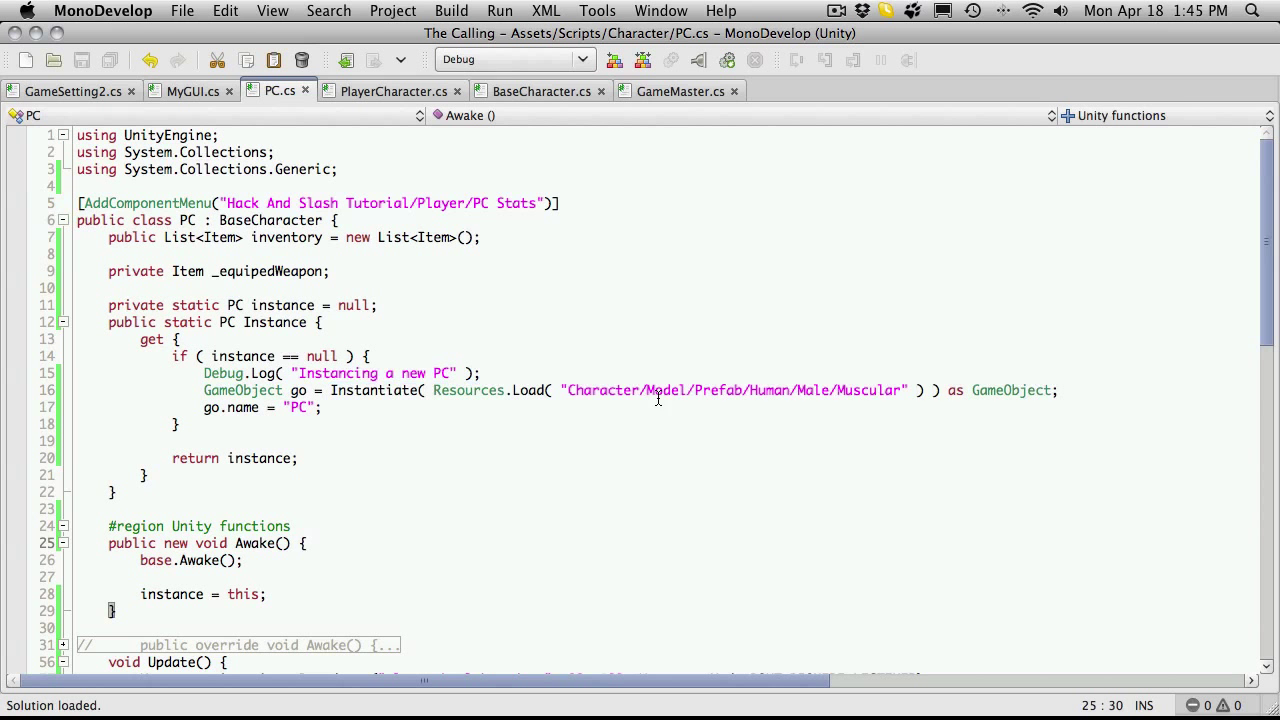
double_click(730, 390)
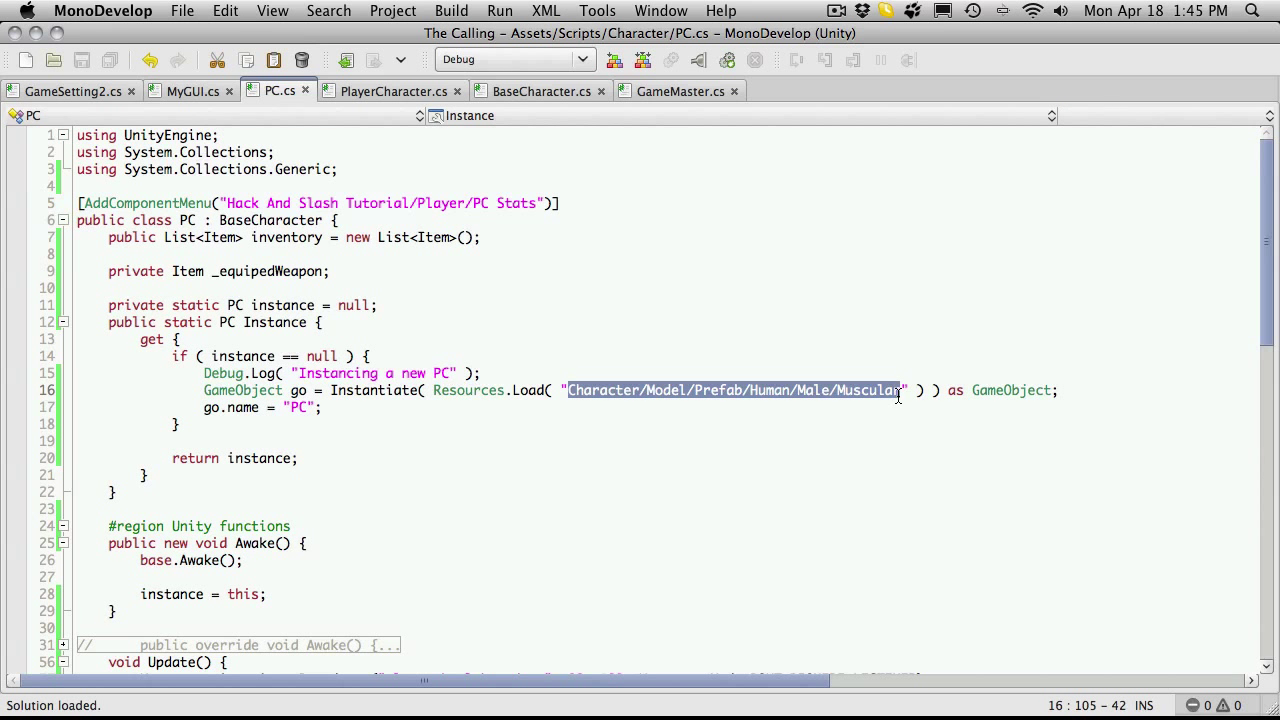
scroll(down, 3)
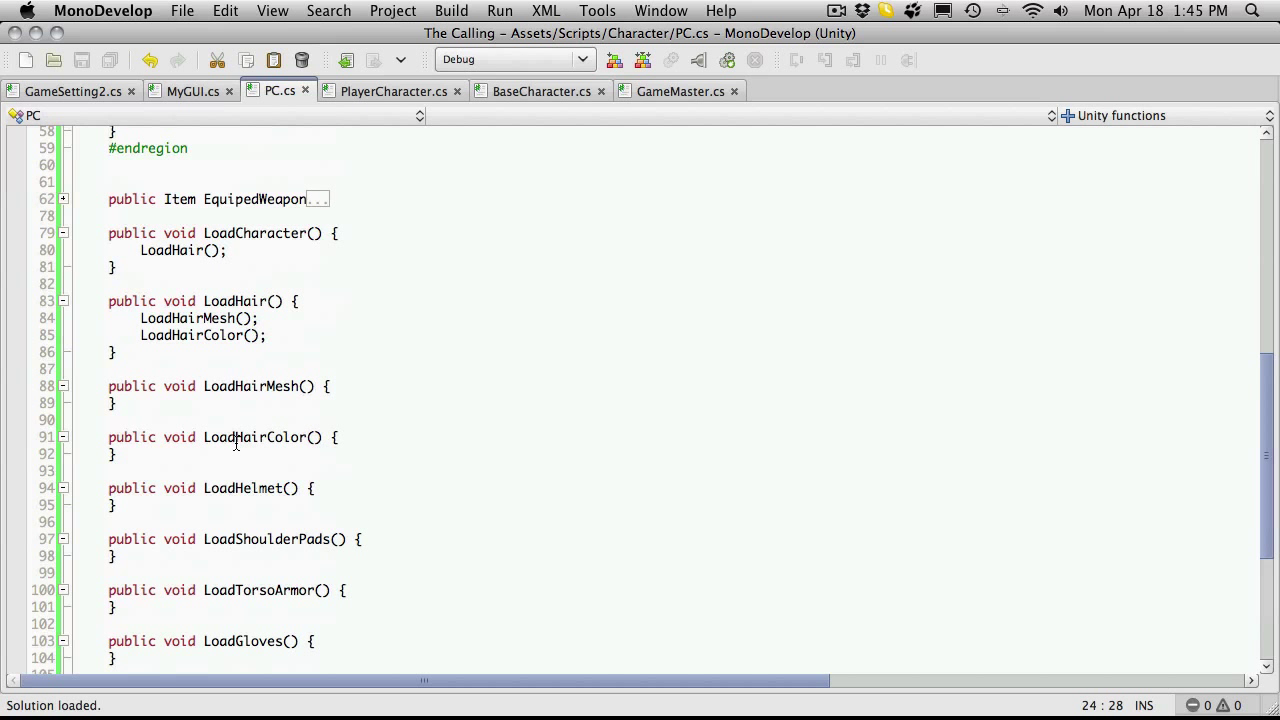
scroll(down, 3)
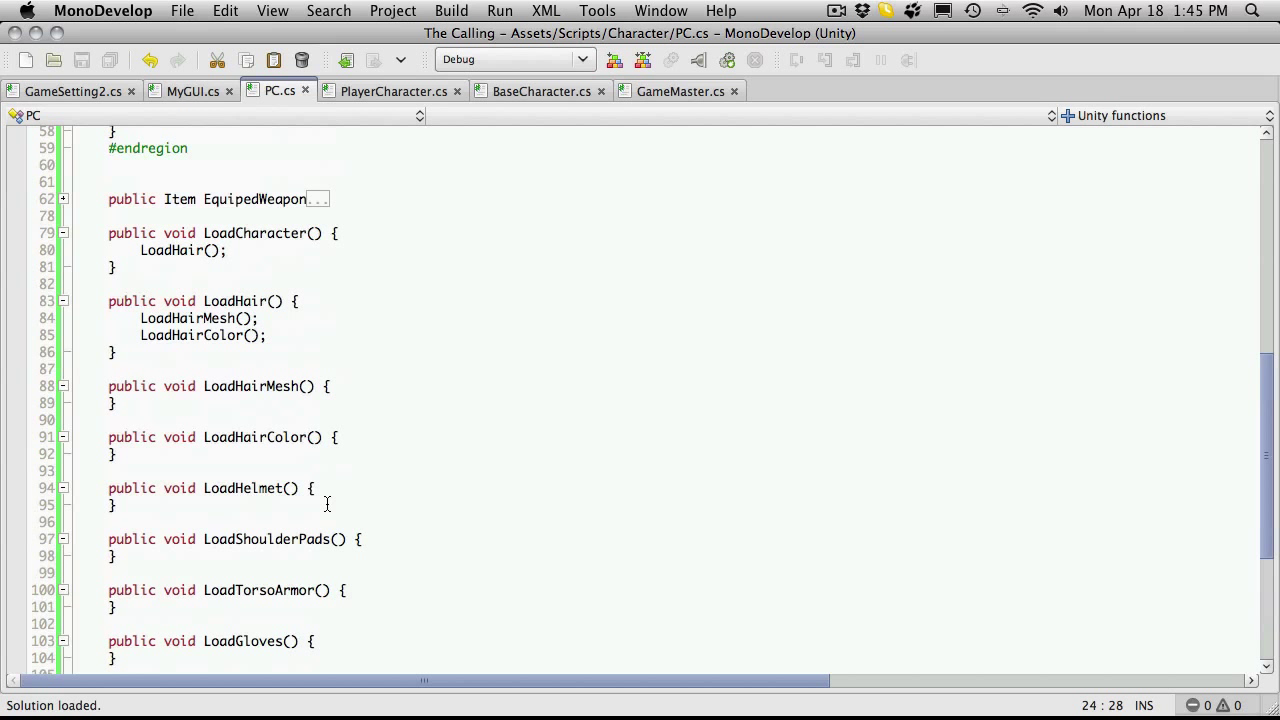
mouse_move(312, 488)
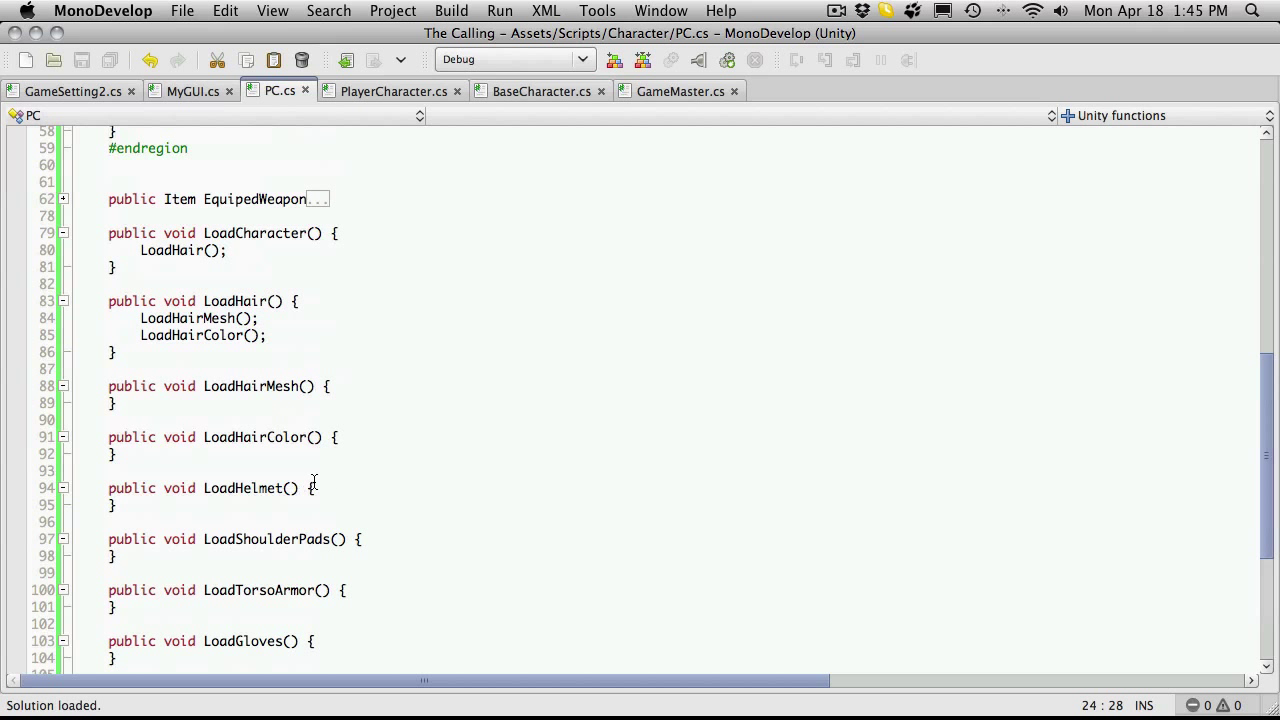
scroll(down, 3)
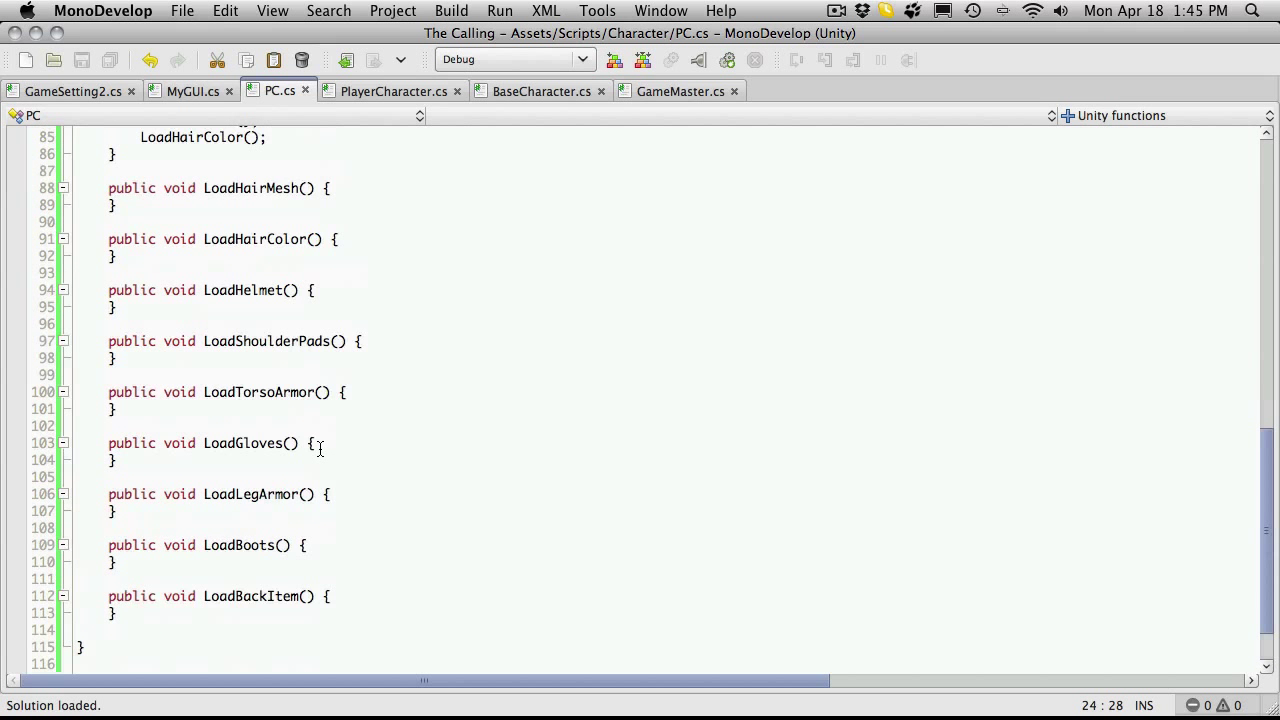
scroll(up, 3)
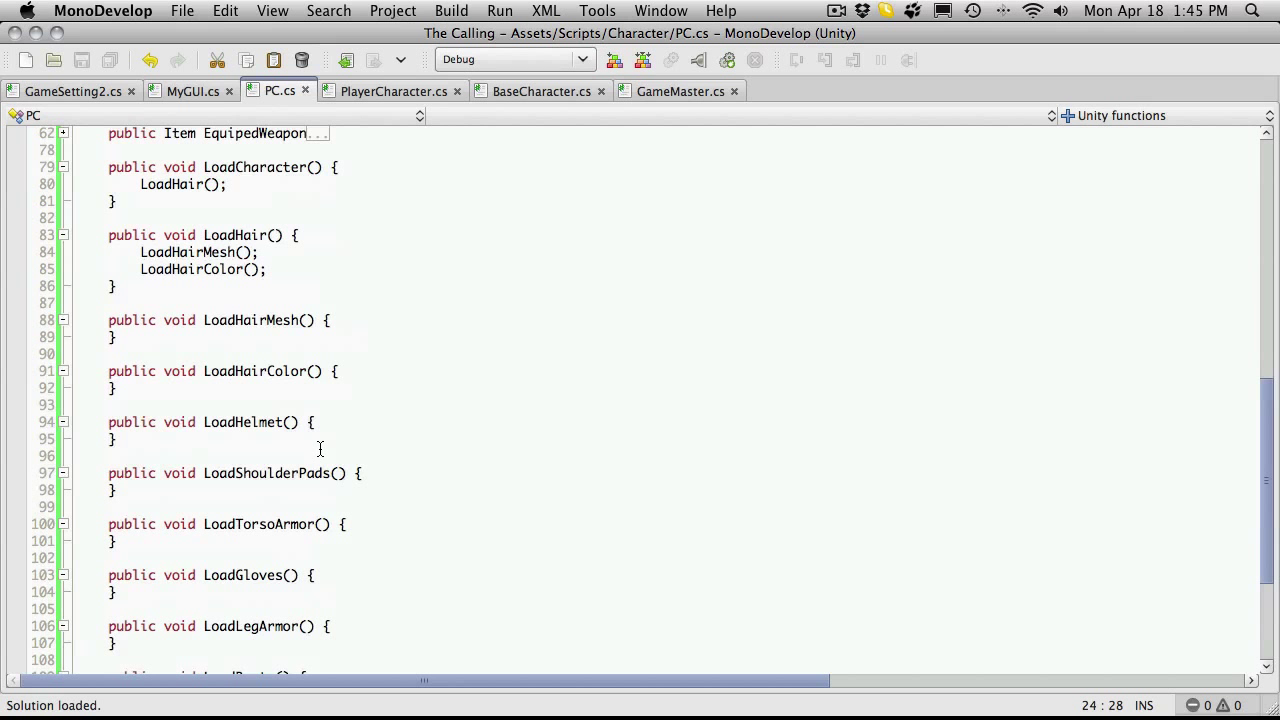